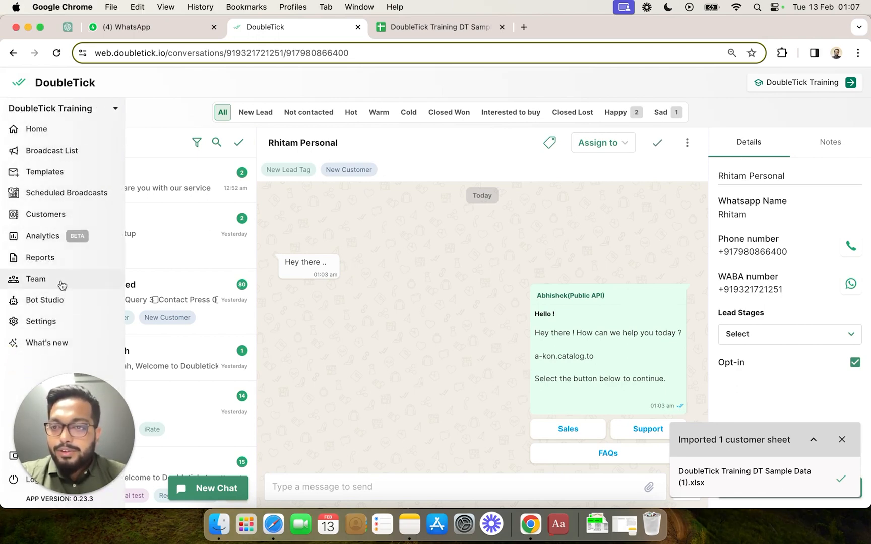
- Create a new bot and paste a long name ending '…ks on your facebook ad' over 'New Bot'
left_click(44, 300)
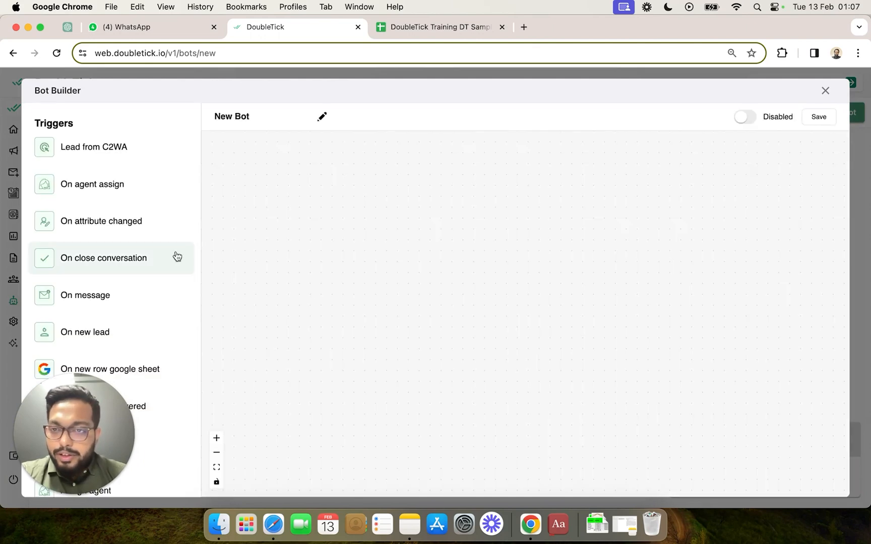
double_click(241, 117)
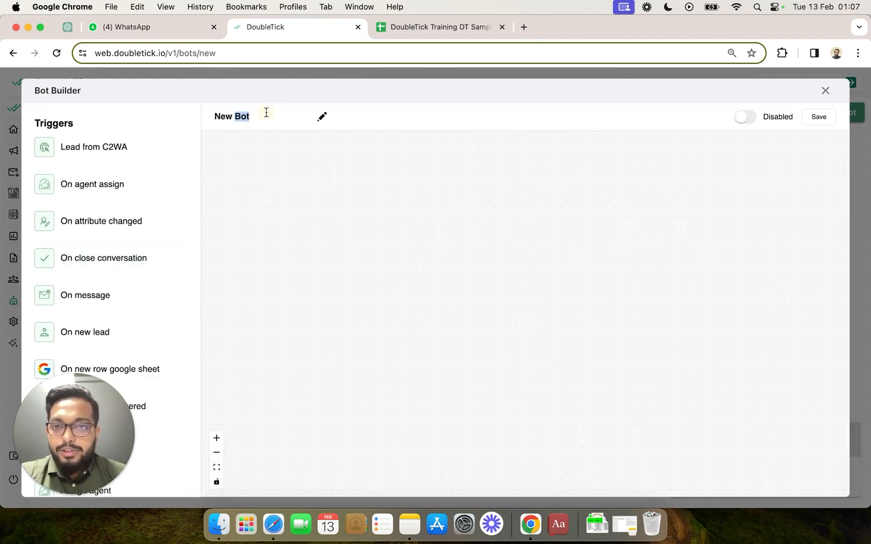
double_click(231, 116)
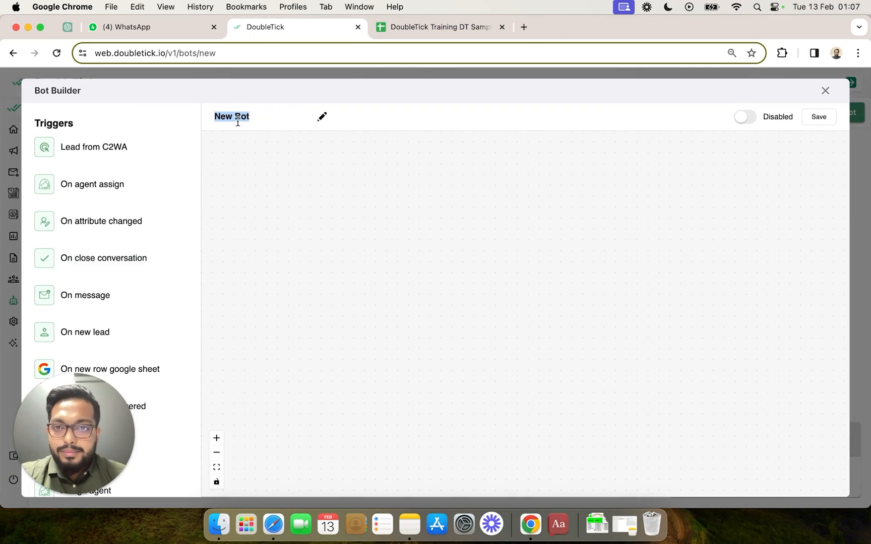
right_click(232, 117)
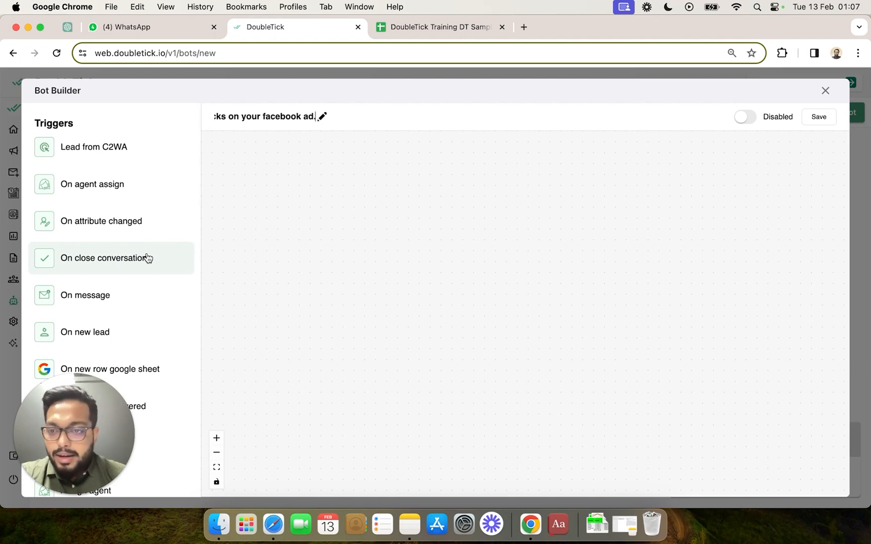
mouse_move(110, 157)
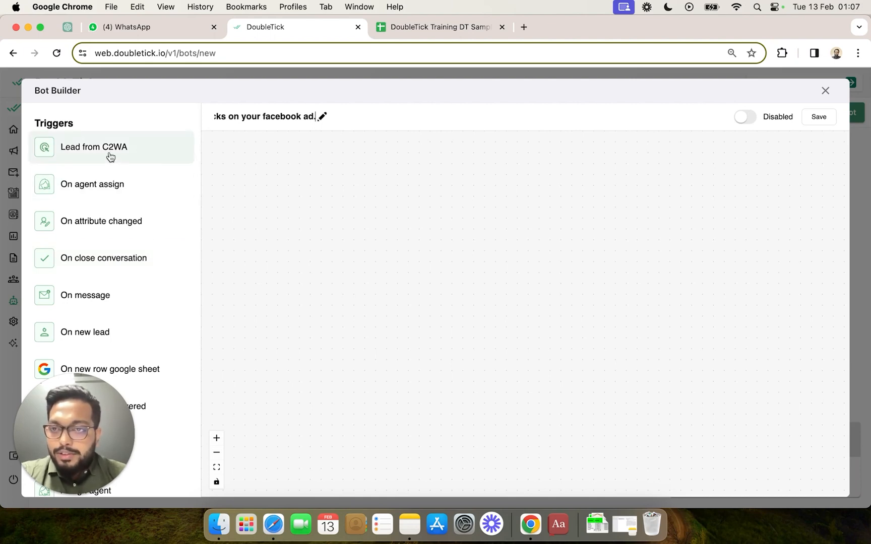
mouse_move(139, 153)
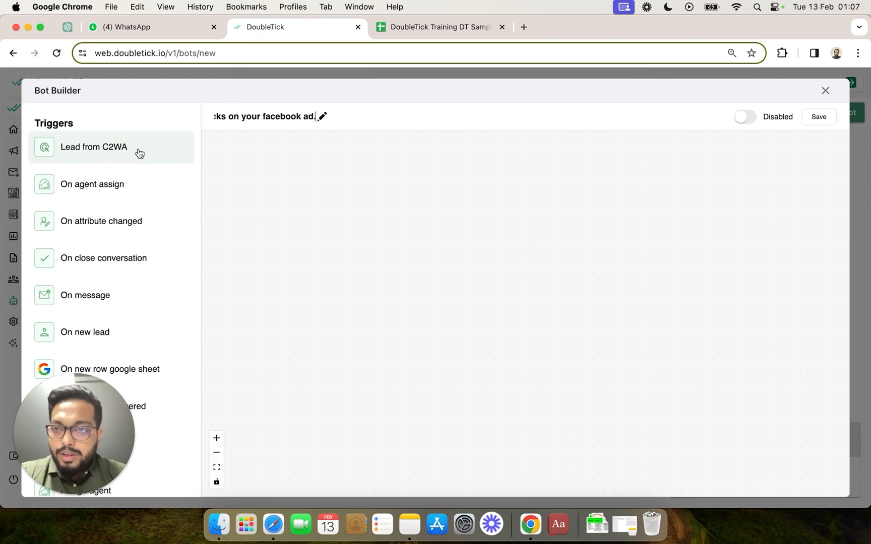
mouse_move(114, 156)
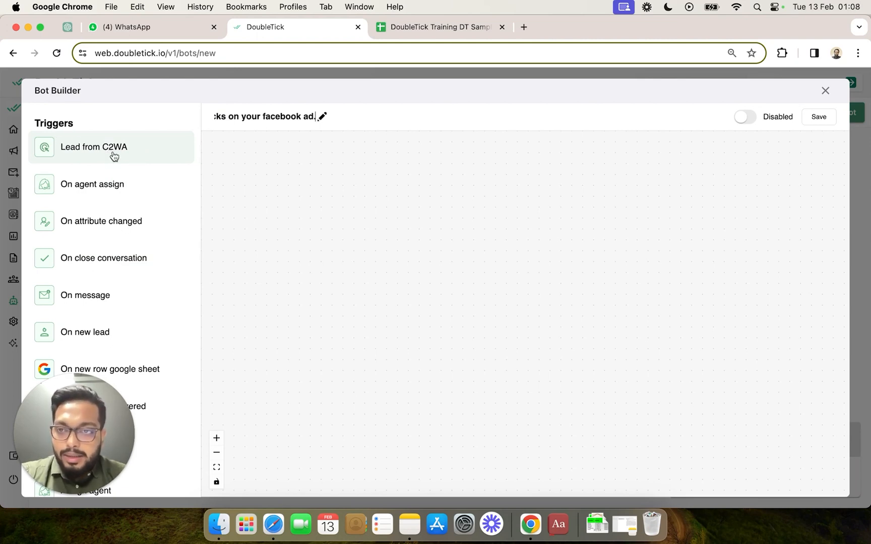
- Set 'Lead from C2WA' as the trigger and add an empty 'Send interactive list message' step
left_click_drag(94, 147, 276, 229)
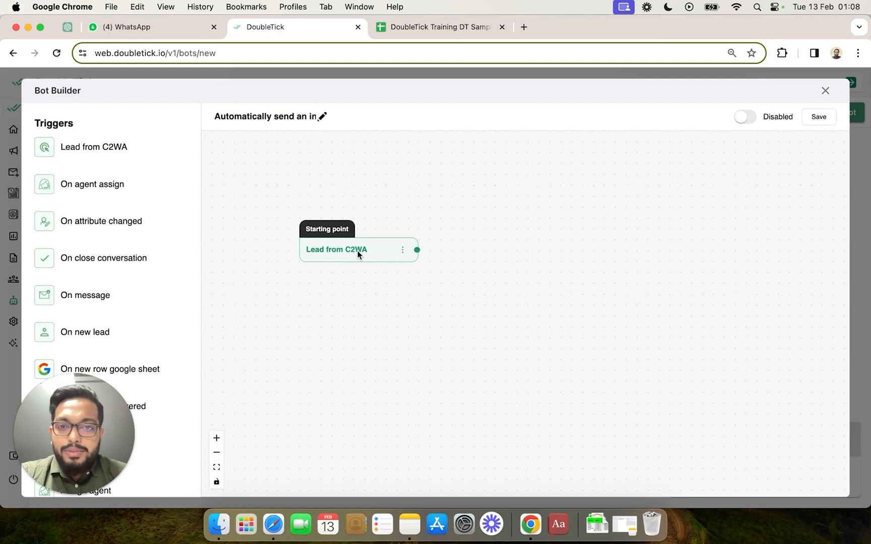
double_click(336, 249)
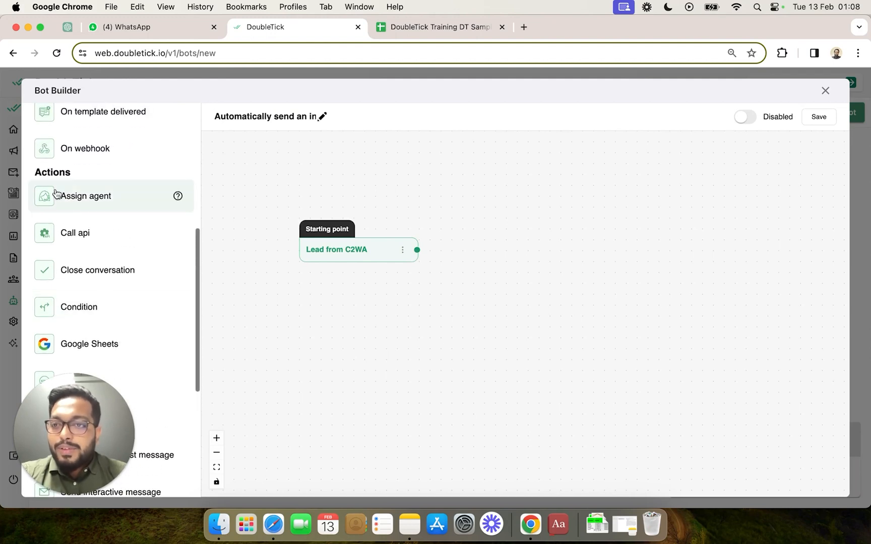
scroll("down", 3)
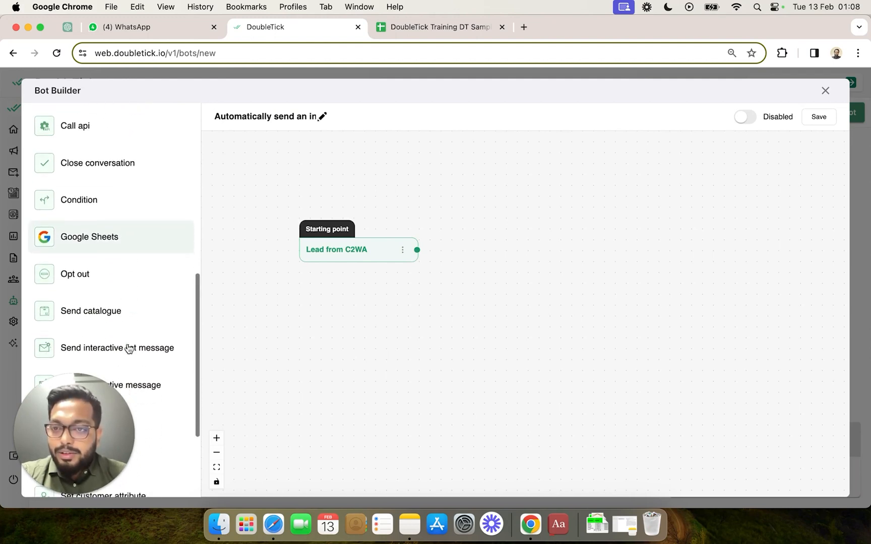
scroll("down", 3)
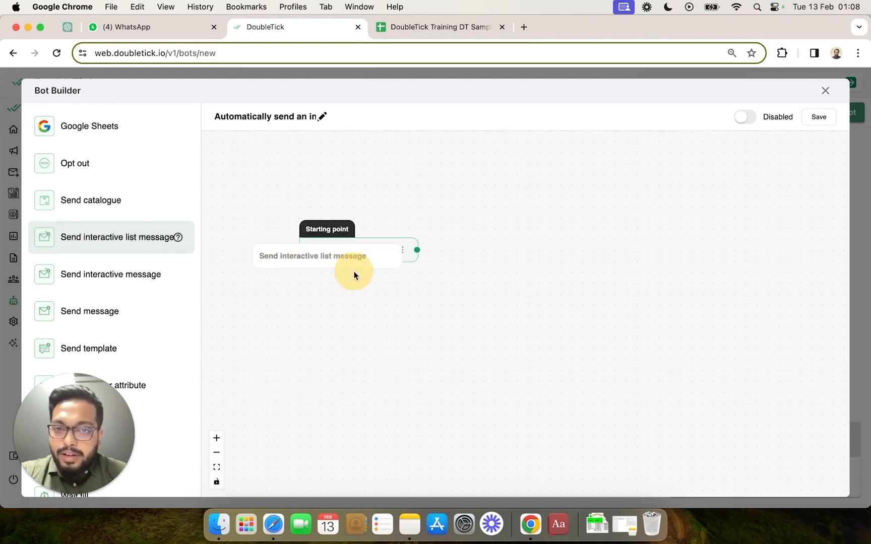
left_click(313, 256)
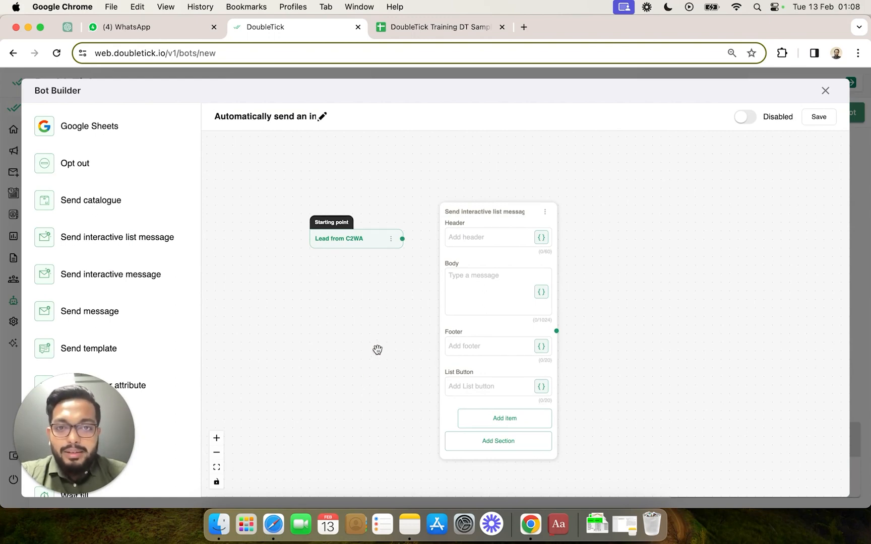
mouse_move(399, 284)
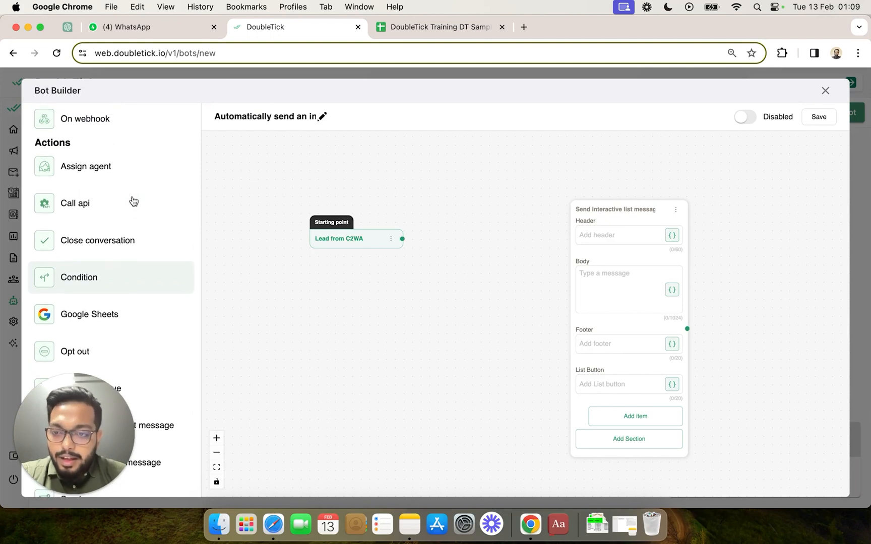
- Add a Google Sheets step after the trigger and sign in to a Google account
scroll("down", 3)
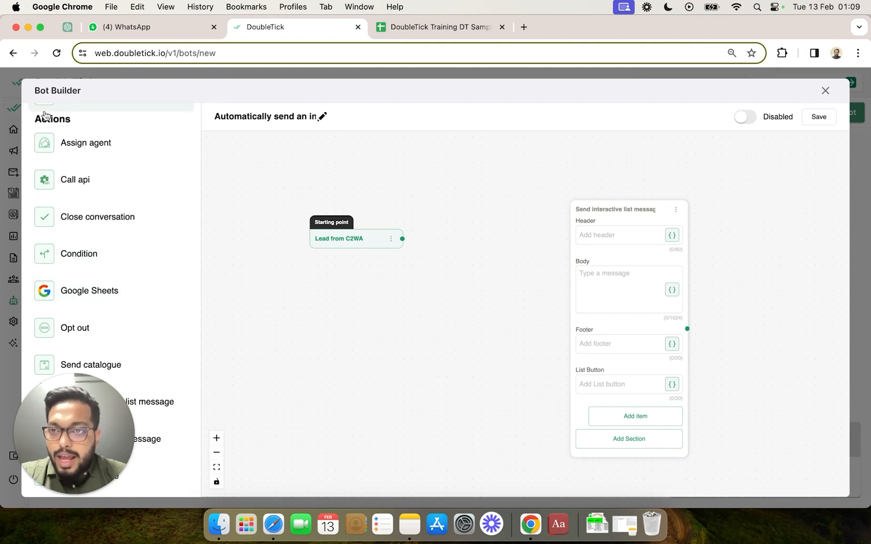
left_click_drag(89, 290, 398, 233)
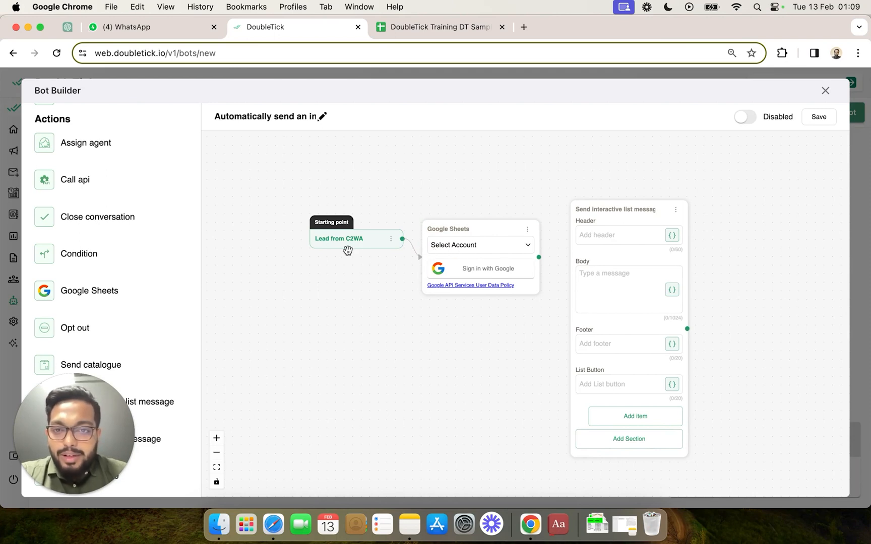
mouse_move(331, 245)
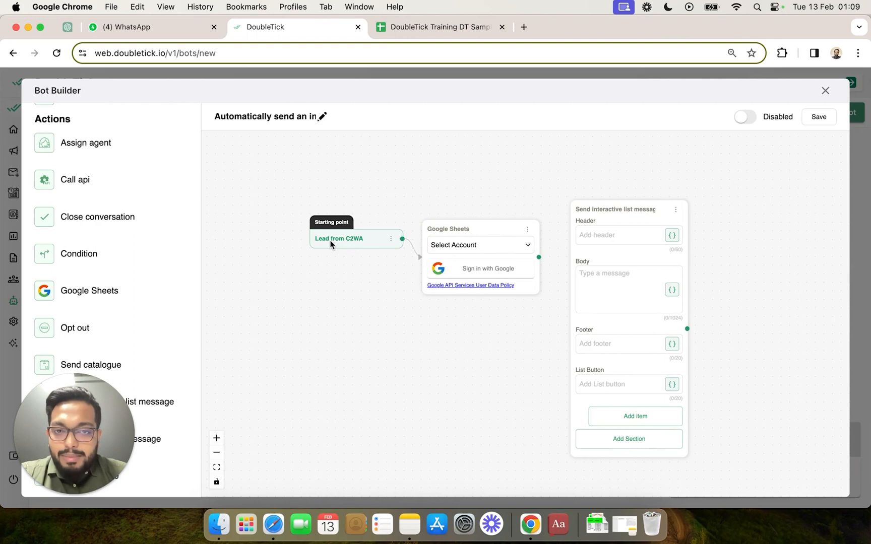
mouse_move(497, 250)
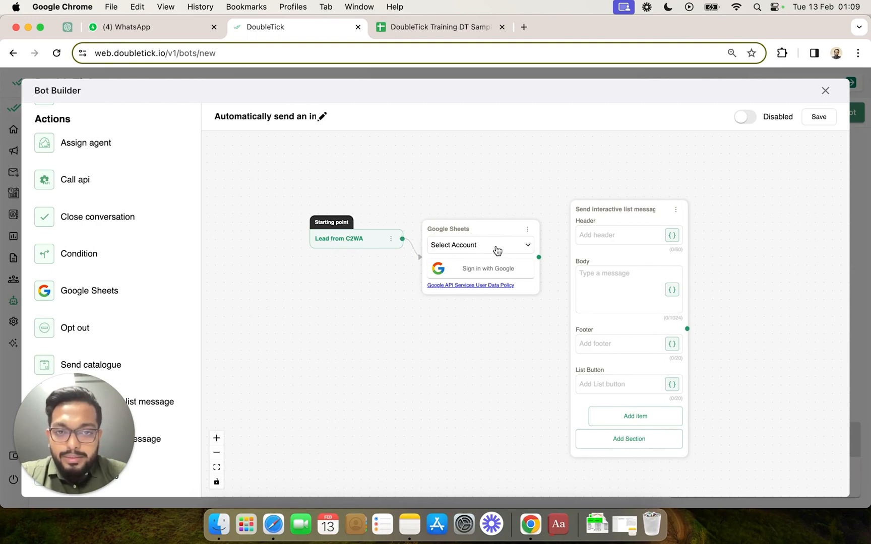
left_click(480, 245)
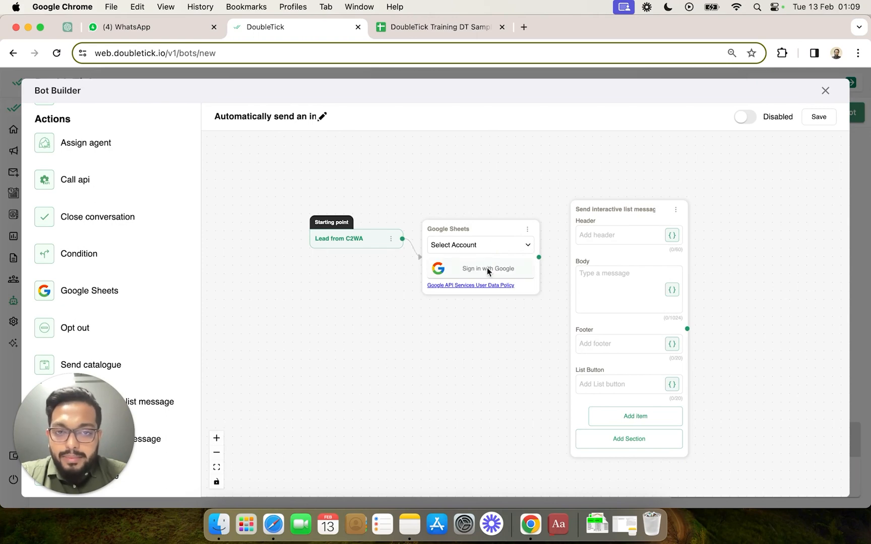
left_click(479, 268)
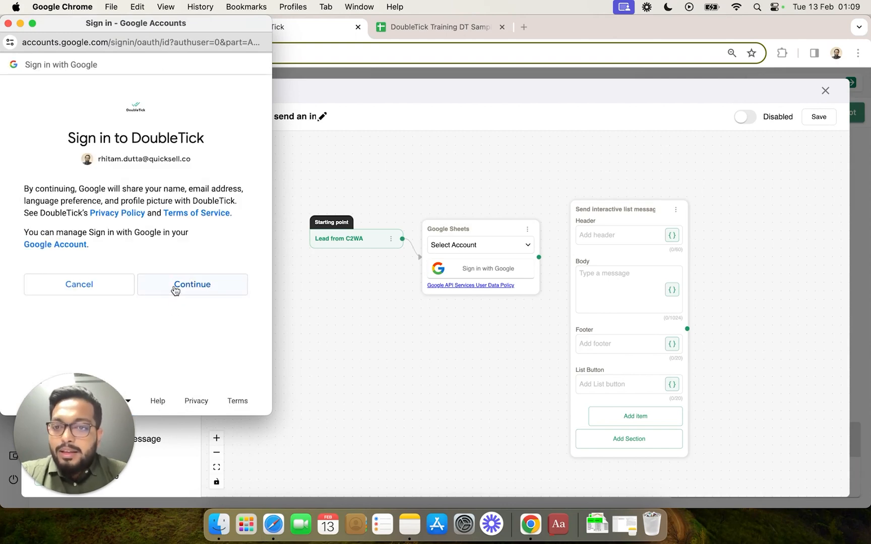
left_click(191, 284)
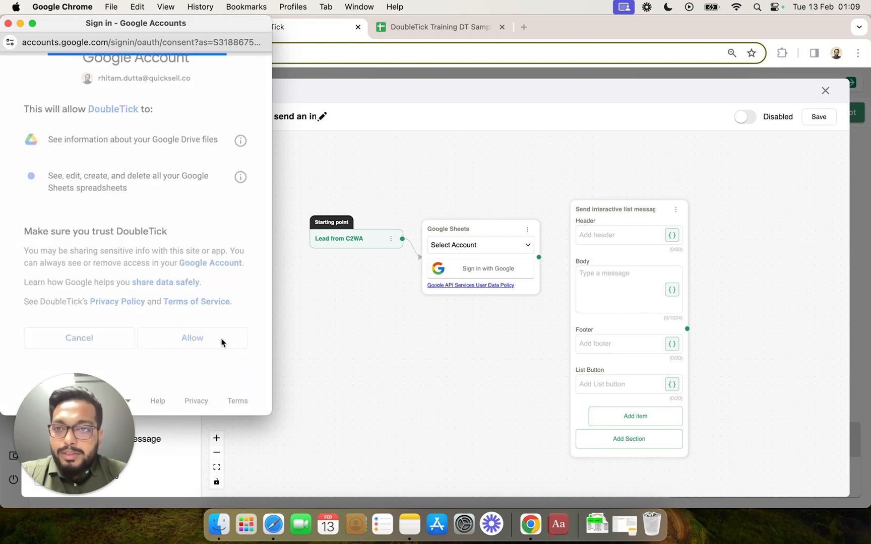
left_click(192, 338)
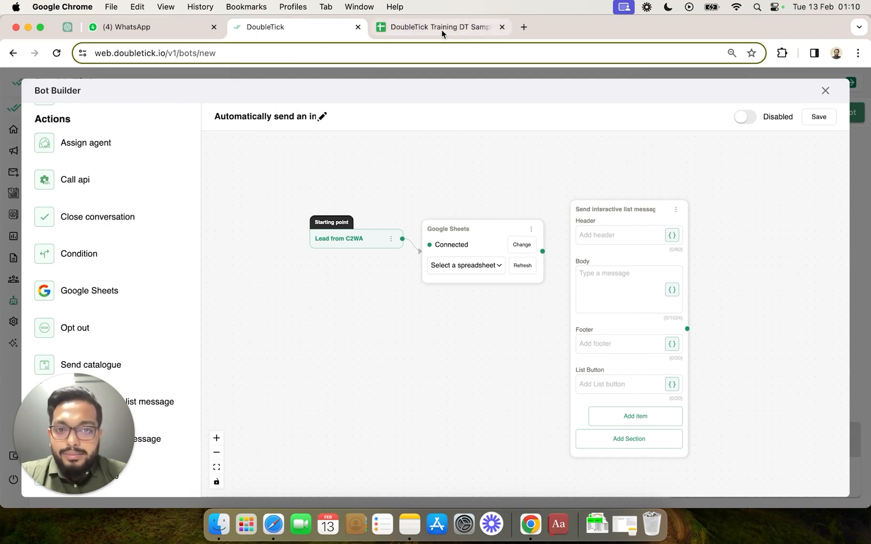
- Create a new blank spreadsheet named 'Facebook Ad Leads'
left_click(440, 27)
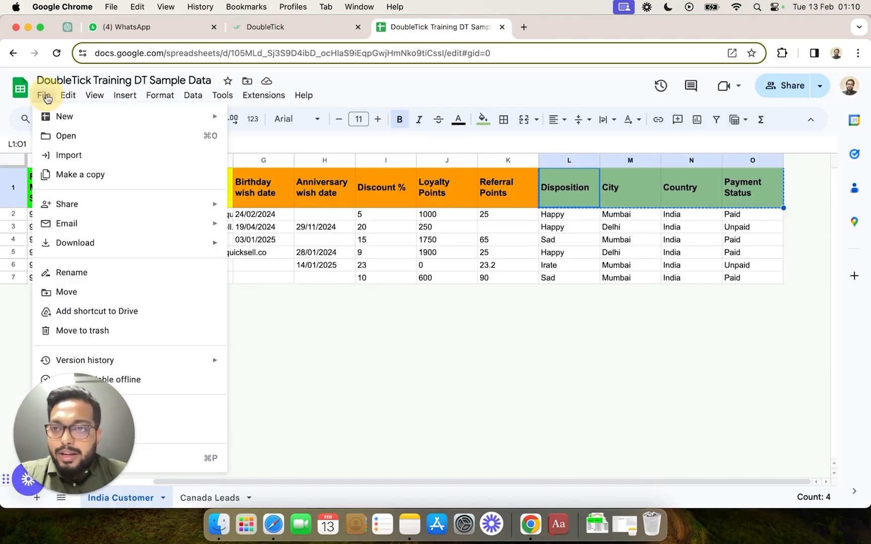
mouse_move(64, 116)
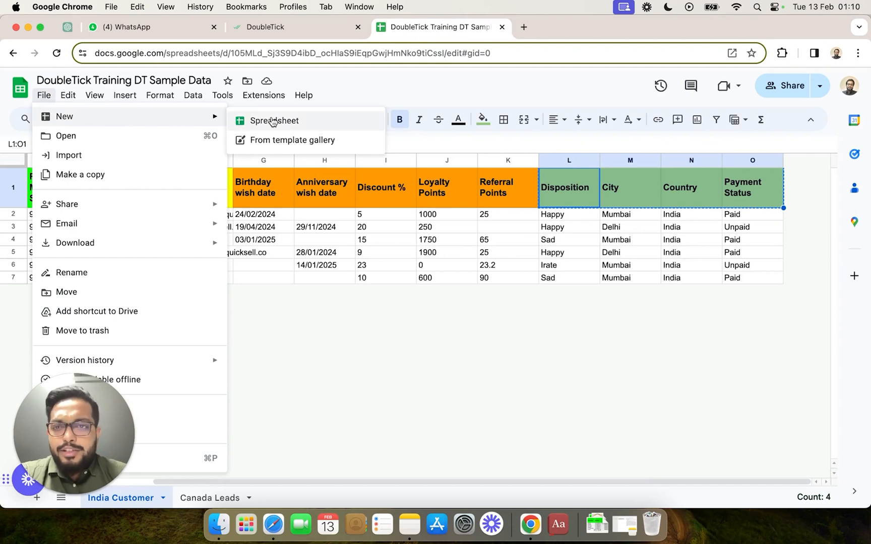
left_click(274, 120)
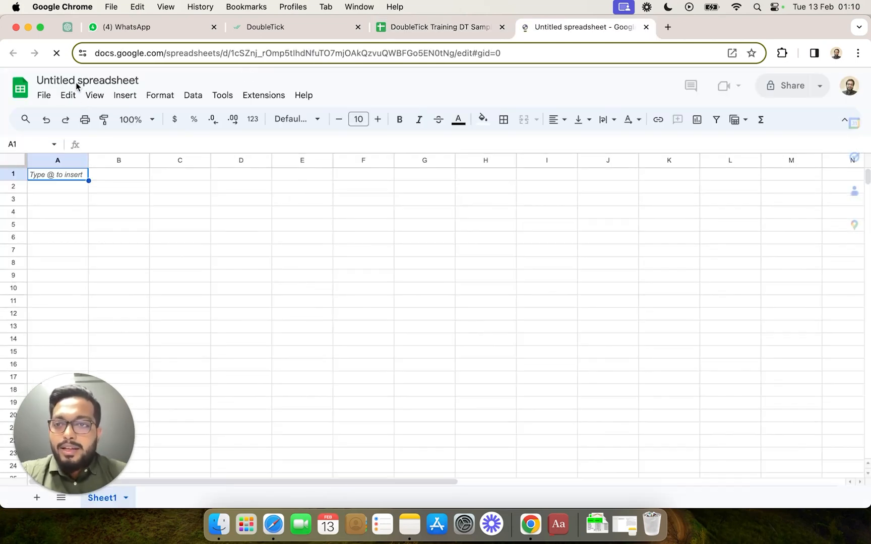
left_click(87, 81)
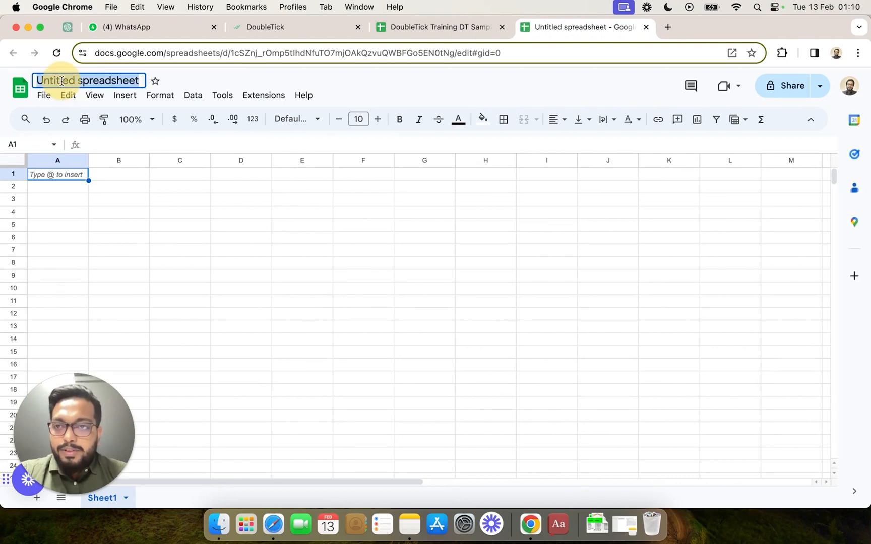
type("FaceBook Ad")
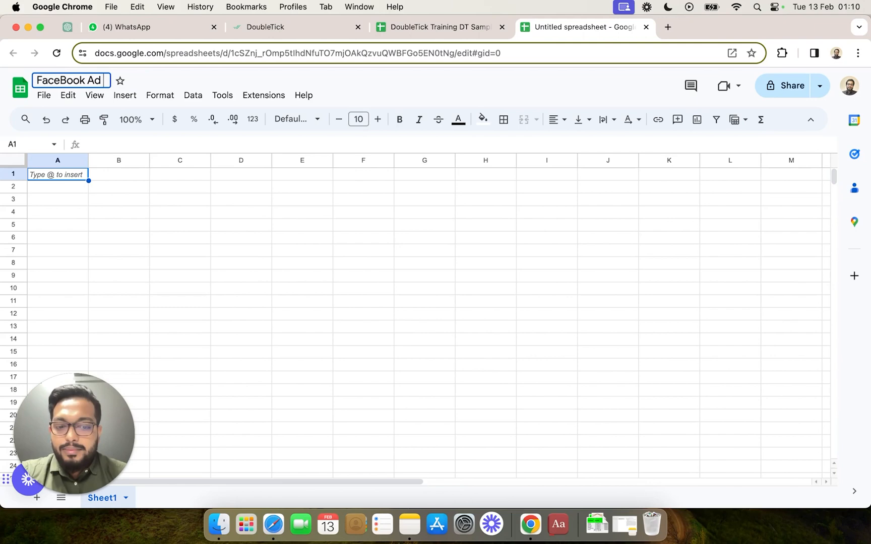
type("Leads")
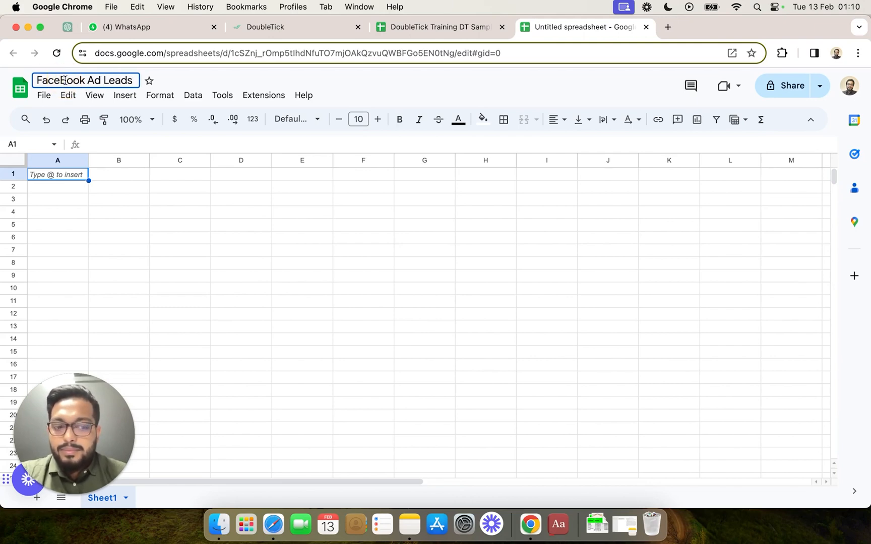
left_click(241, 262)
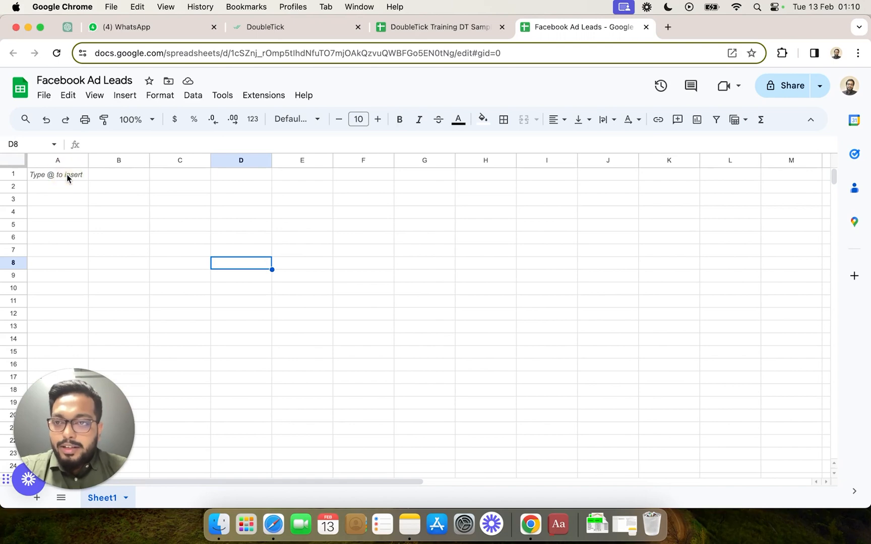
- Type headers Name, Phone Number, Ad URL and Source across row 1
left_click(57, 175)
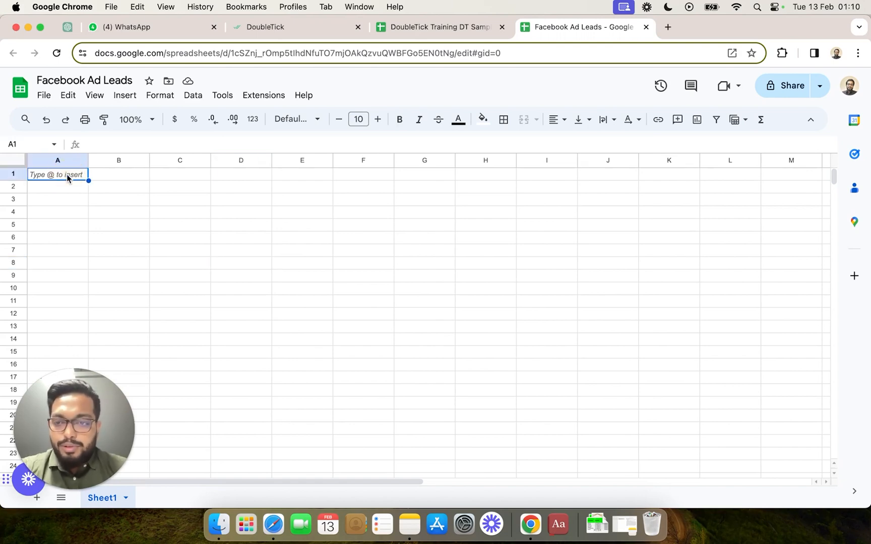
type("Nam")
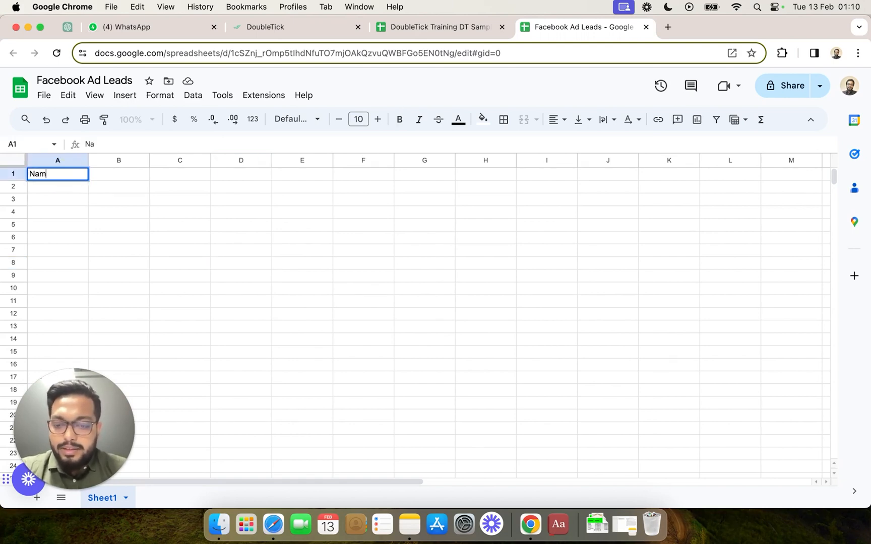
type("Phon")
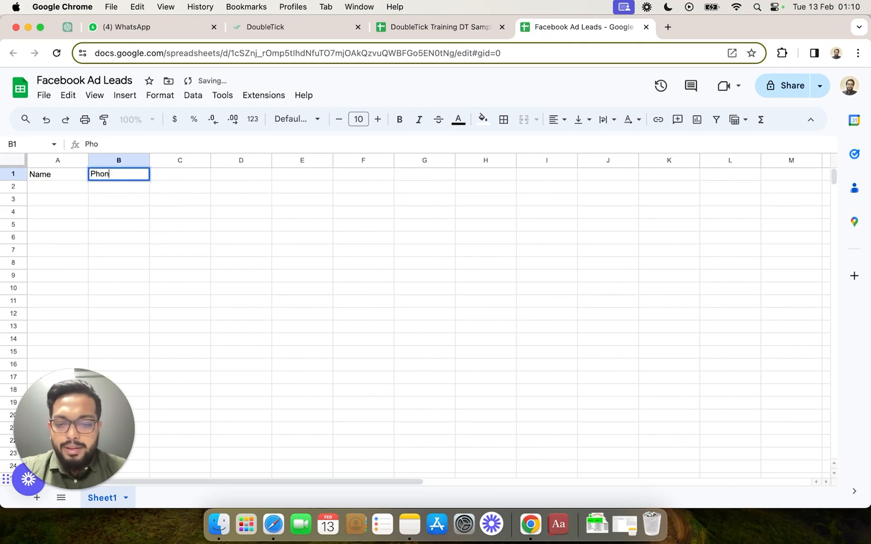
type("Phone Number")
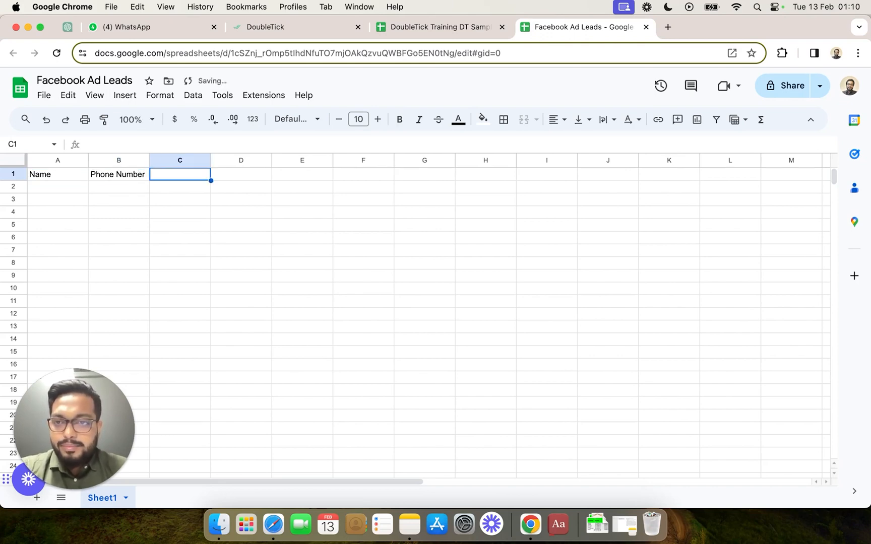
type("Ad URL")
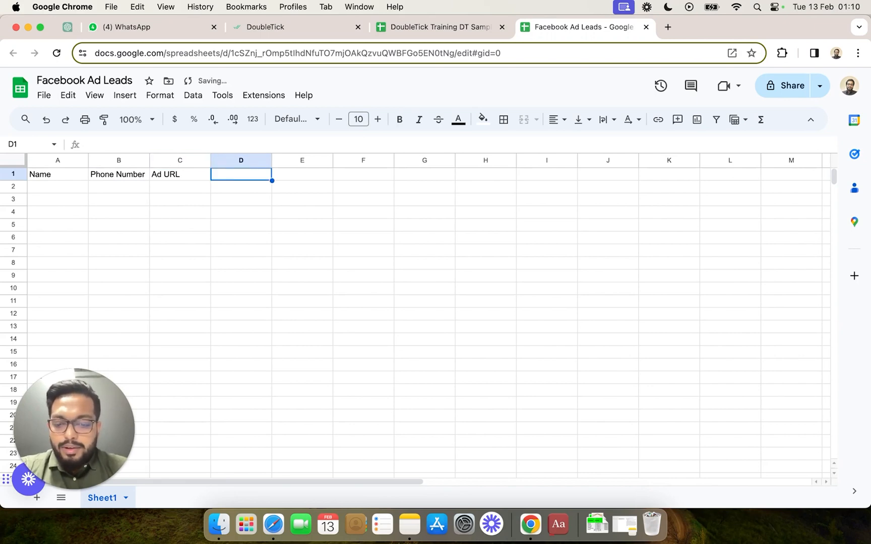
type("Sourse")
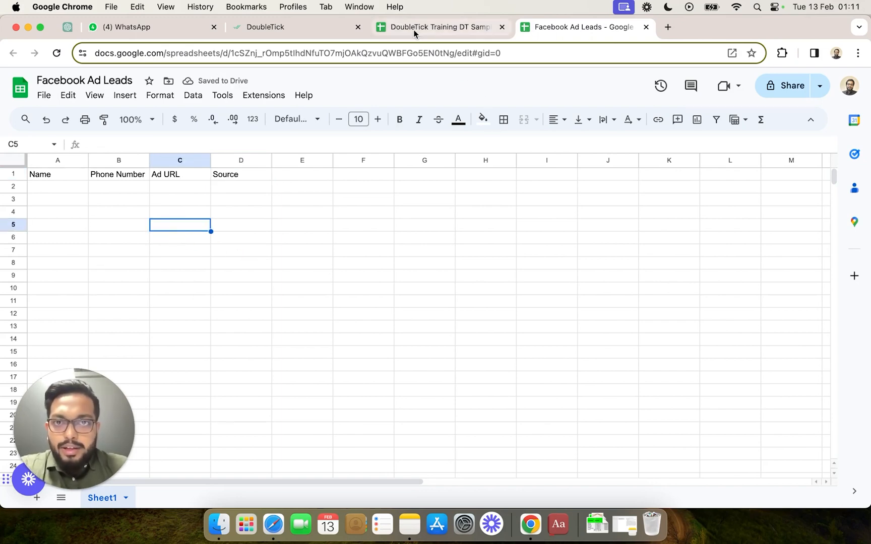
- Search 'fa' in the bot's spreadsheet dropdown and pick 'Facebook Ad Leads'
left_click(265, 27)
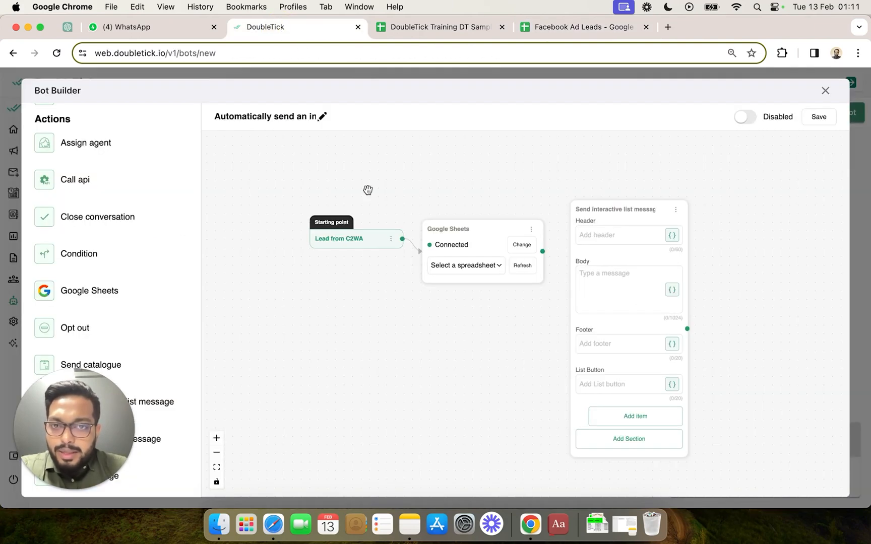
left_click(522, 265)
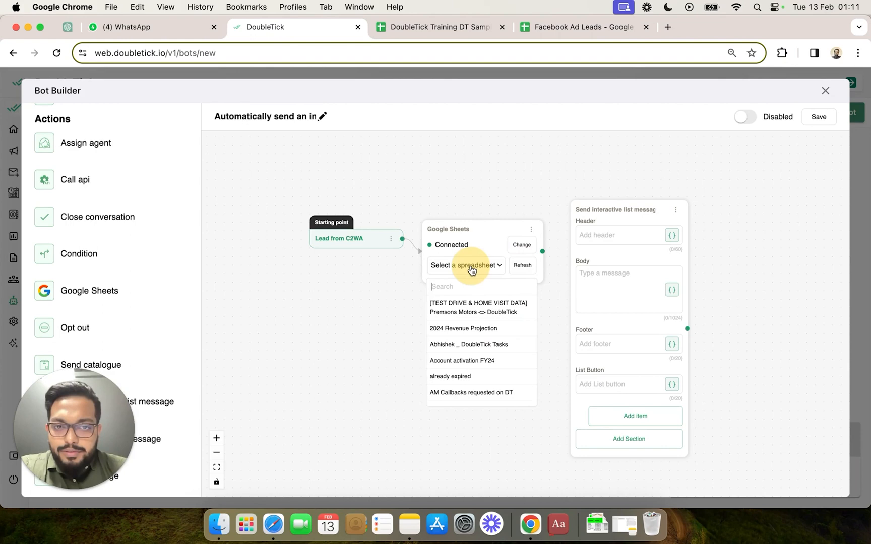
left_click(469, 285)
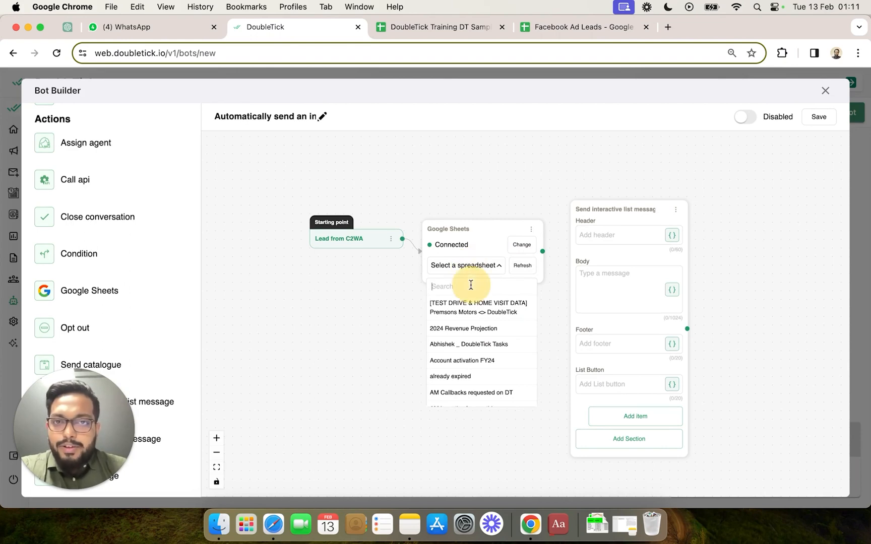
type("face")
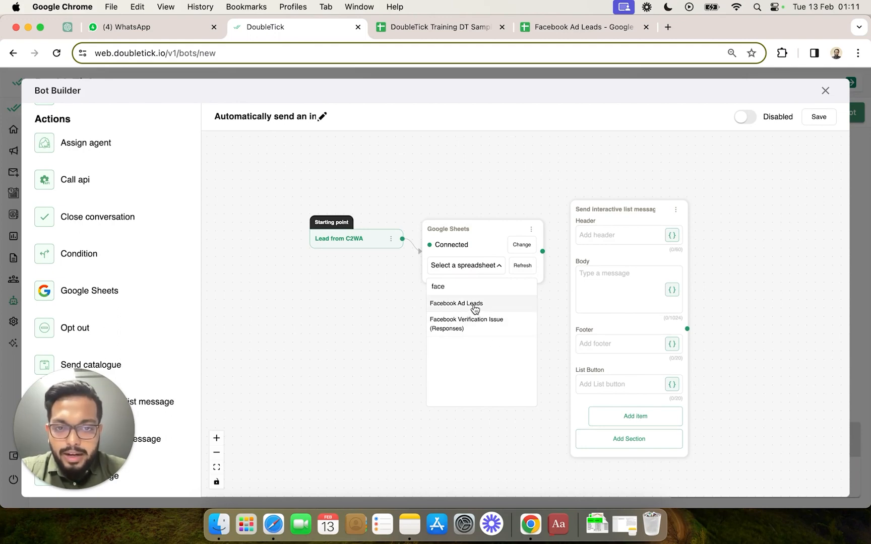
left_click(456, 303)
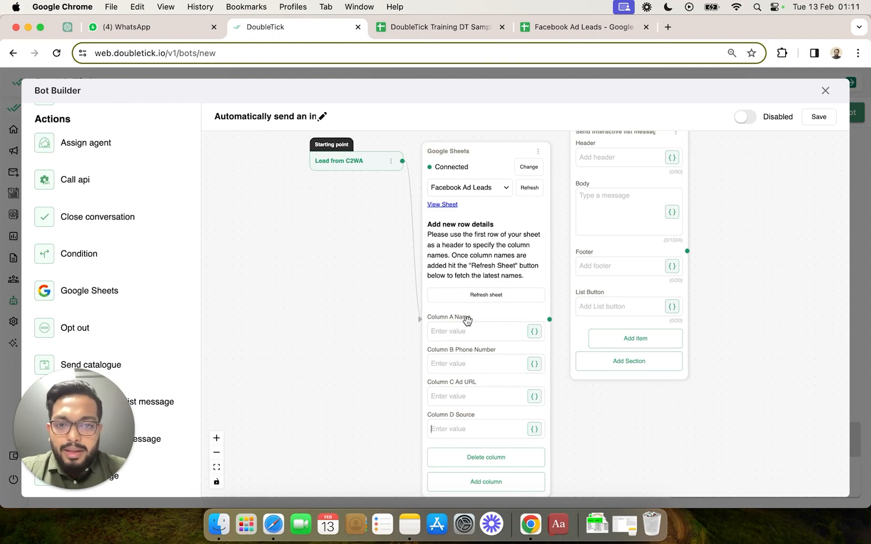
mouse_move(463, 419)
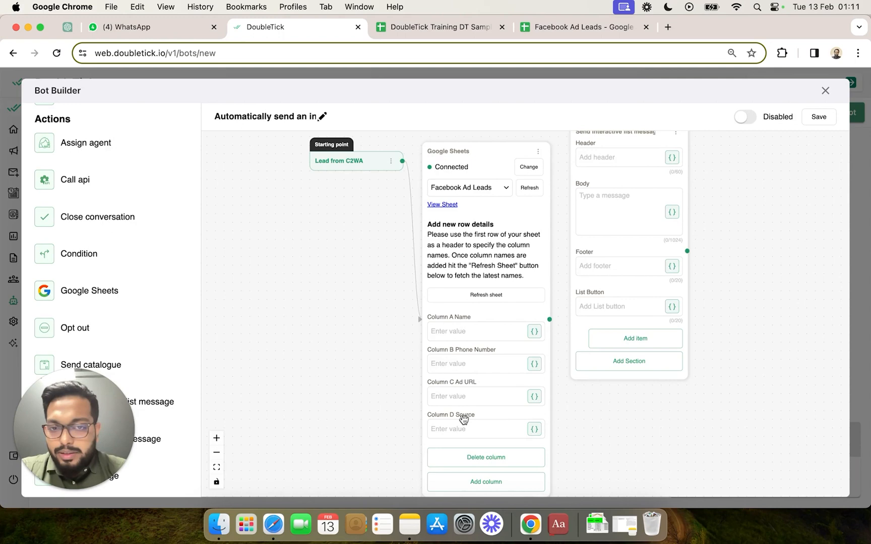
- Add Sheet2 with Name and Phone headers, then refresh DoubleTick and select Sheet1
left_click(582, 27)
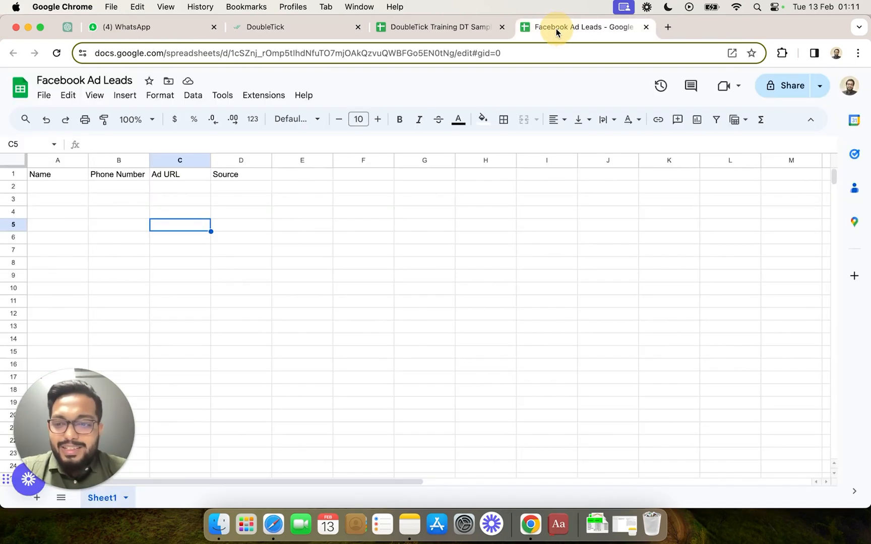
mouse_move(146, 506)
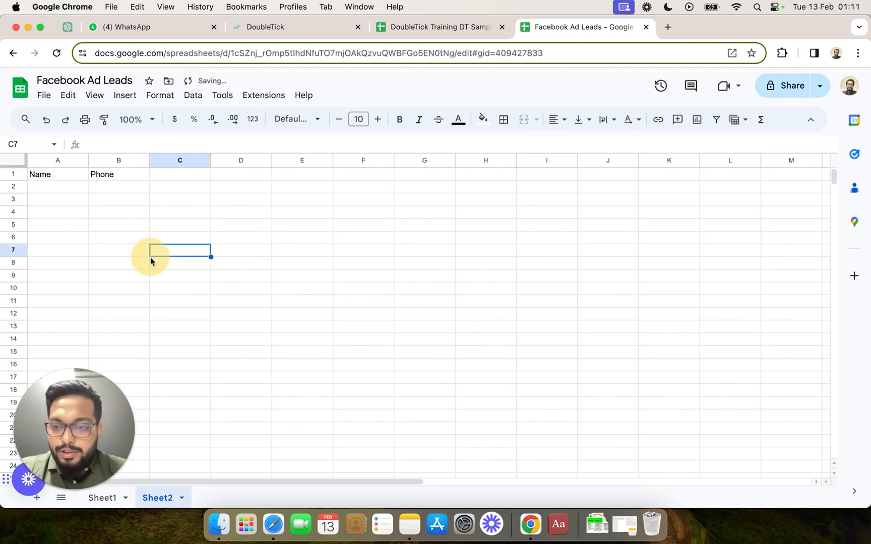
mouse_move(332, 44)
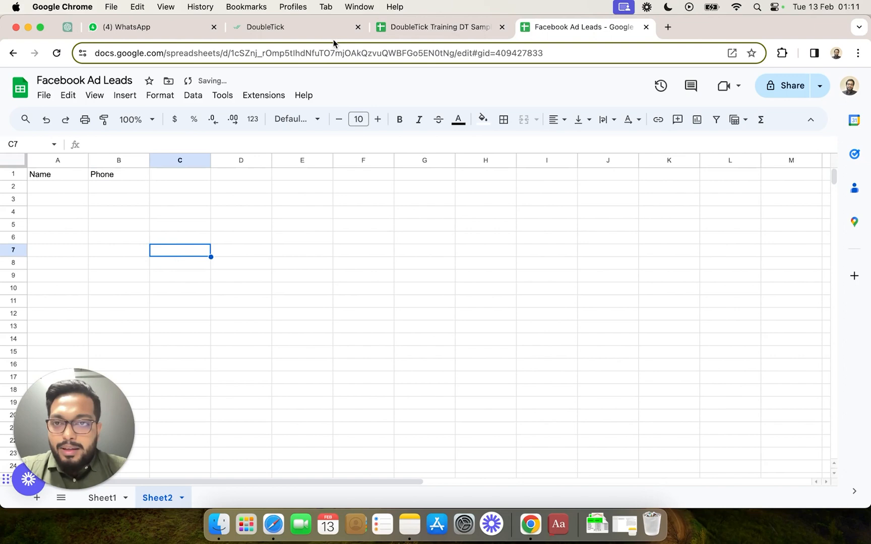
left_click(266, 27)
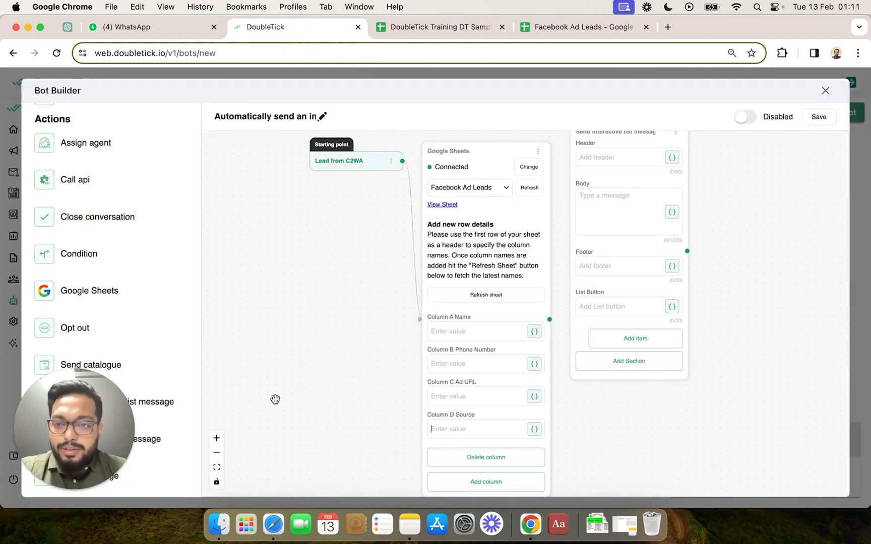
mouse_move(491, 266)
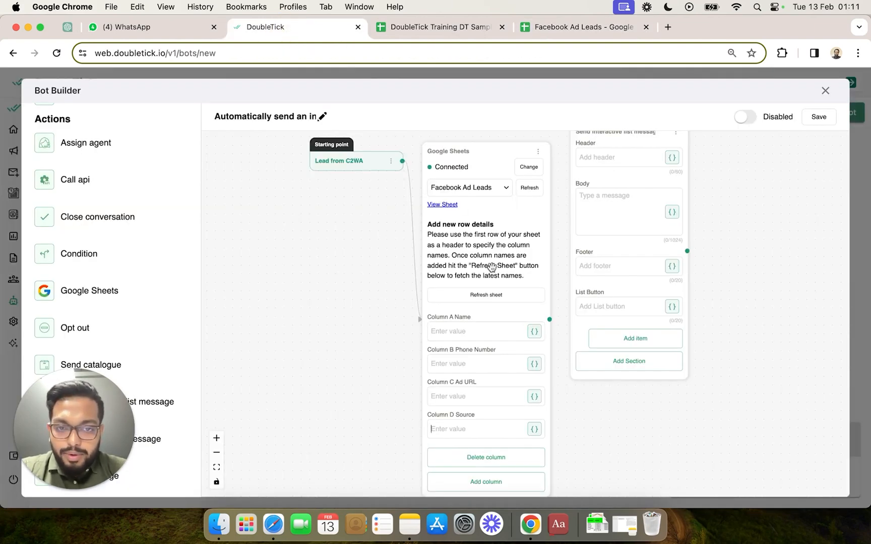
mouse_move(433, 106)
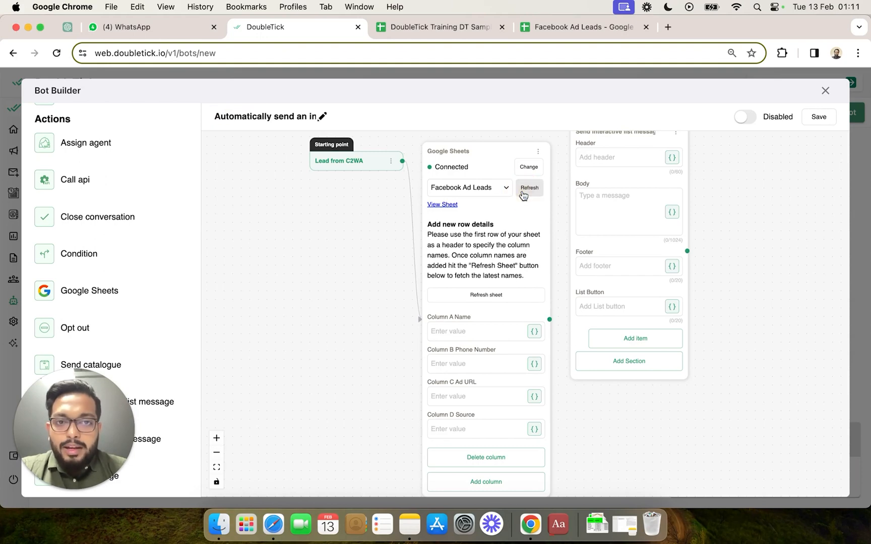
left_click(528, 187)
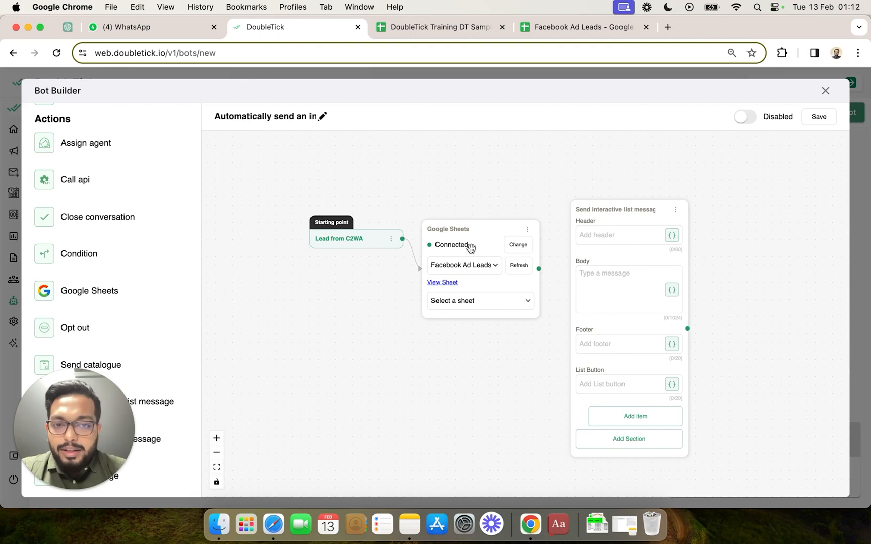
left_click(479, 300)
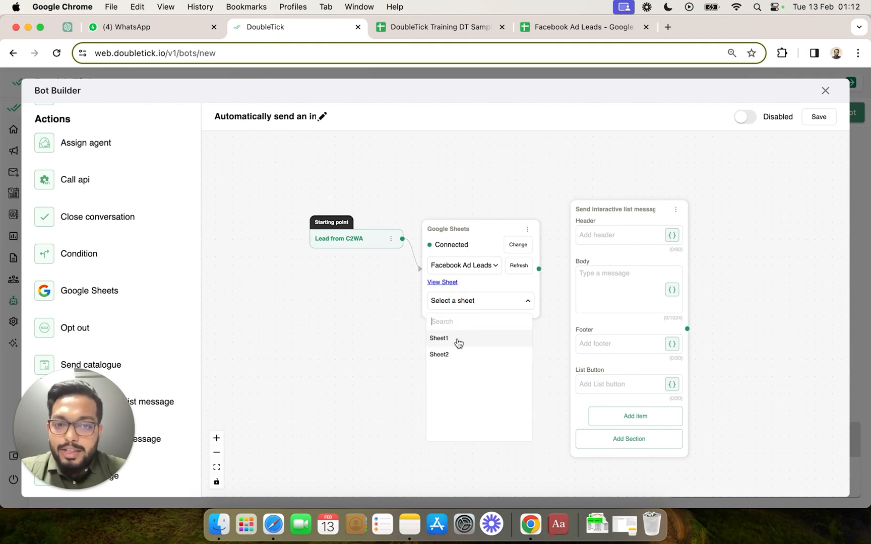
left_click(439, 338)
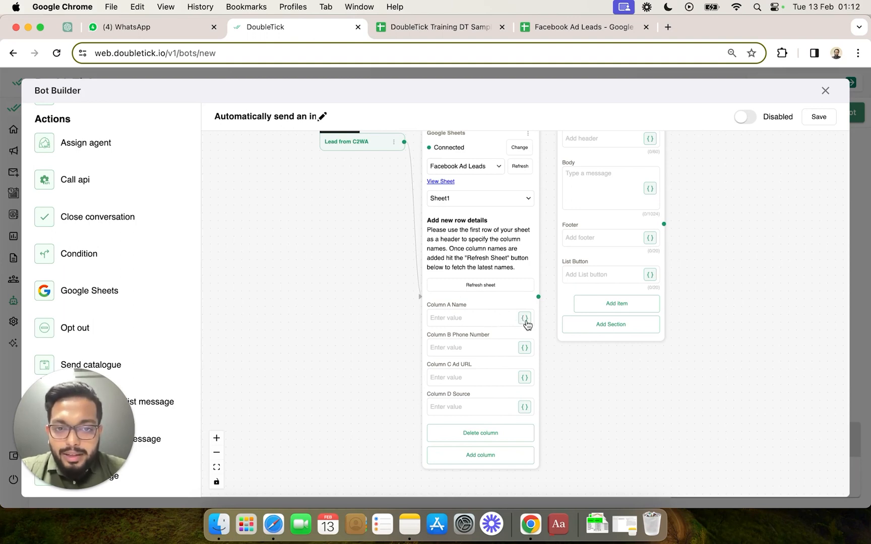
- Map columns A–D to the Lead from C2WA name, phone and two source variables
left_click(524, 317)
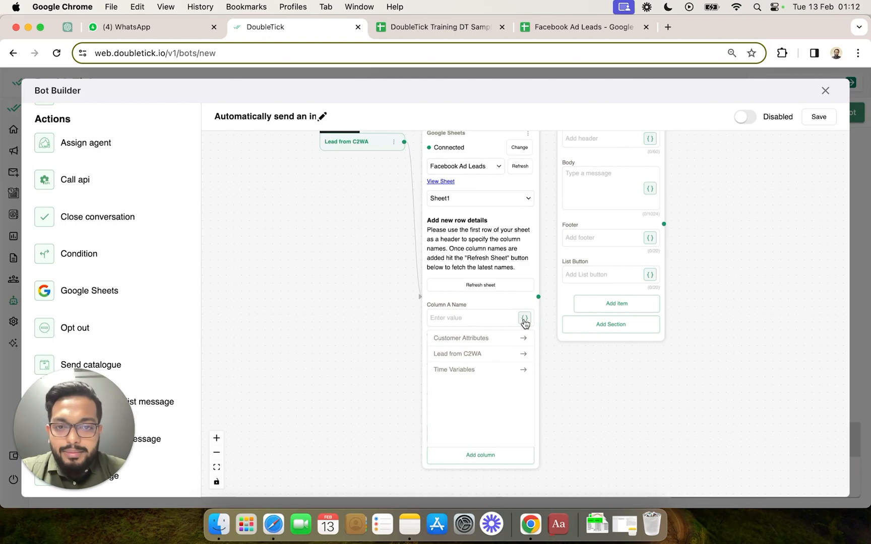
mouse_move(333, 147)
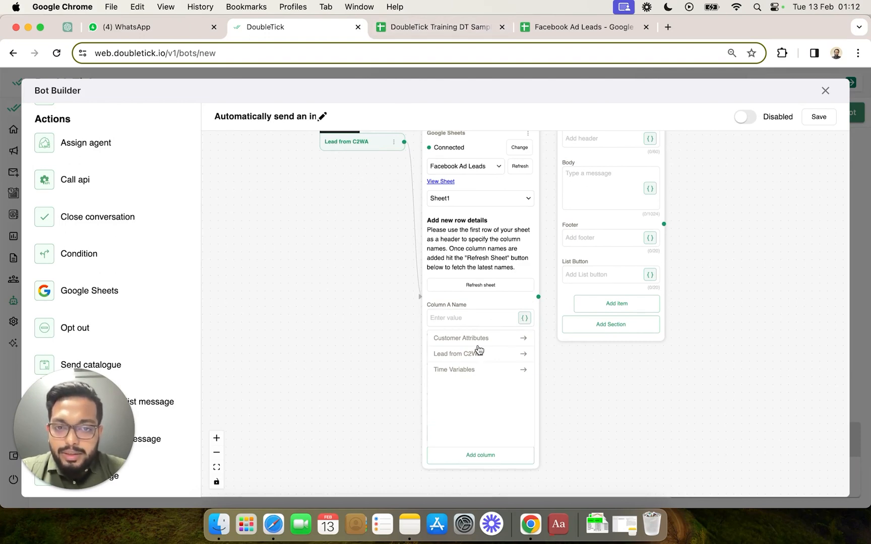
left_click(457, 353)
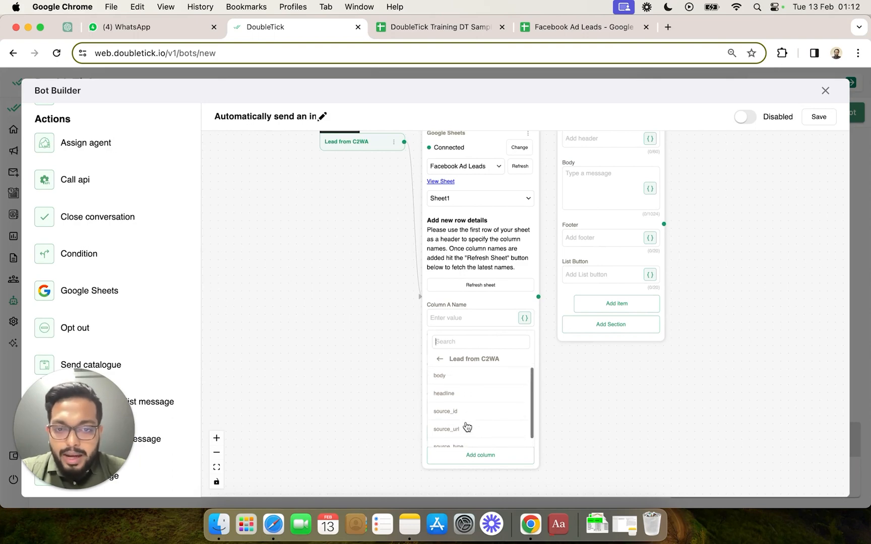
mouse_move(447, 301)
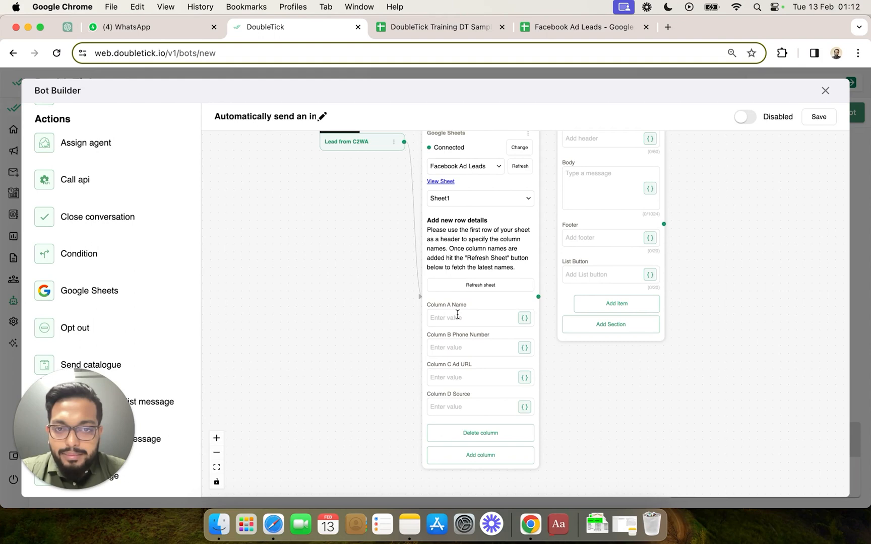
mouse_move(551, 360)
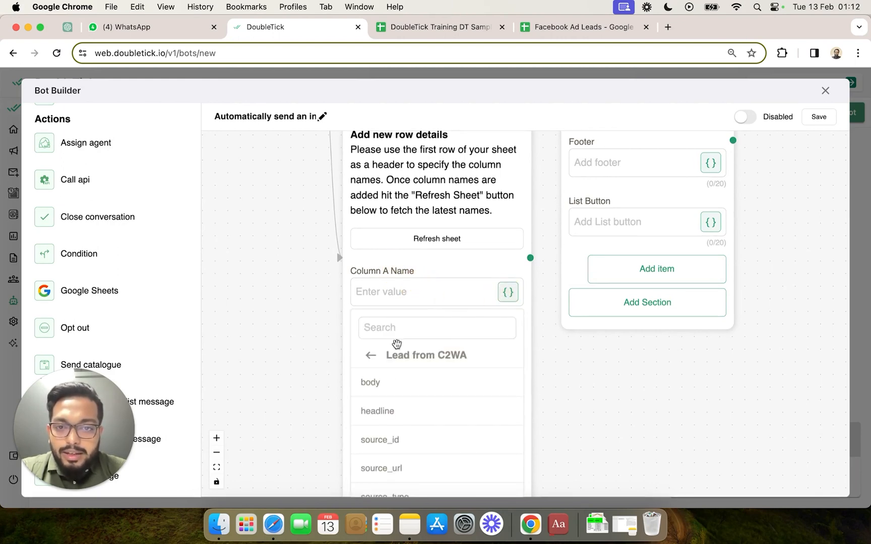
left_click(371, 355)
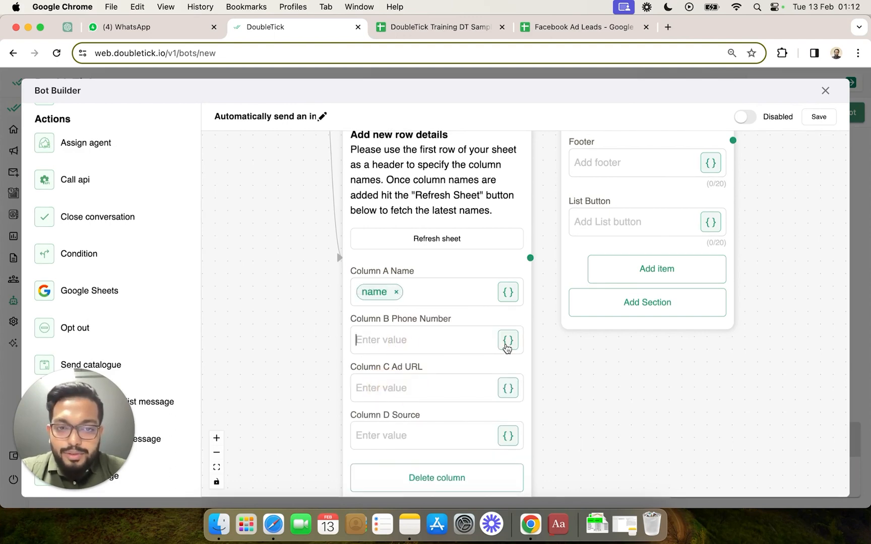
left_click(507, 339)
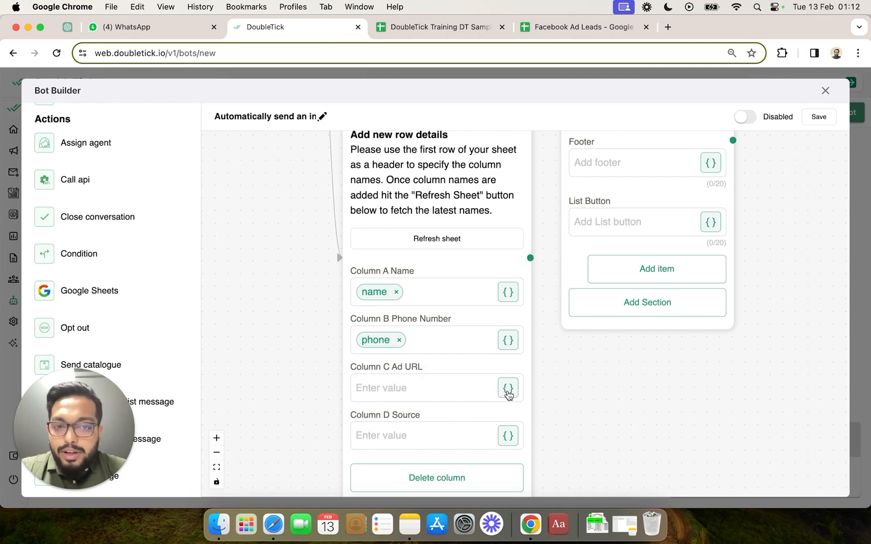
left_click(507, 387)
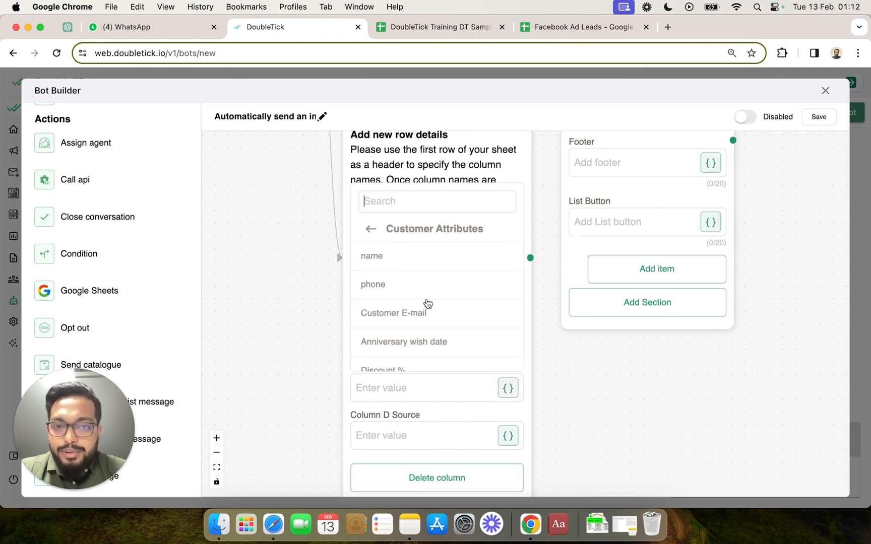
left_click(370, 228)
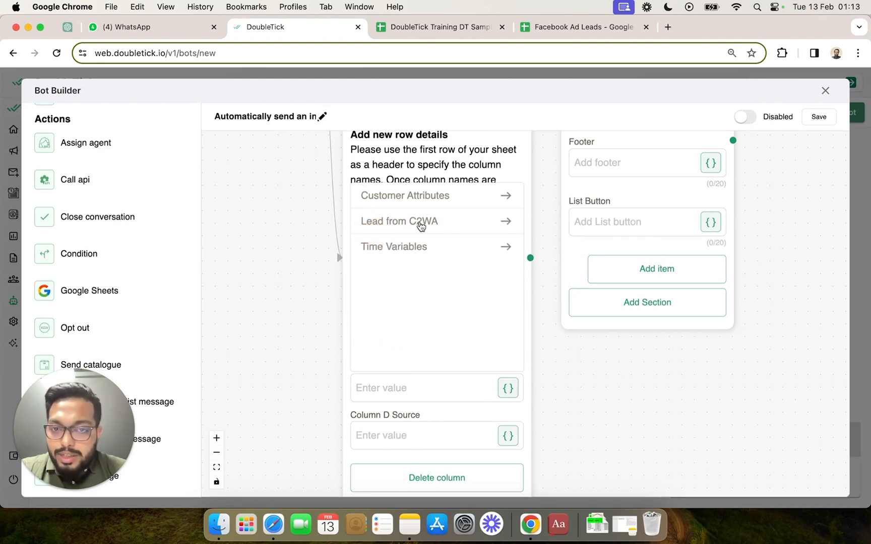
left_click(399, 222)
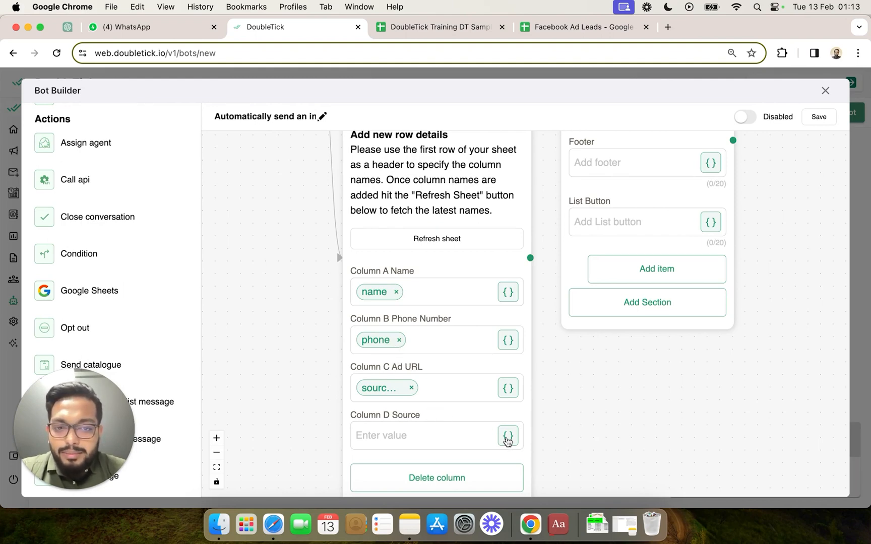
left_click(506, 435)
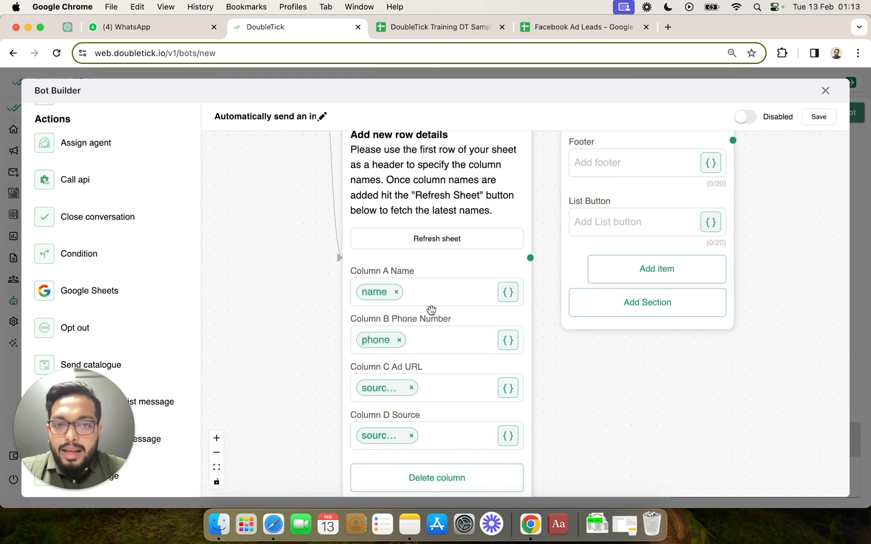
mouse_move(544, 393)
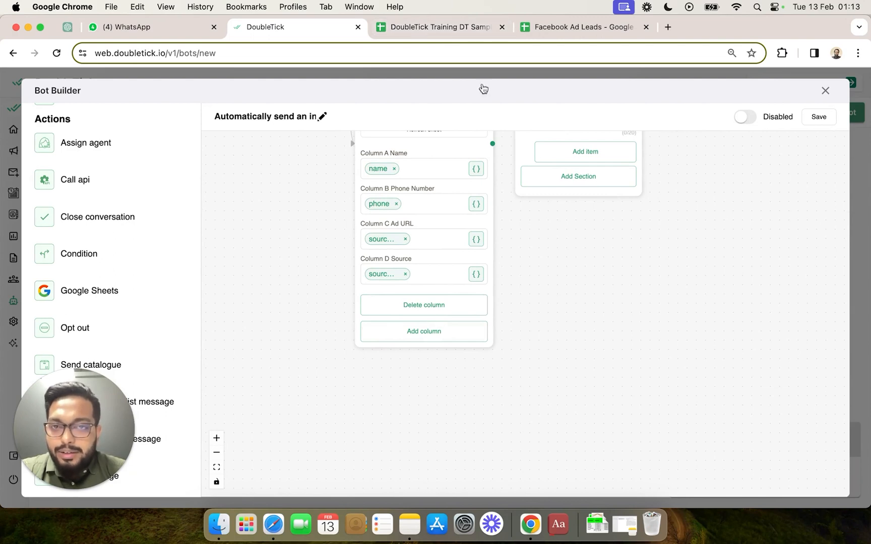
- Add columns E, F, G mapped to body, headline and source_id, then add an empty column H
left_click(437, 27)
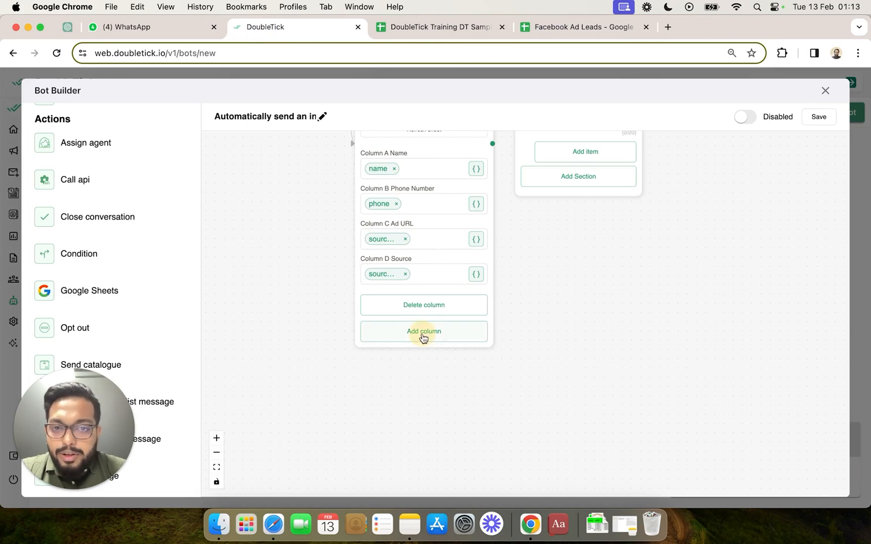
left_click(424, 331)
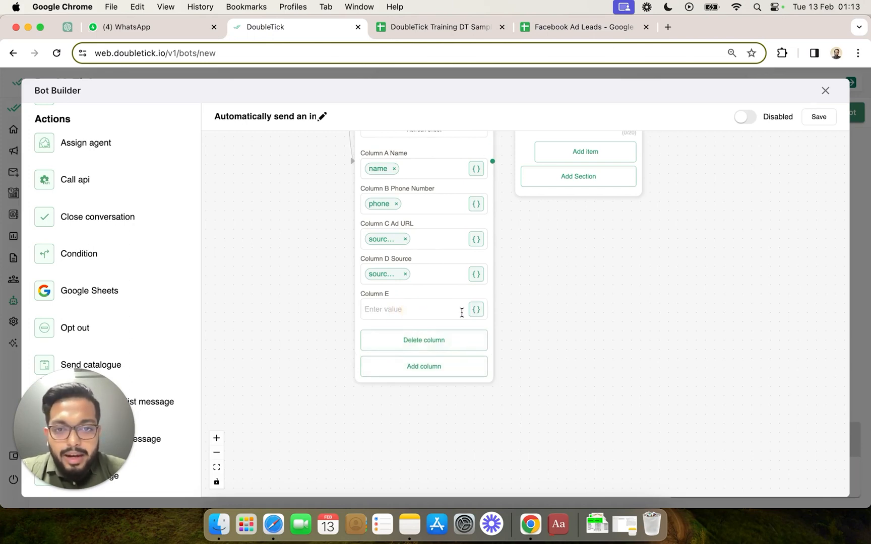
left_click(475, 309)
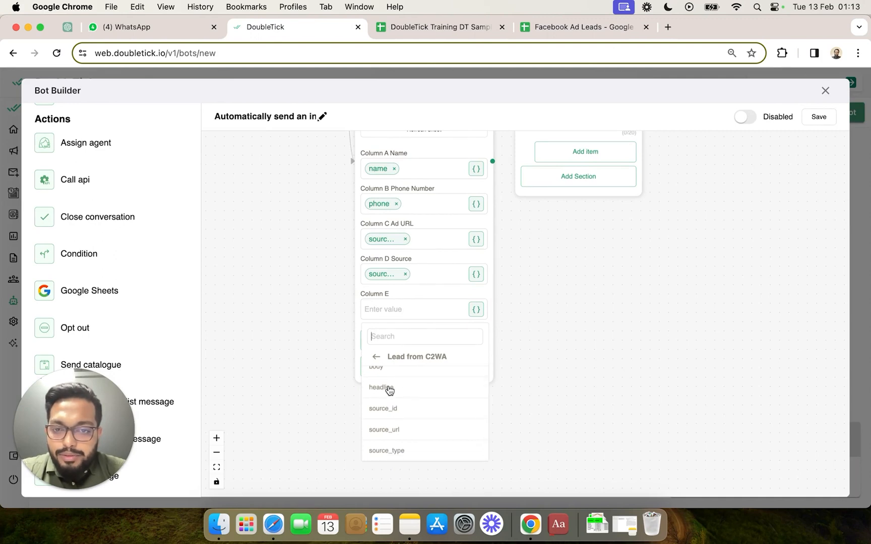
left_click(376, 387)
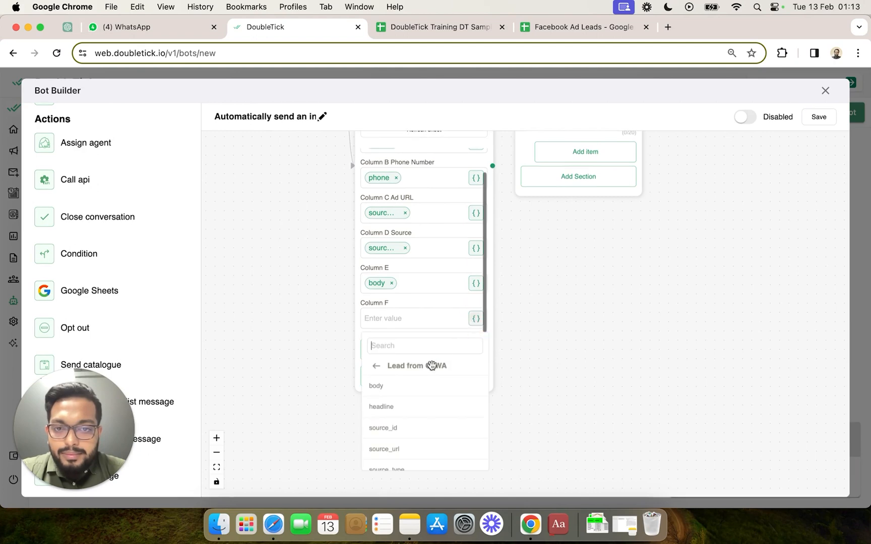
left_click(380, 407)
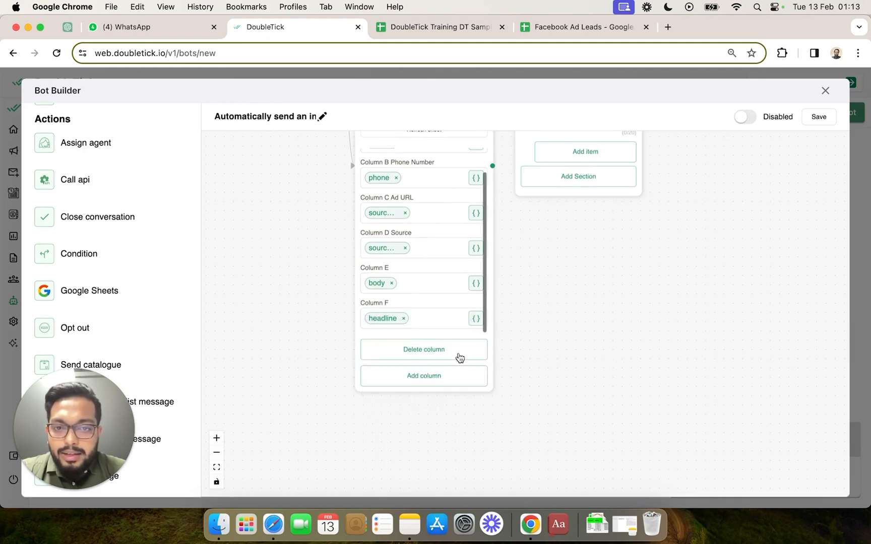
left_click(423, 376)
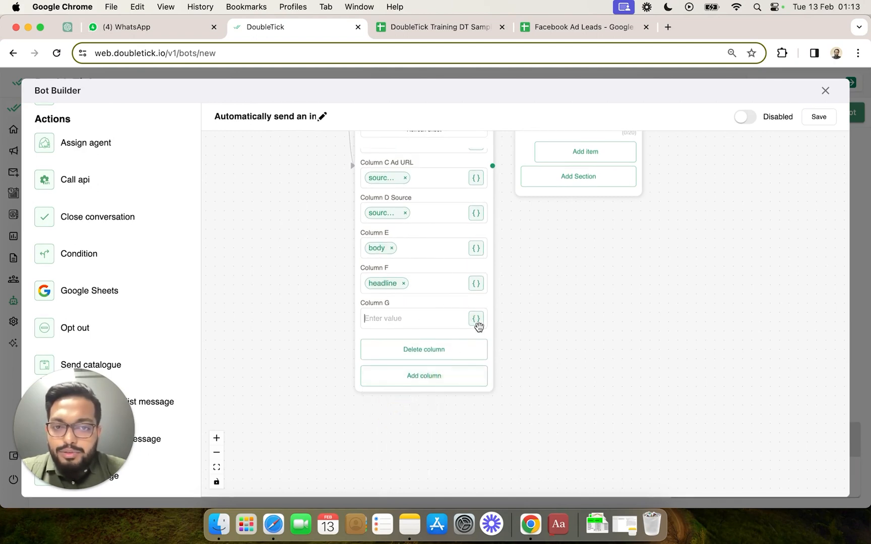
left_click(475, 318)
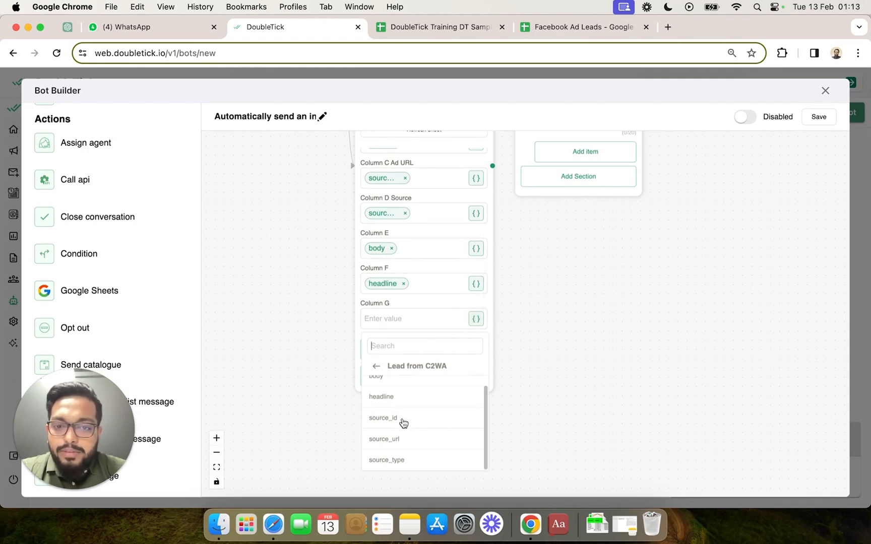
left_click(383, 417)
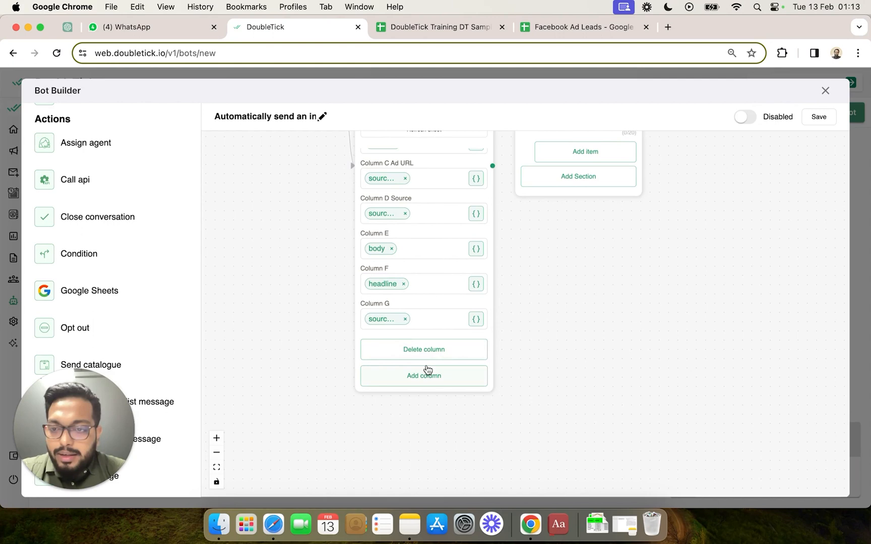
left_click(424, 376)
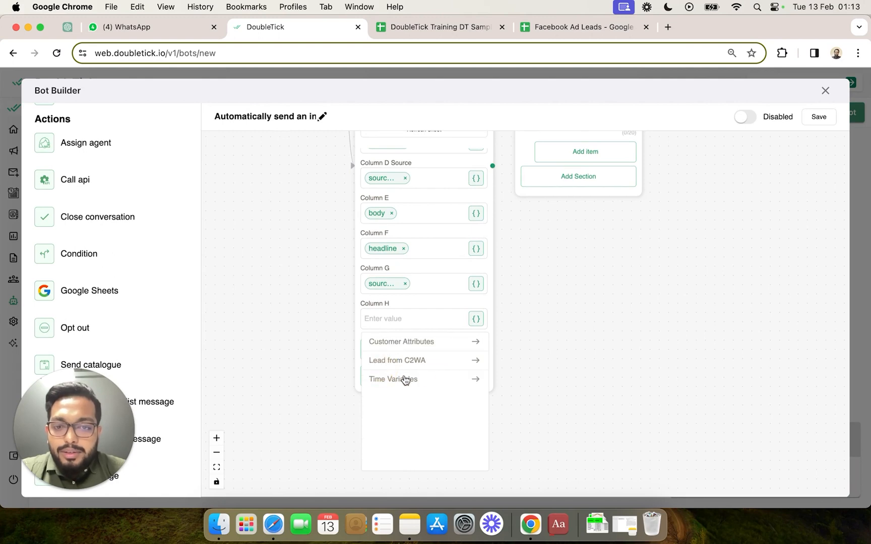
- Fill column H with a DD/MM/YYYY date, a dash, then the time, both Asia/Kolkata
left_click(393, 379)
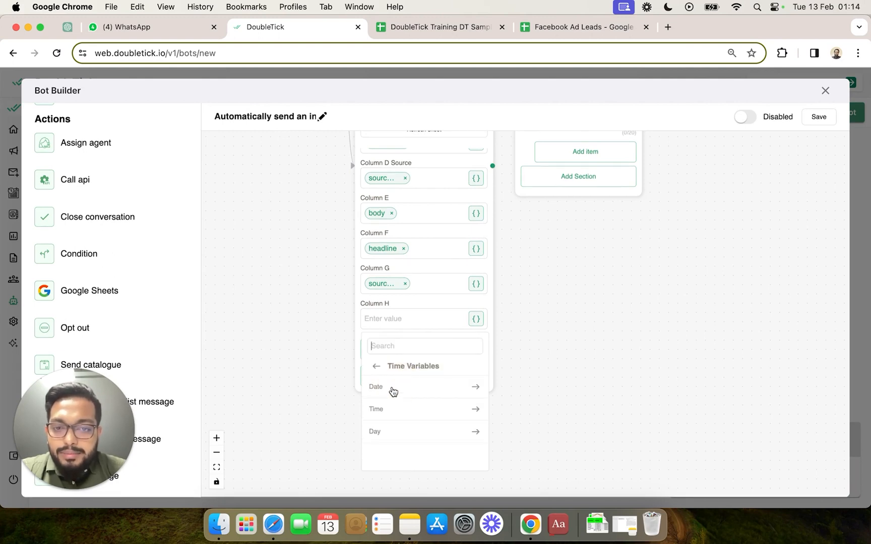
left_click(376, 387)
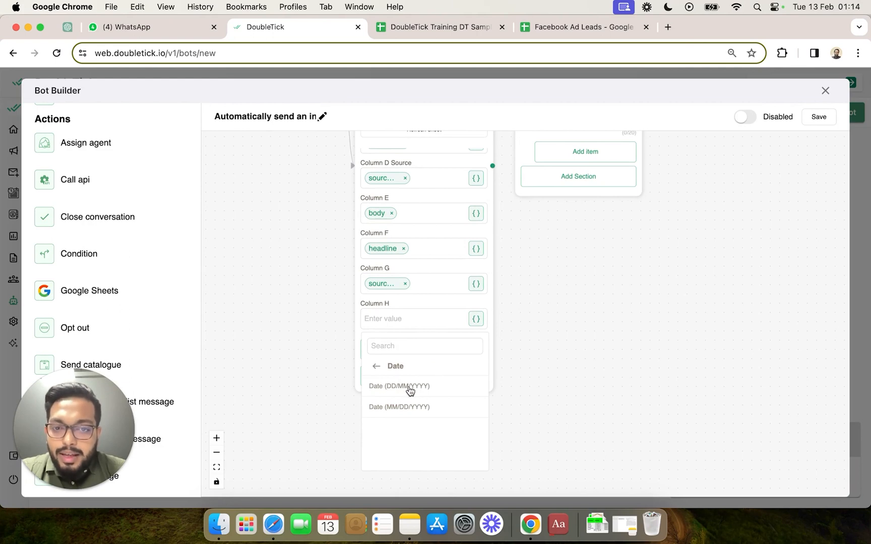
mouse_move(413, 412)
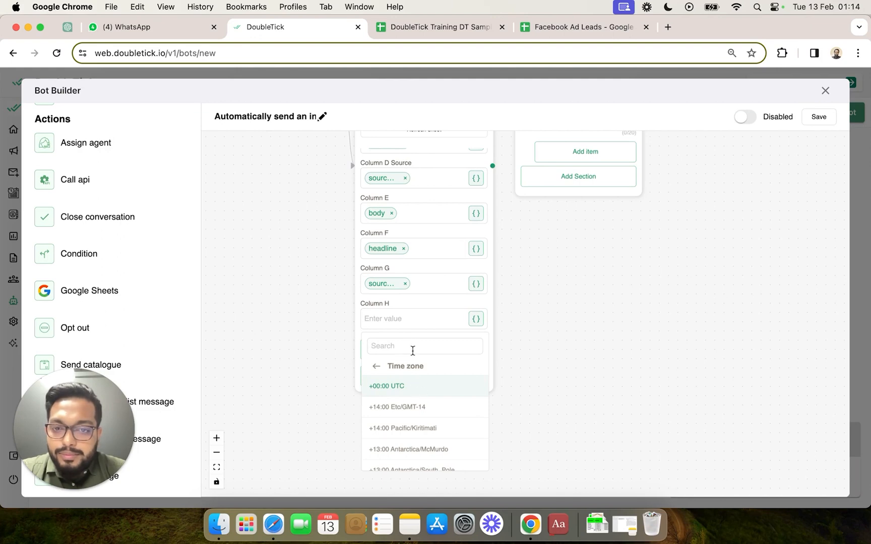
type("kol")
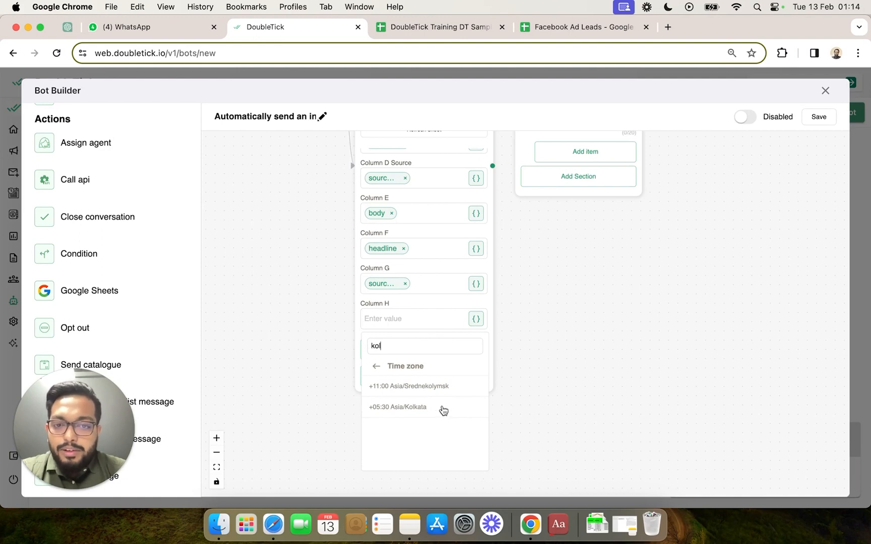
left_click(397, 407)
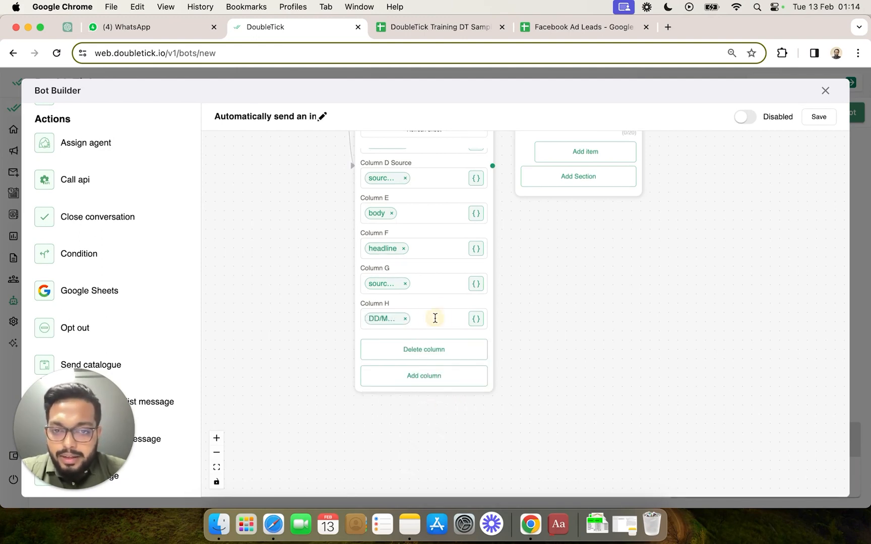
type("-")
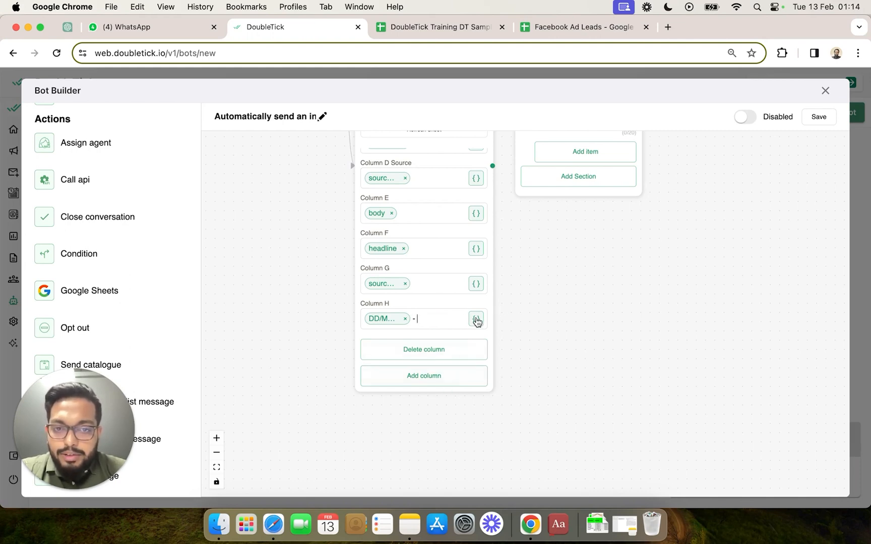
left_click(475, 318)
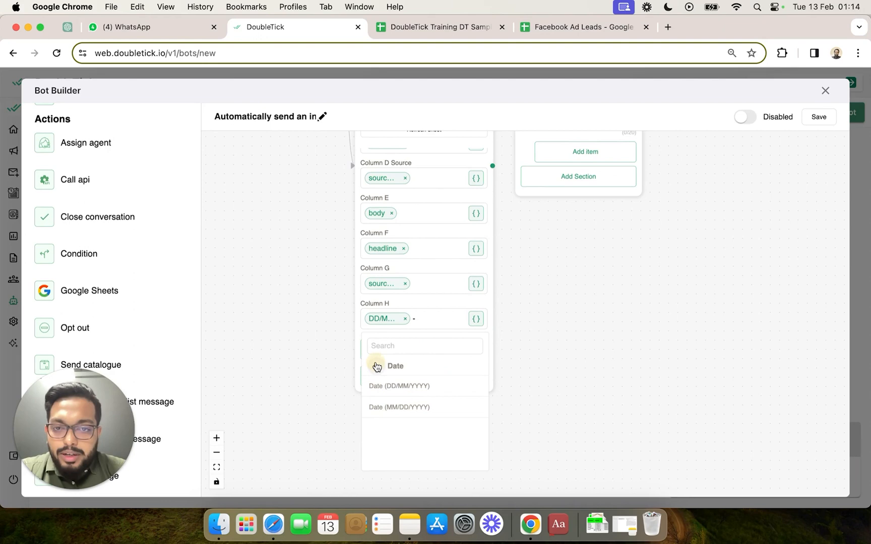
left_click(394, 365)
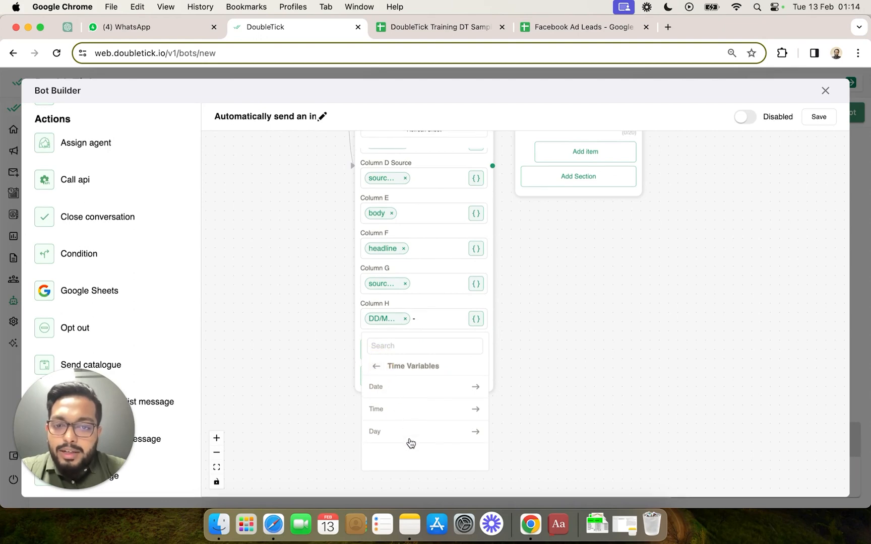
left_click(376, 409)
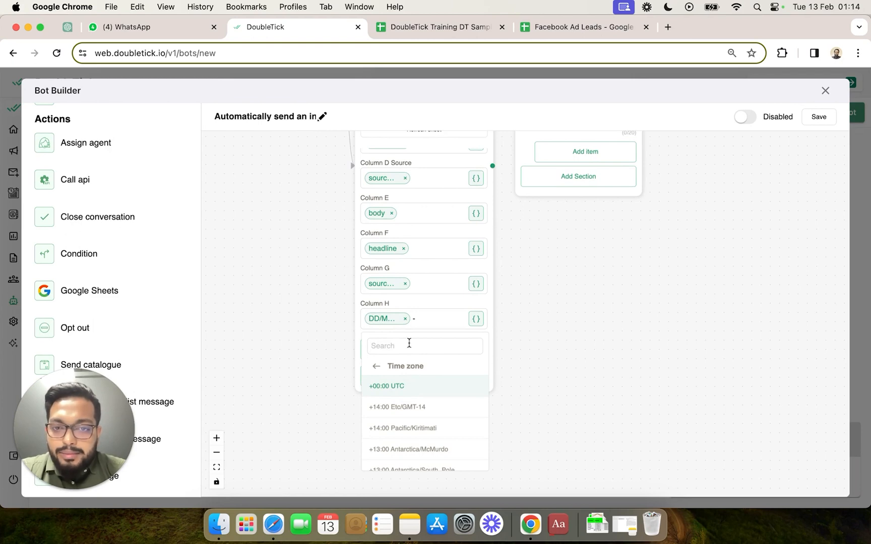
type("kol")
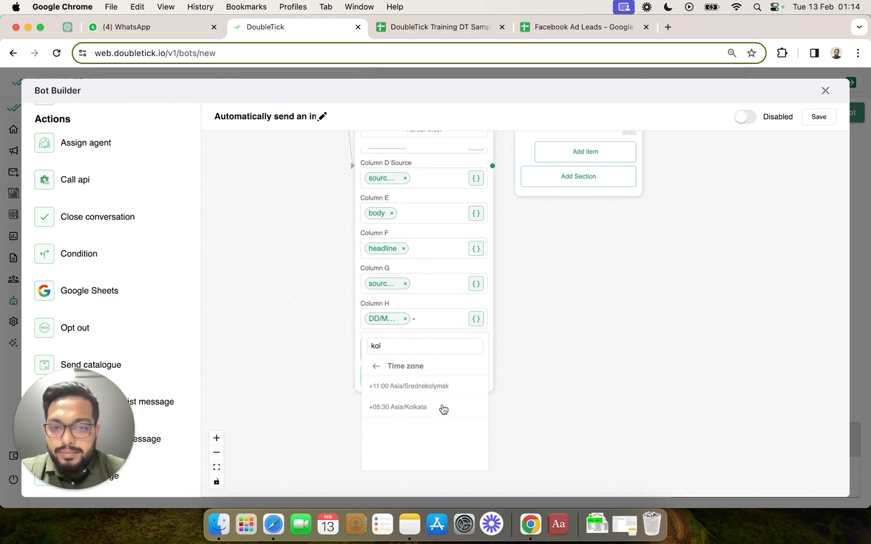
left_click(397, 407)
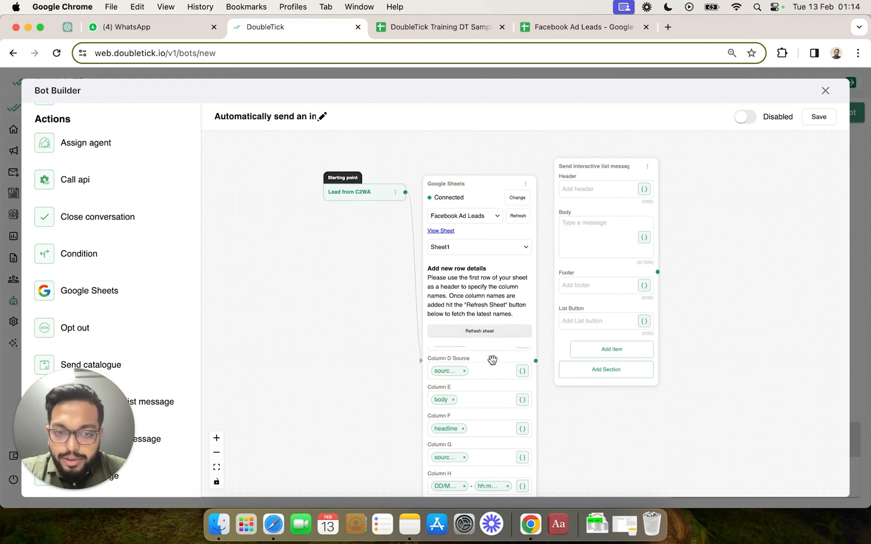
- Check the Facebook Ad Leads spreadsheet's headers, then return to the bot builder
left_click(578, 27)
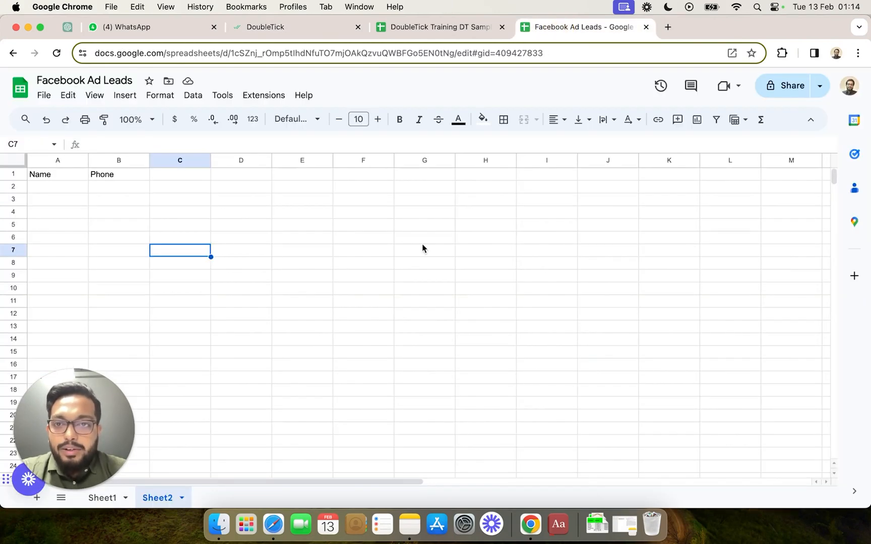
left_click(266, 27)
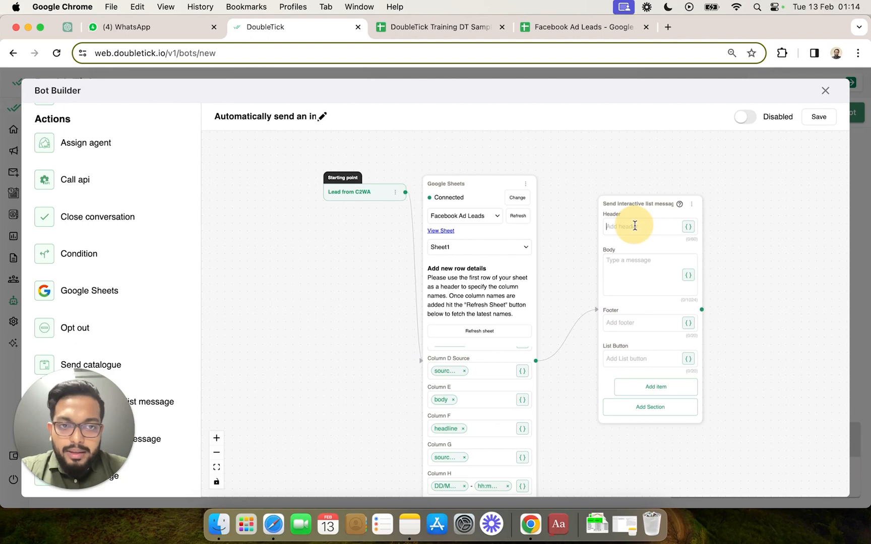
mouse_move(623, 236)
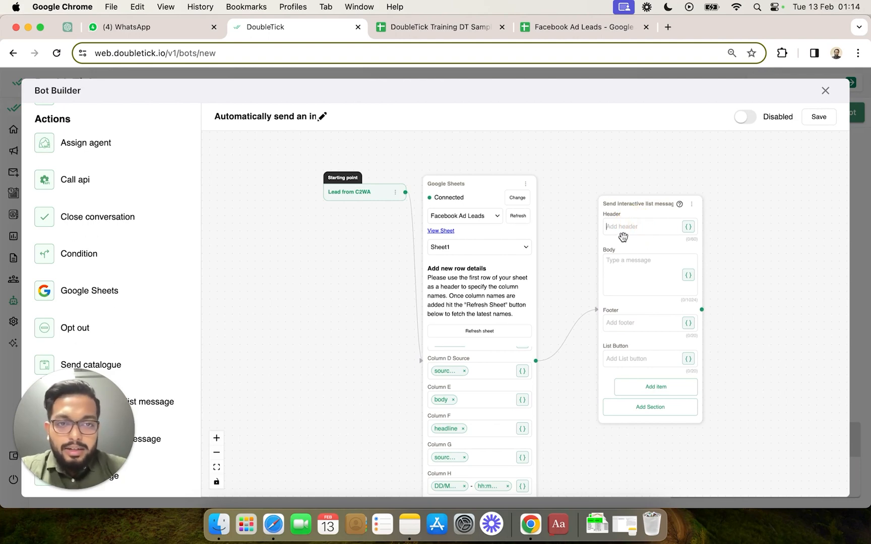
- Enter header 'Hello' and a body saying the lead saw our ad on Facebook
type("Hello")
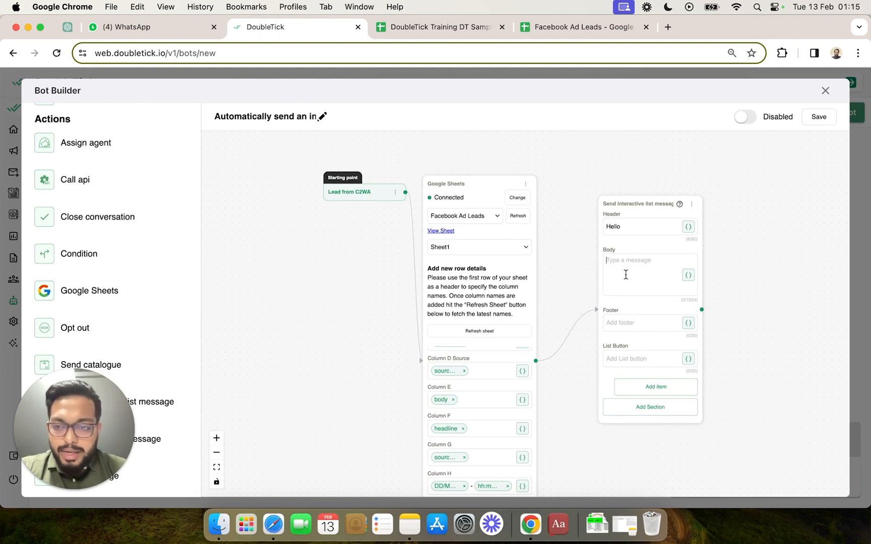
type("We are")
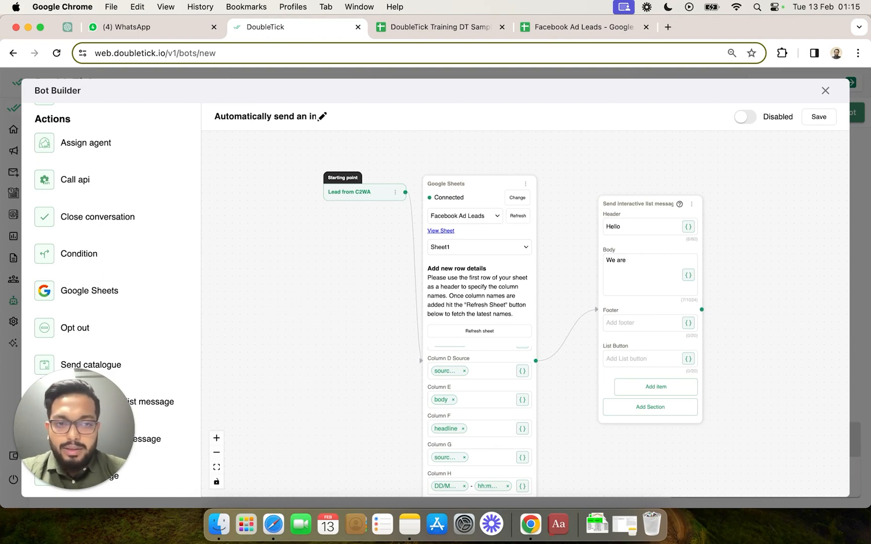
type("delighted that you s")
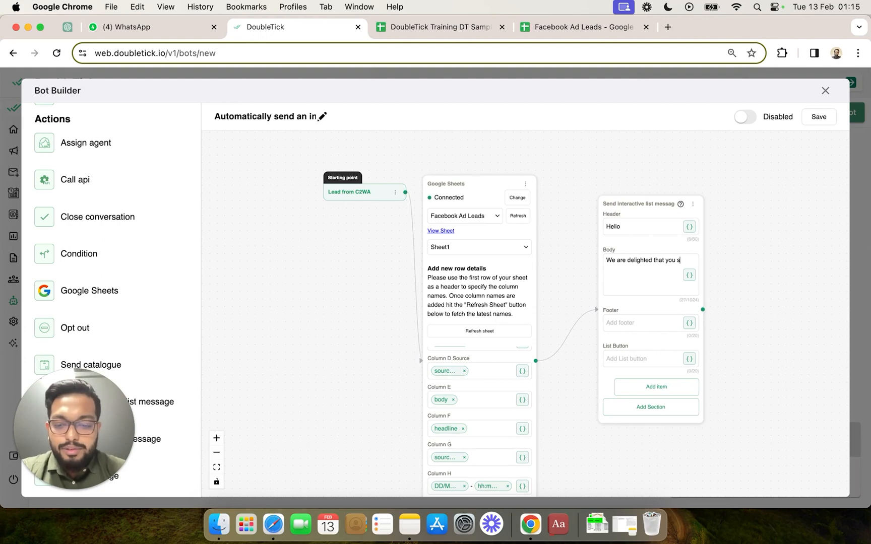
type("aw our ad on")
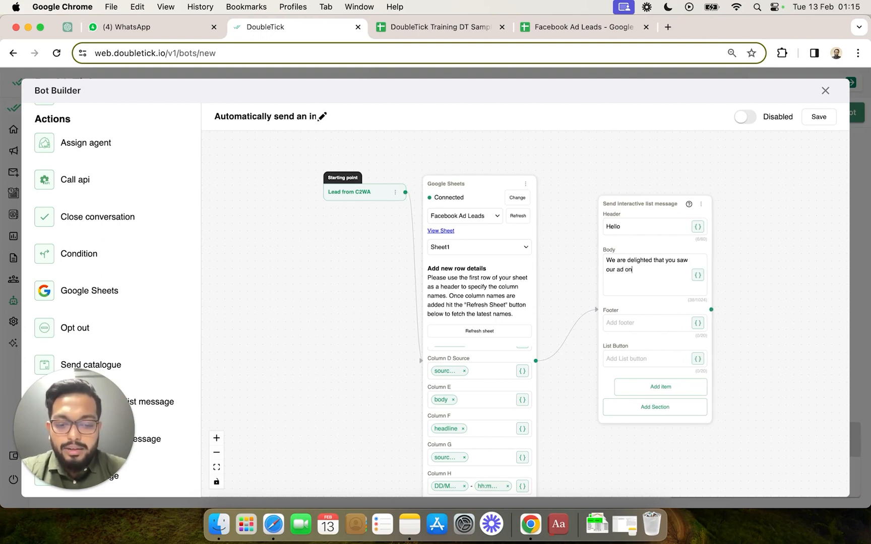
type("Facebook and you are intereste3d in our product.")
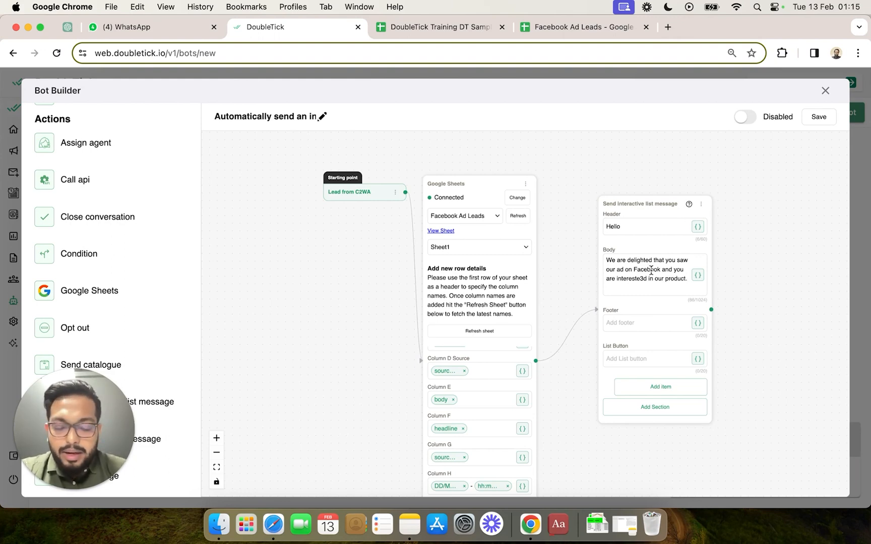
- Replace 'Facebook' with 'Instagram' in the body text
double_click(647, 270)
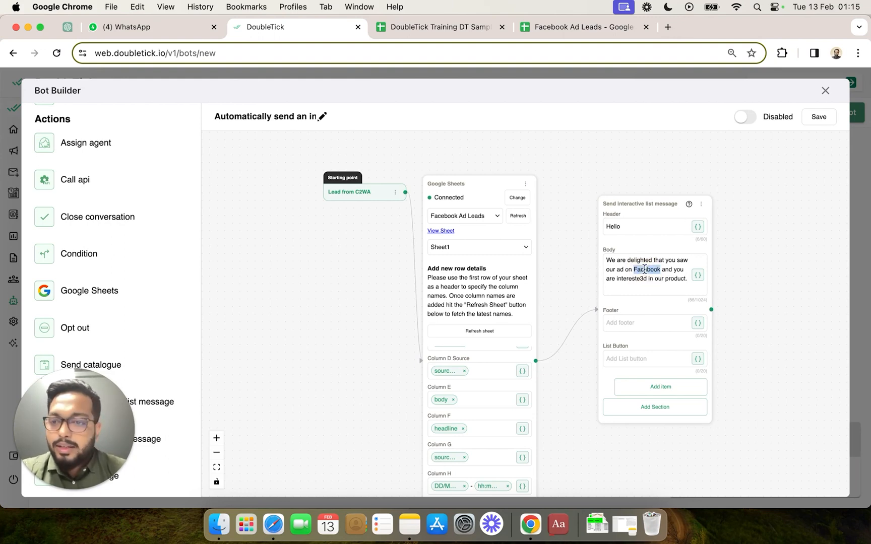
type("In")
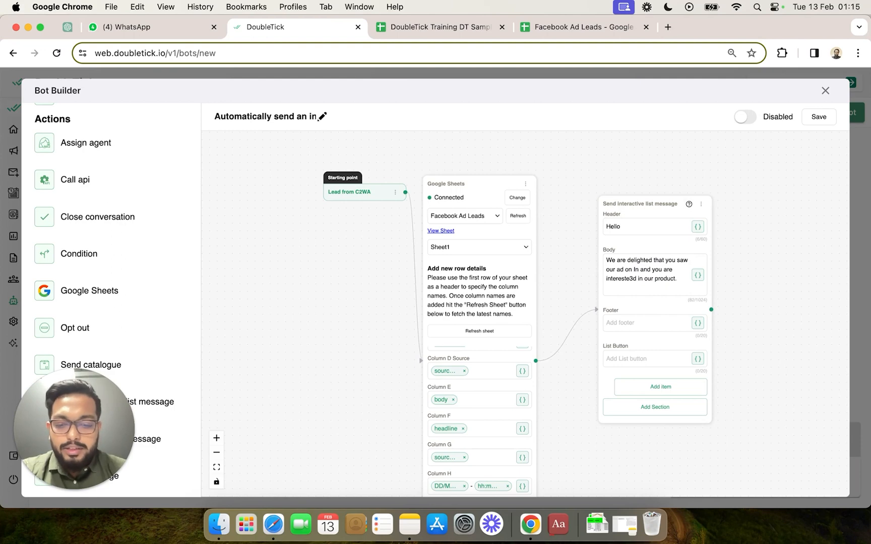
type("Instagram")
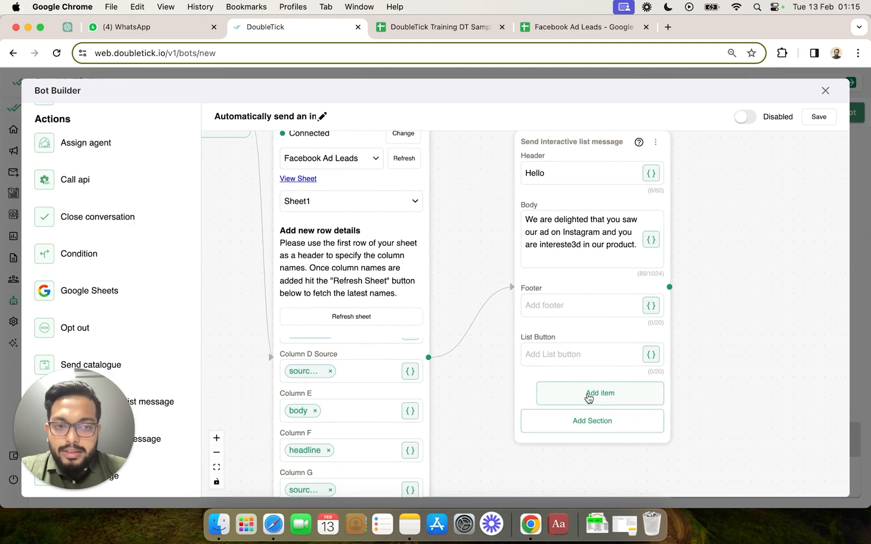
- Add items Product 1, Product 2 and Product 3, titling the section 'Section 1'
left_click(599, 393)
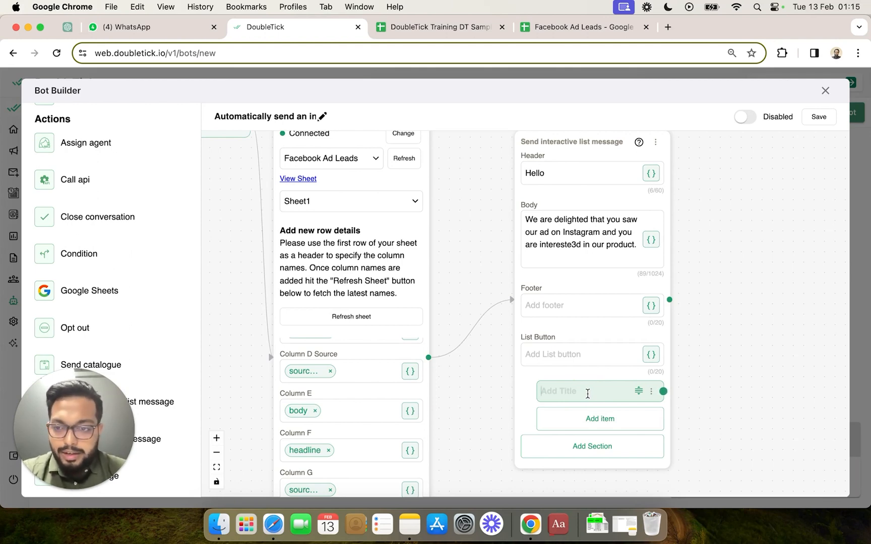
type("Produc")
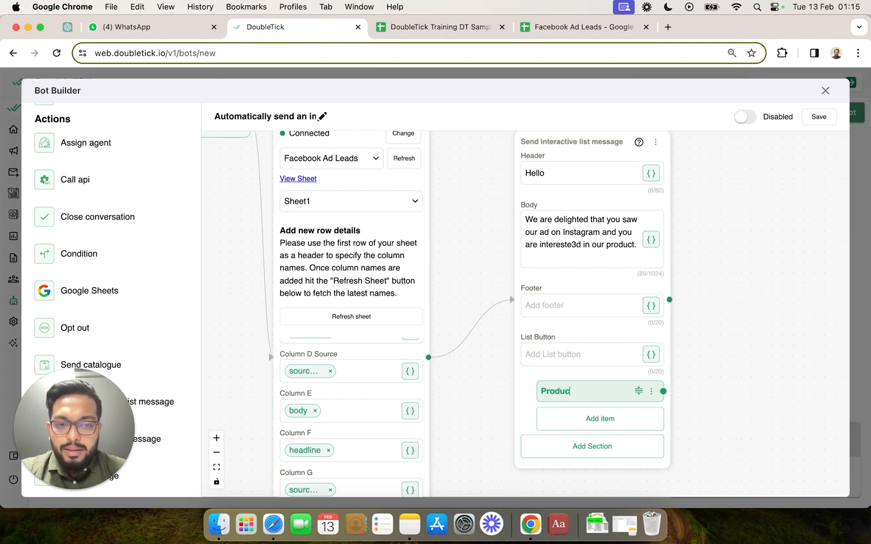
left_click(599, 419)
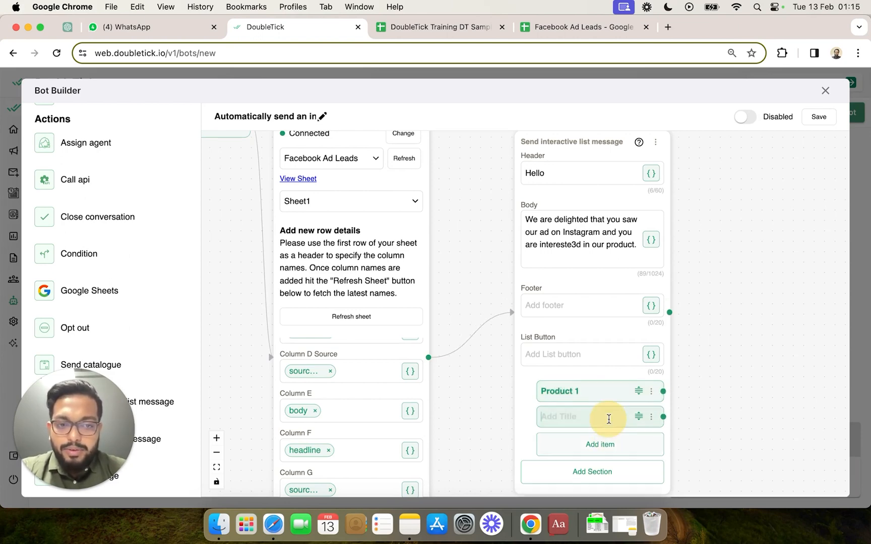
type("Product 2")
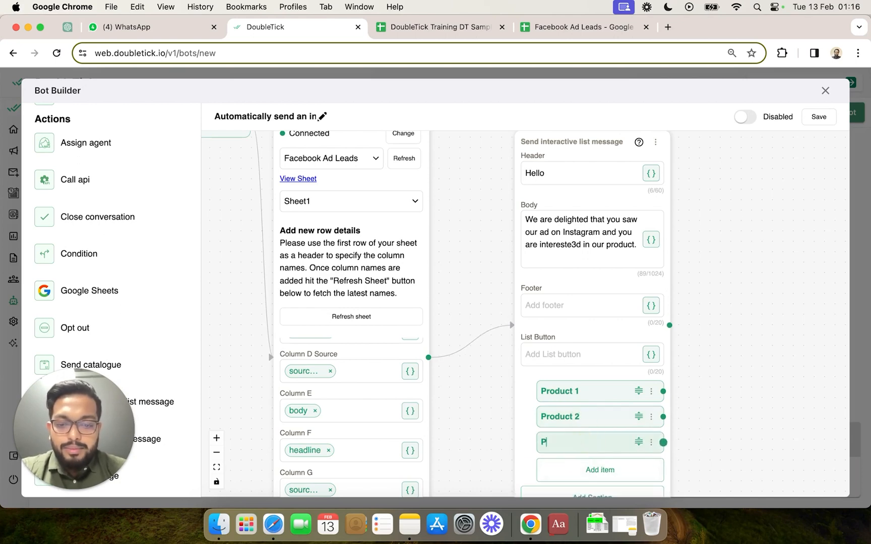
type("roduct 3")
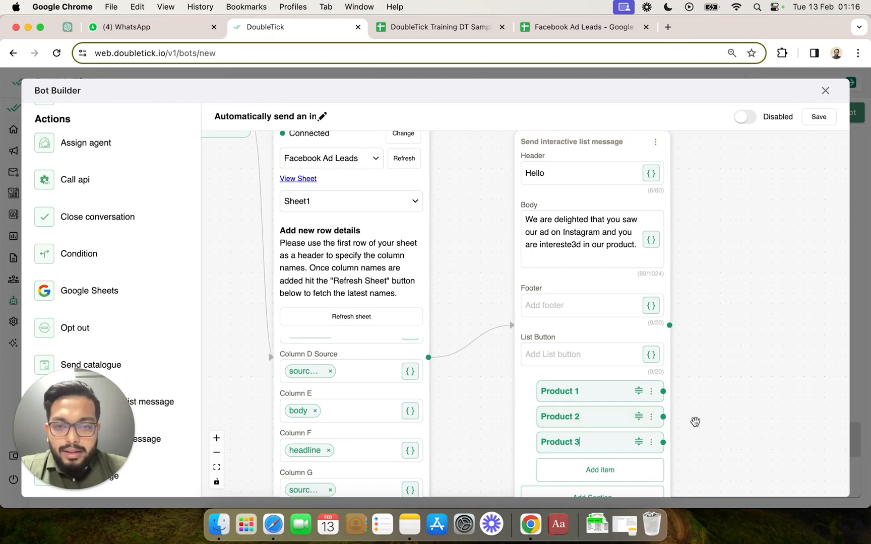
scroll("down", 3)
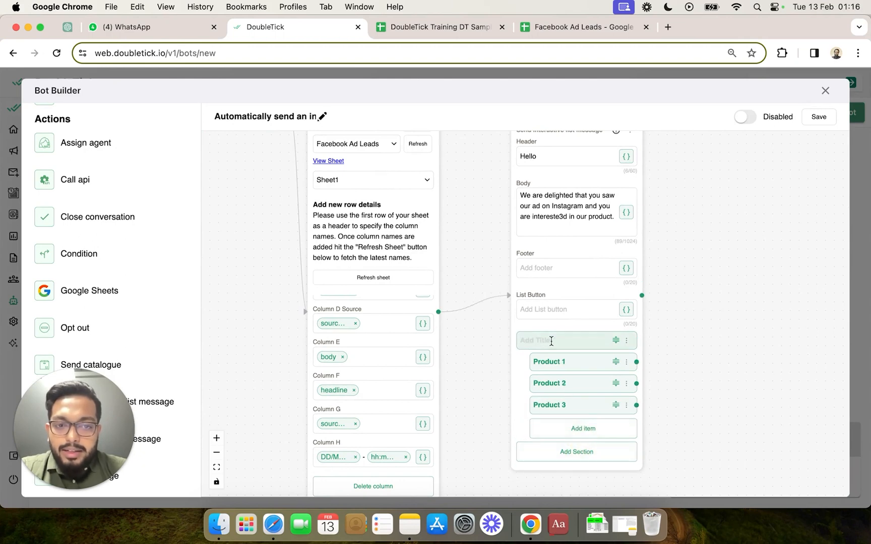
type("Section 1")
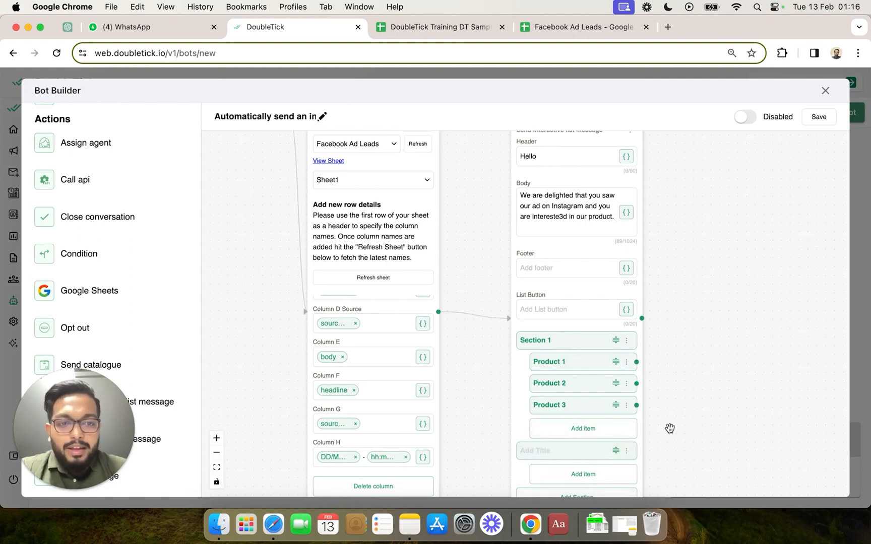
scroll("down", 3)
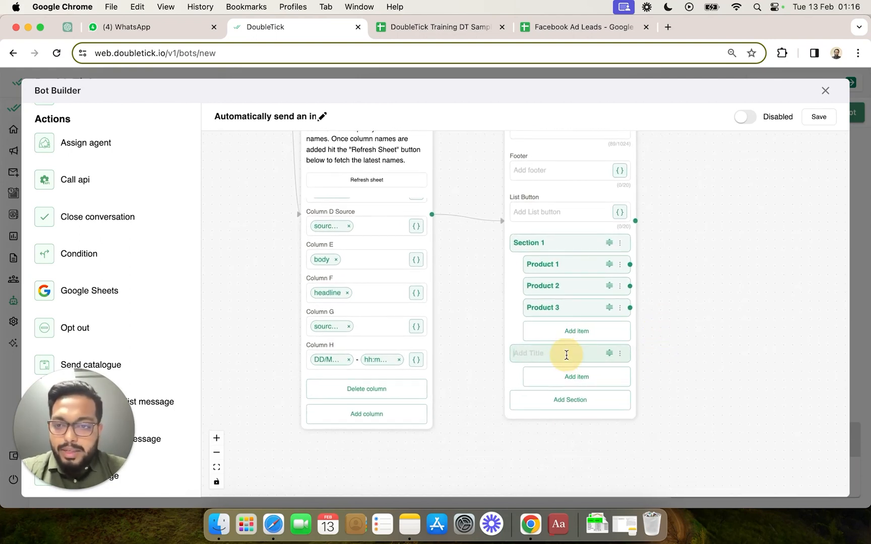
- Title the second section 'Face cream' with items SPF30, SPF40 and SPF50
type("Face")
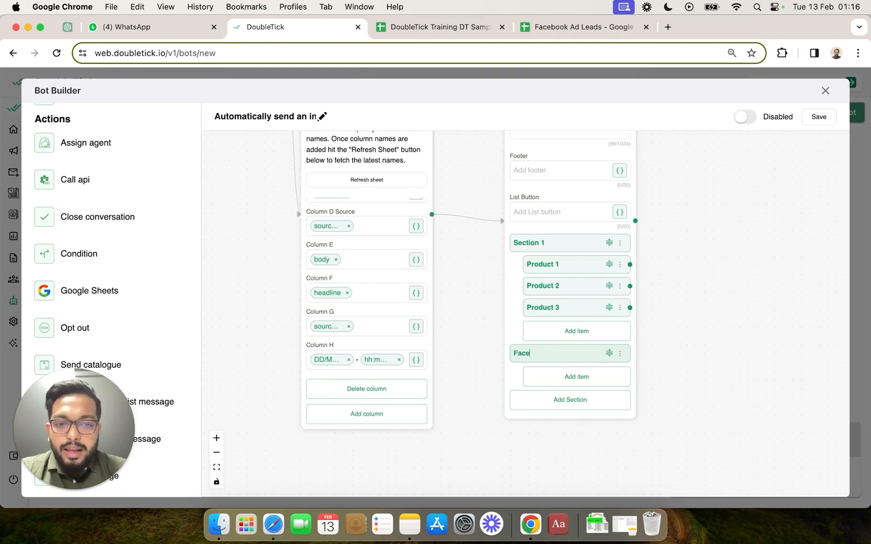
type("cream")
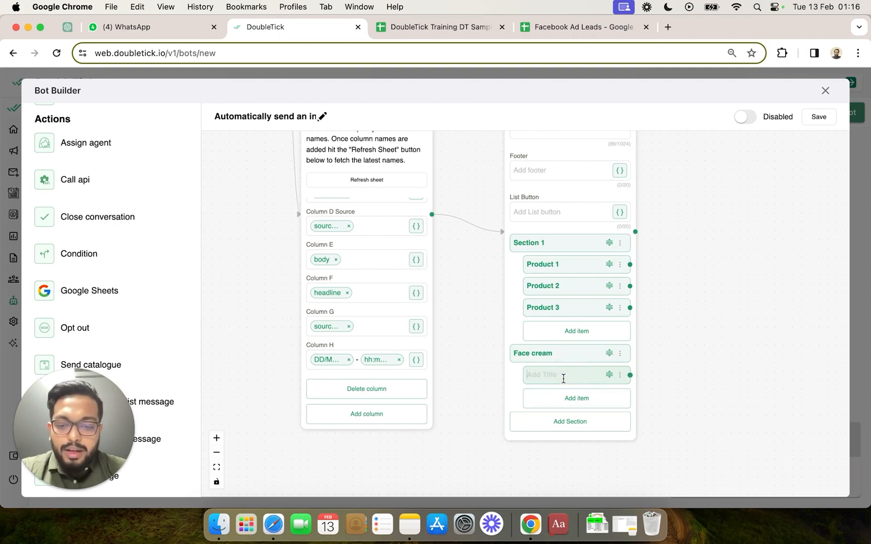
type("SPF30")
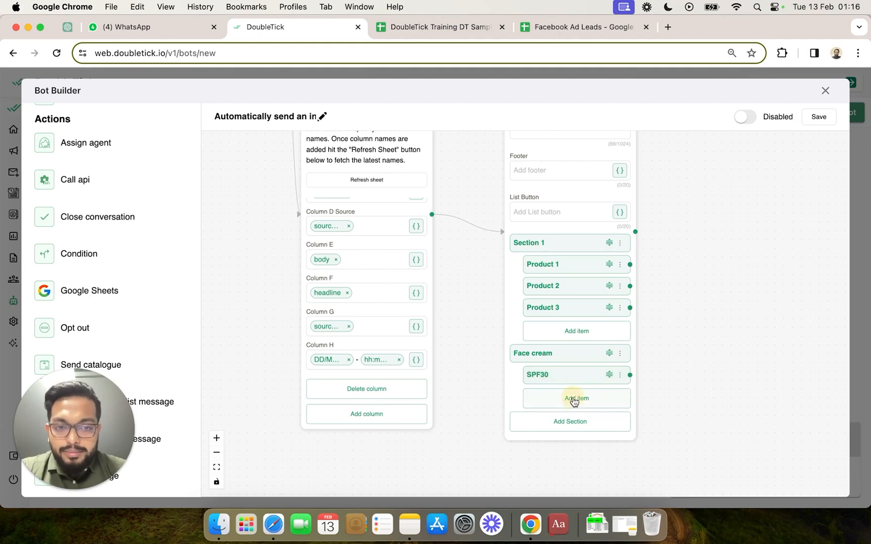
left_click(576, 398)
type("SPF40")
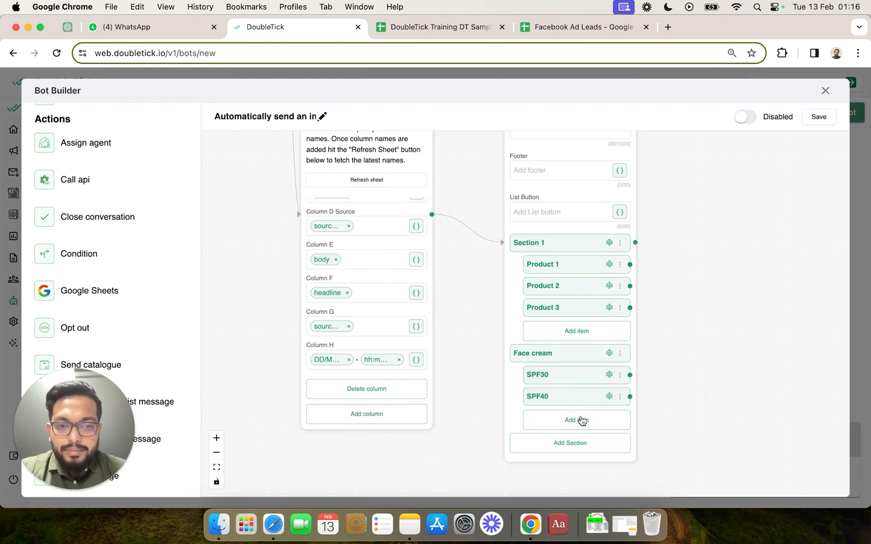
left_click(576, 420)
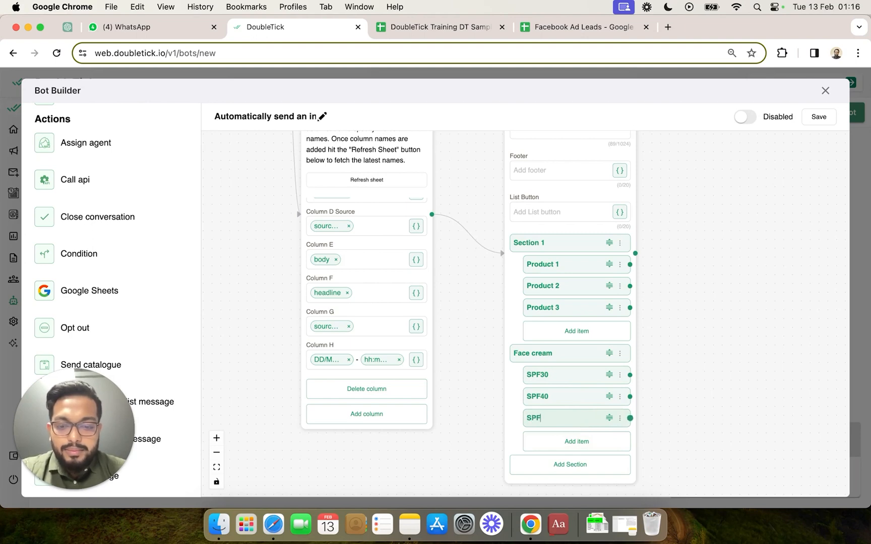
type("50")
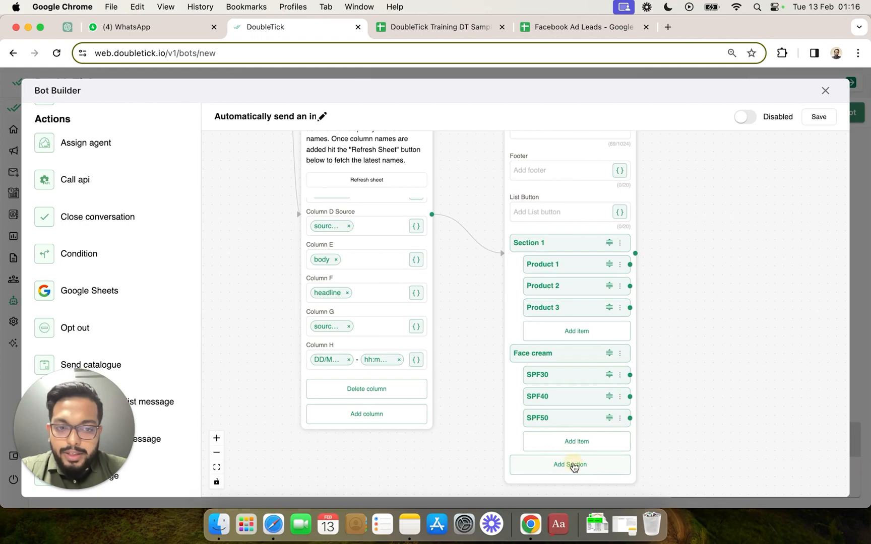
- Add a 'Hair' section with Shampoo, Conditioner, Serum and Gel
left_click(574, 464)
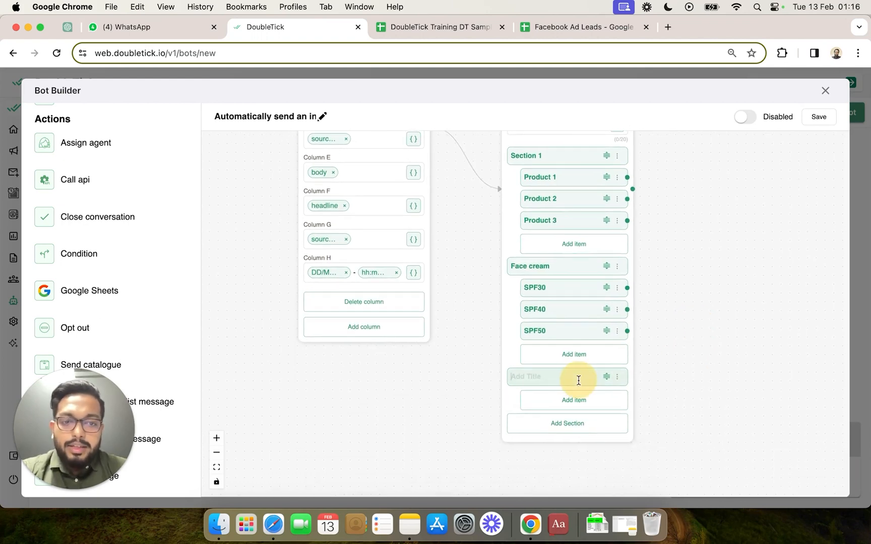
type("Hair")
type("Shampoo")
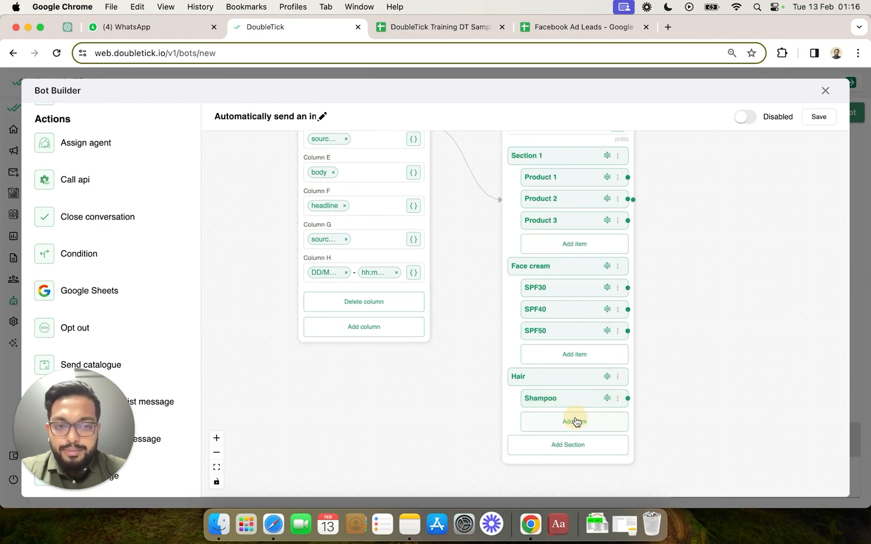
left_click(573, 421)
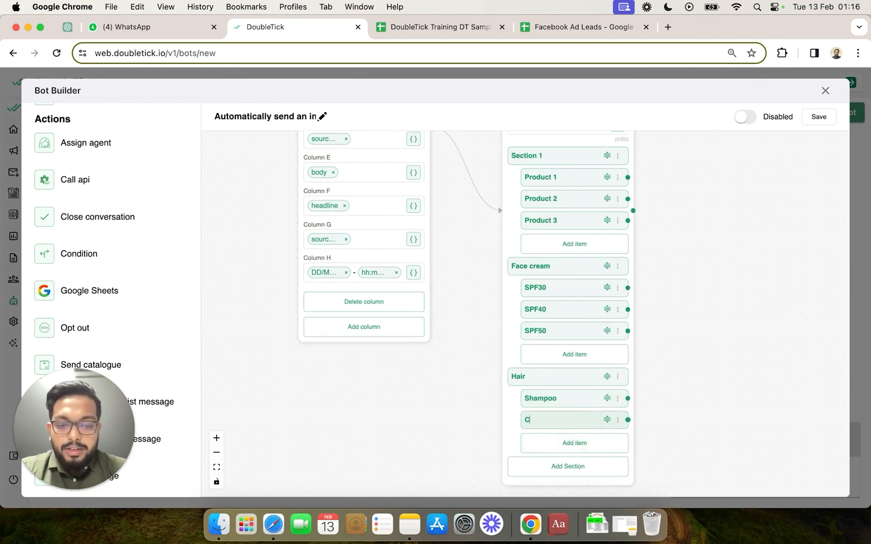
type("onditioner")
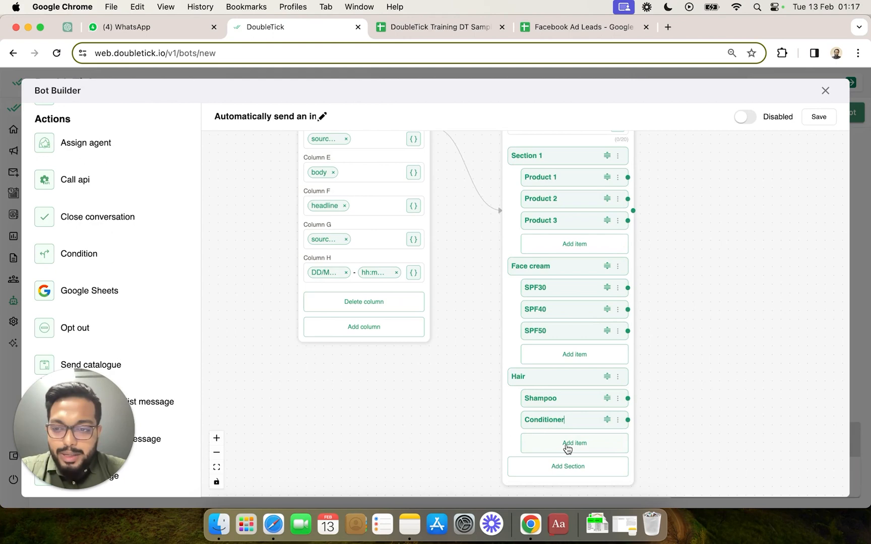
left_click(574, 443)
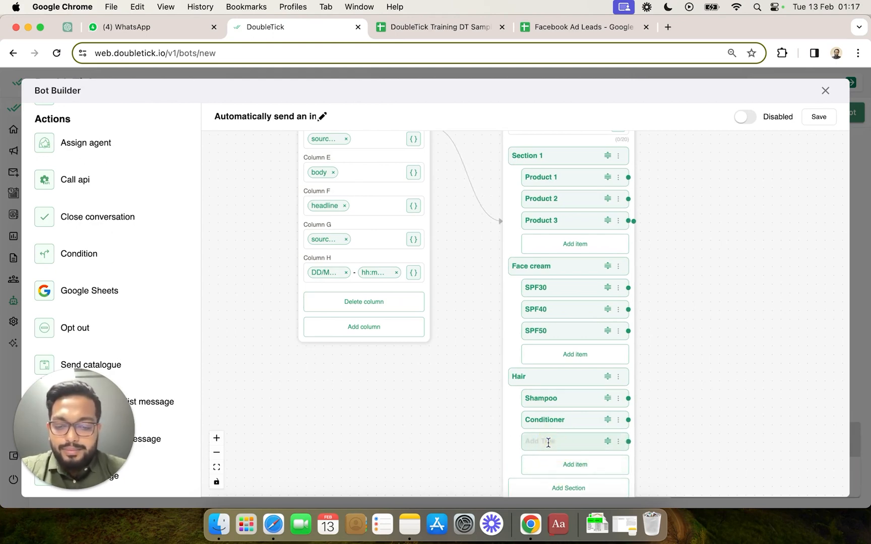
type("Serum")
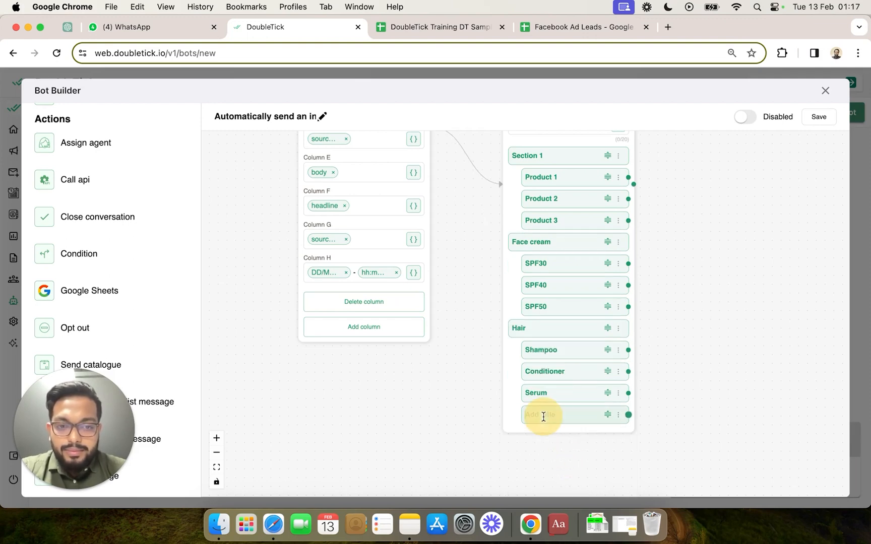
type("Get")
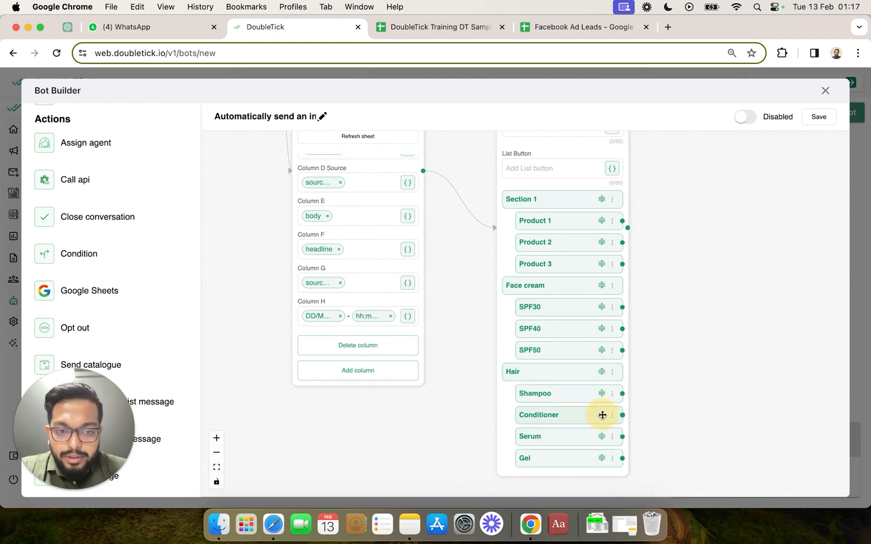
- Move Serum above Conditioner and describe Shampoo as 'This Shampoo is of superior quality'
left_click_drag(602, 415, 593, 436)
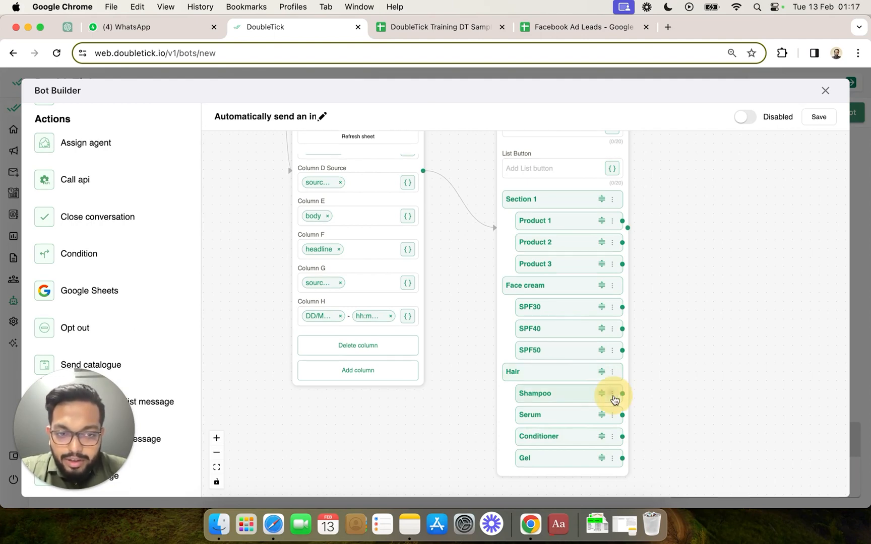
left_click(612, 393)
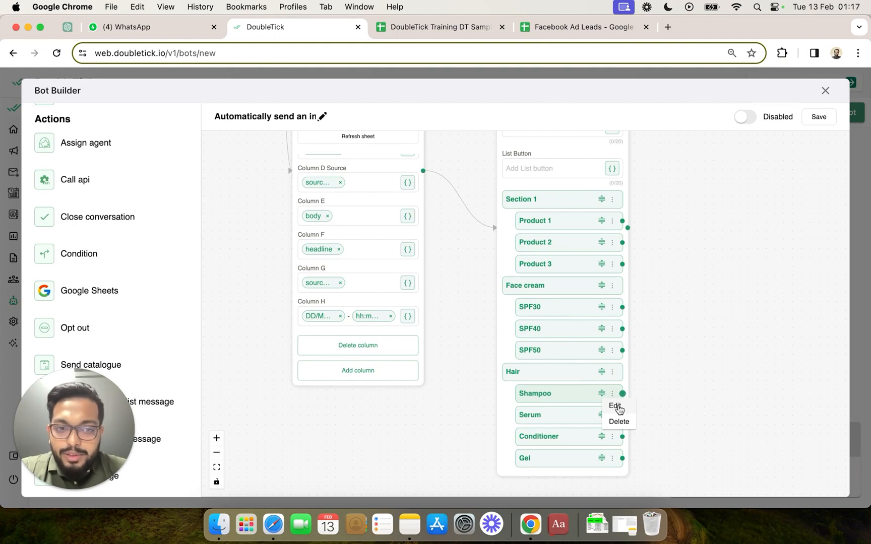
left_click(613, 405)
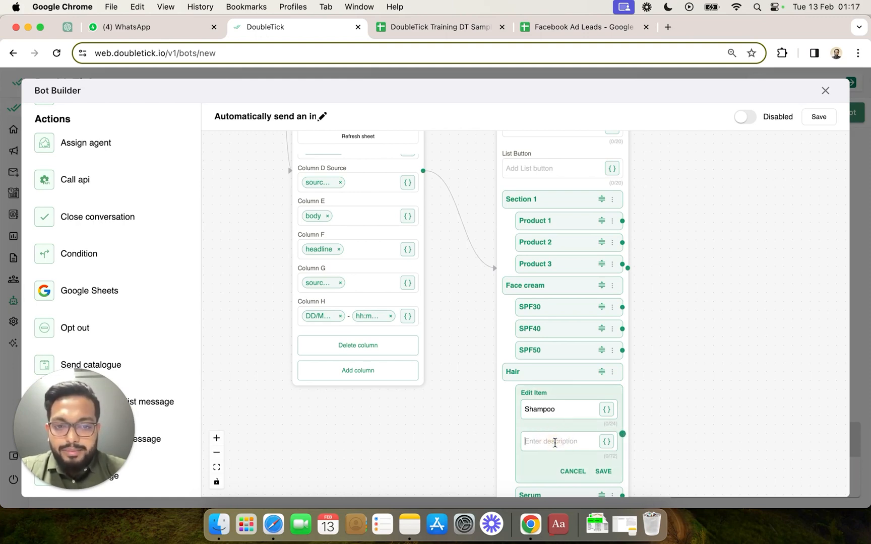
type("This")
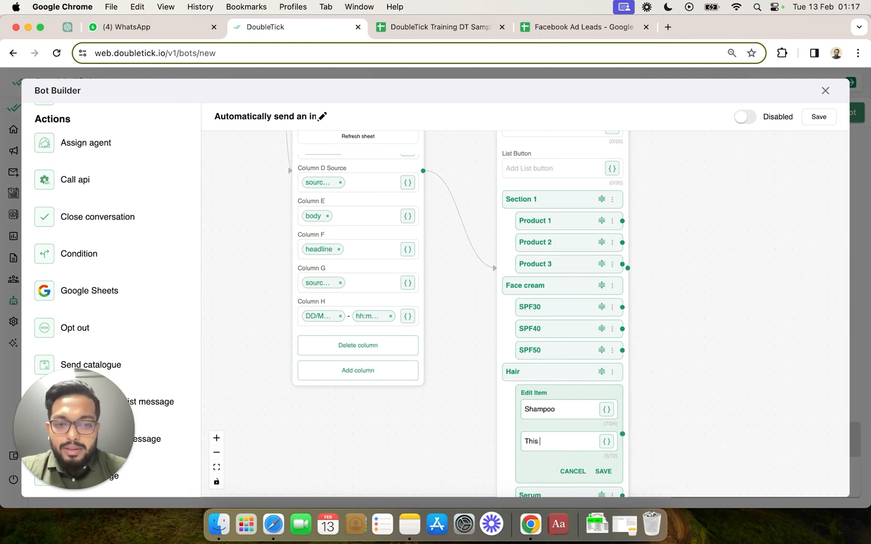
type("Shampoo is of superior quality")
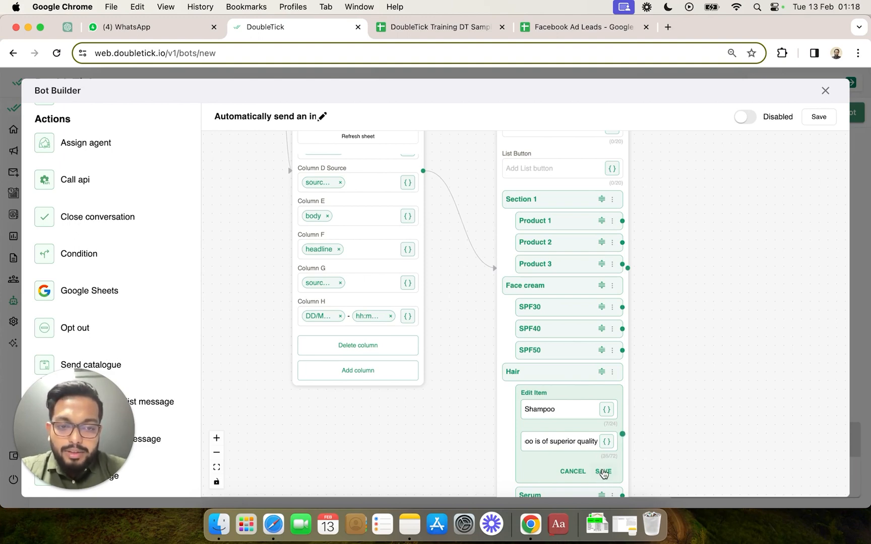
left_click(604, 472)
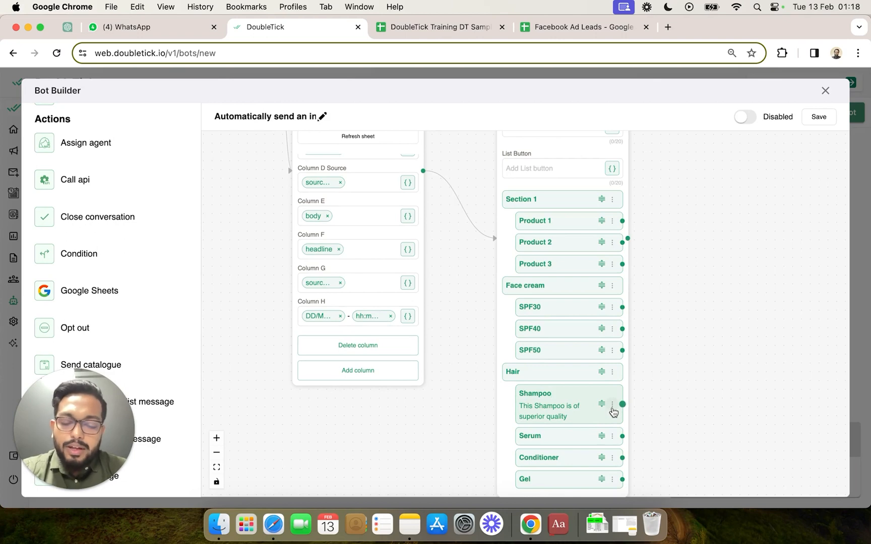
mouse_move(610, 439)
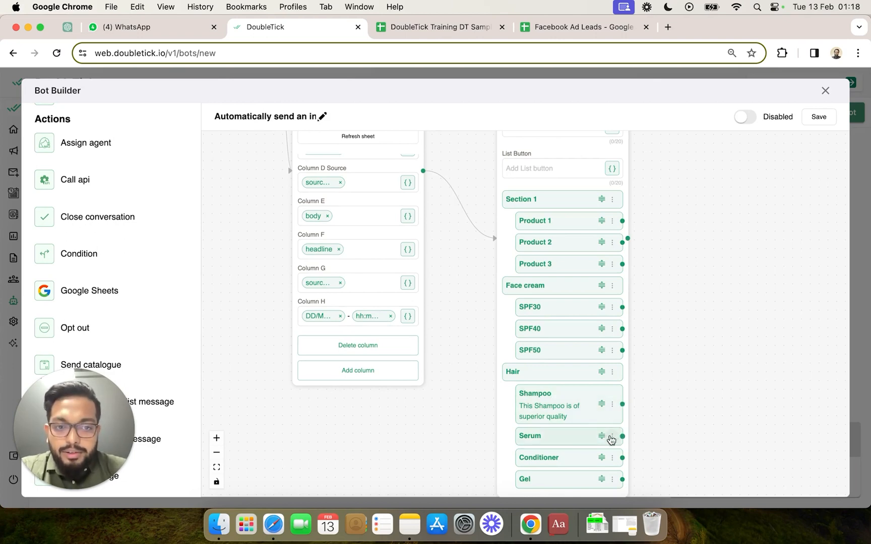
- Set the Serum item's description to 'Description of serum' and save
left_click(611, 436)
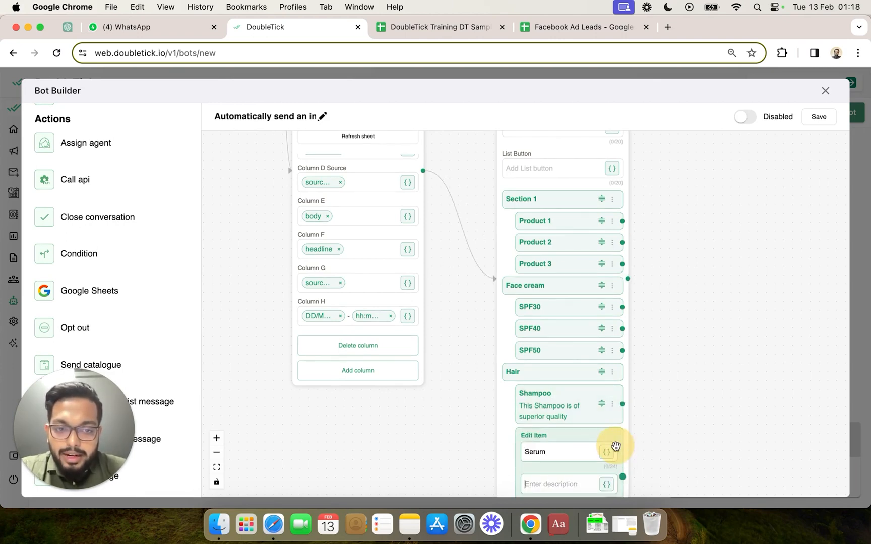
scroll("down", 3)
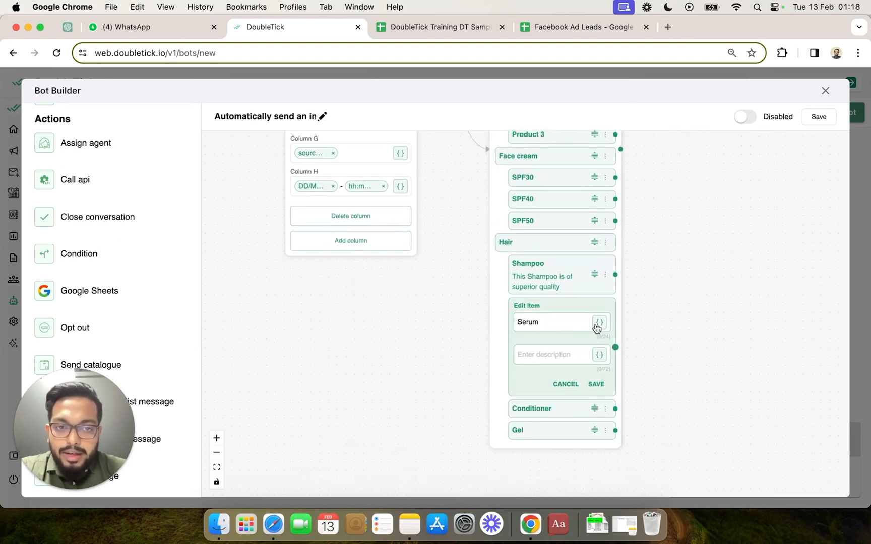
left_click(599, 322)
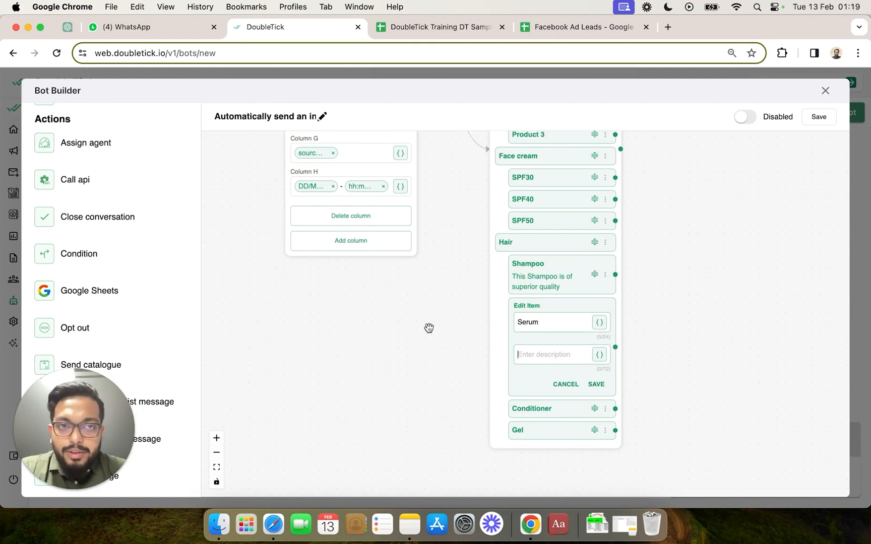
mouse_move(447, 330)
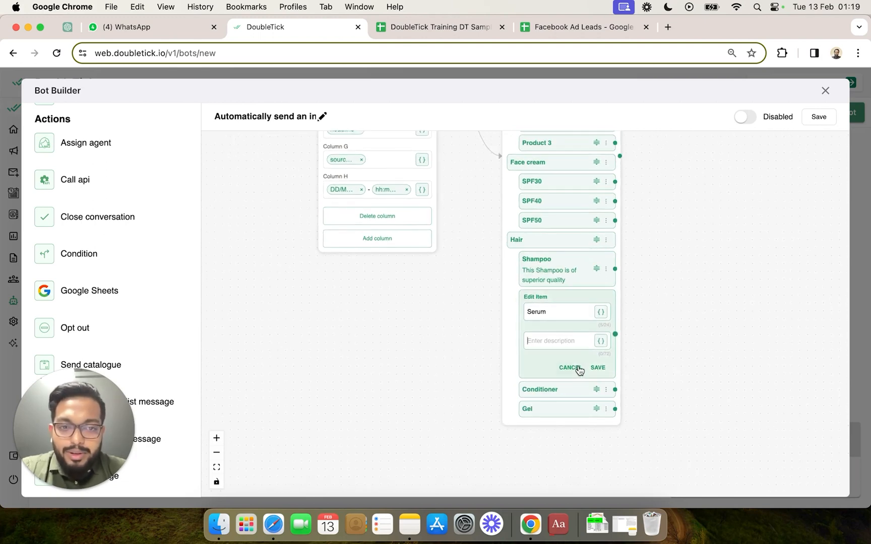
type("Description of serum")
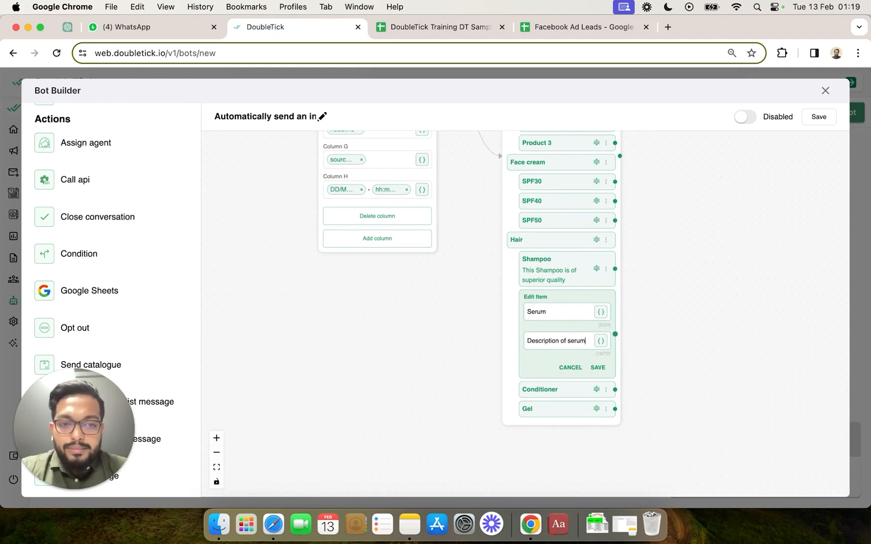
left_click(598, 367)
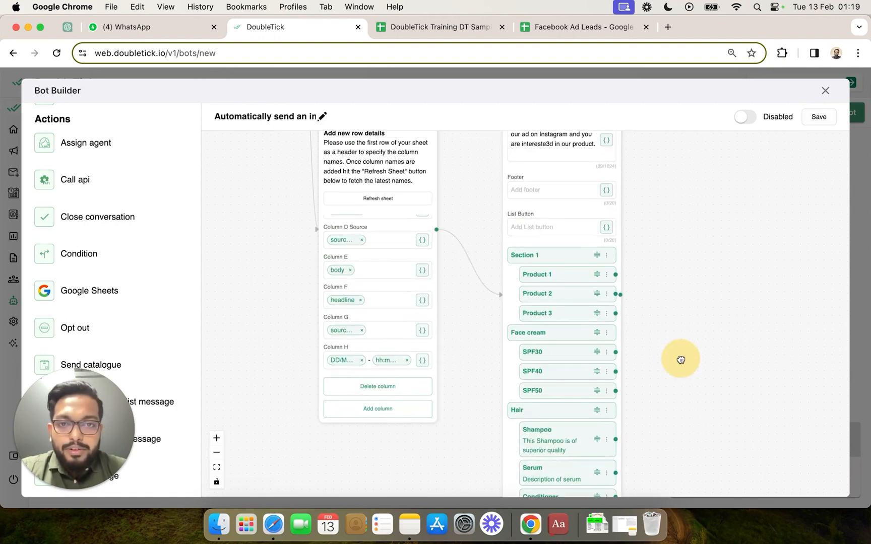
- Enable the bot, label the list button 'Select Option', and save
left_click(744, 116)
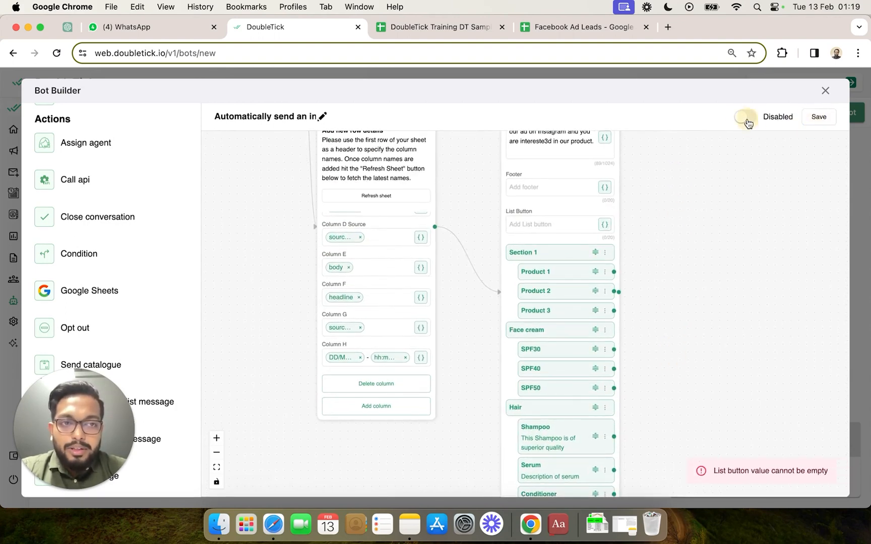
left_click(747, 116)
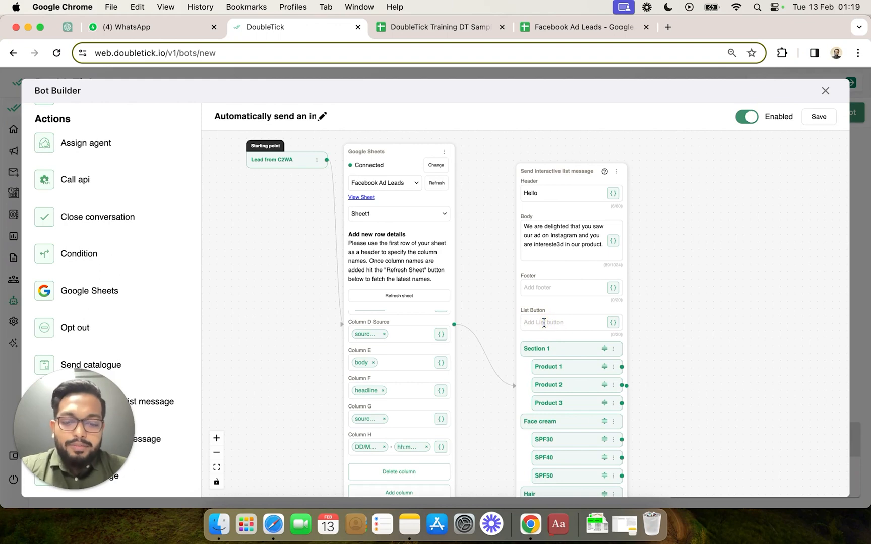
type("Select Option")
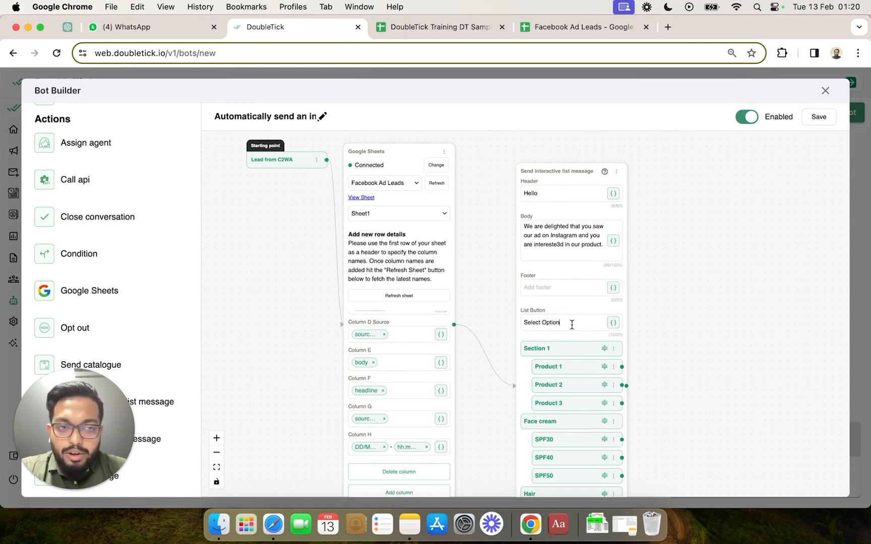
left_click(817, 116)
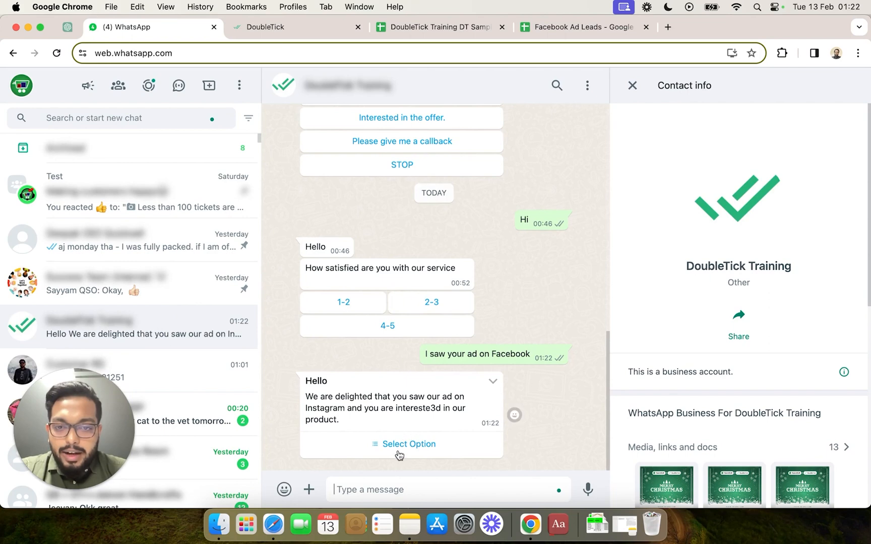
- Reply to the bot's list message by picking Shampoo under Hair and sending it
left_click(404, 444)
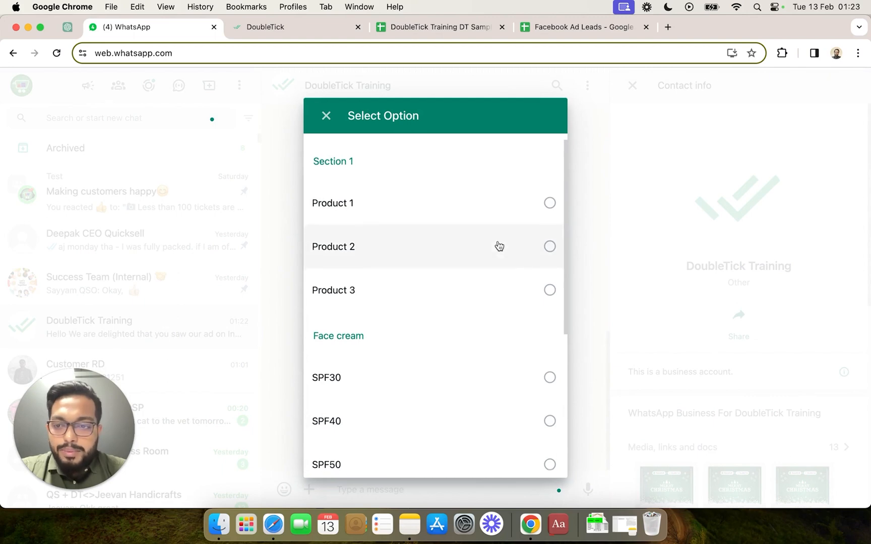
scroll("down", 3)
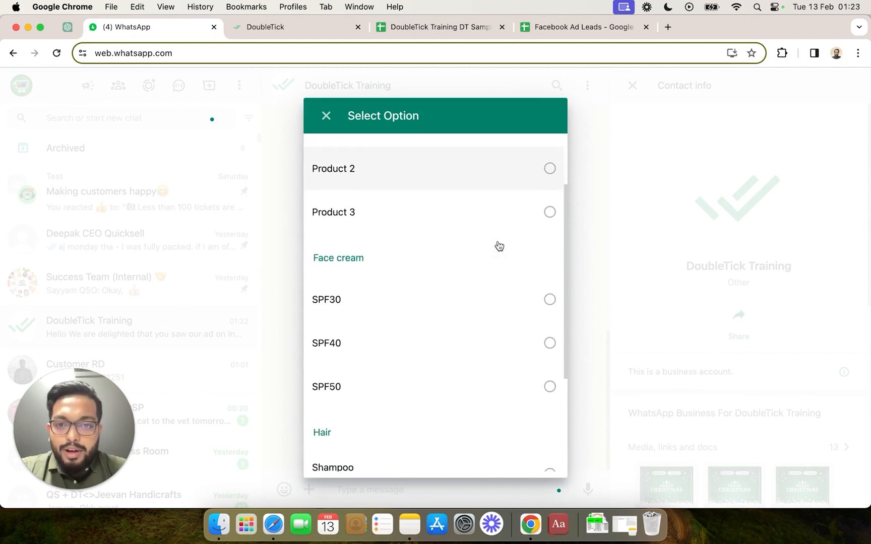
scroll("down", 3)
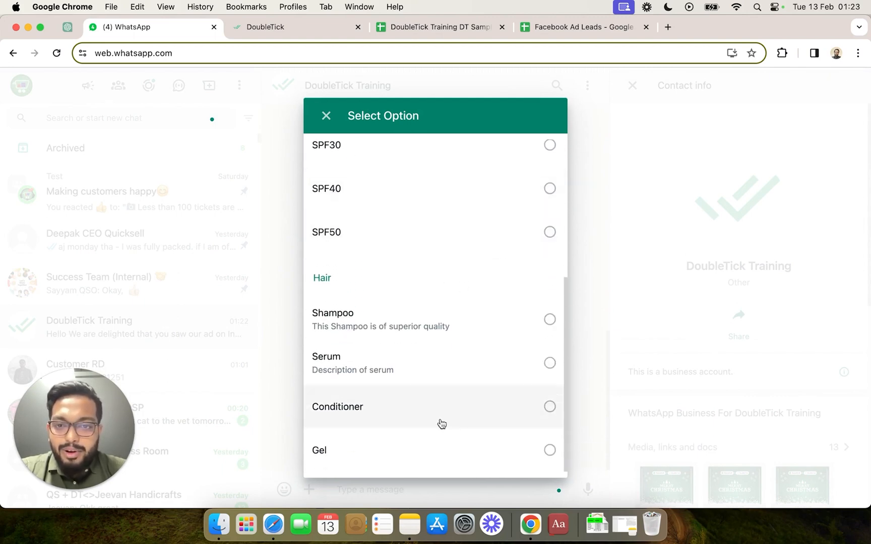
mouse_move(456, 376)
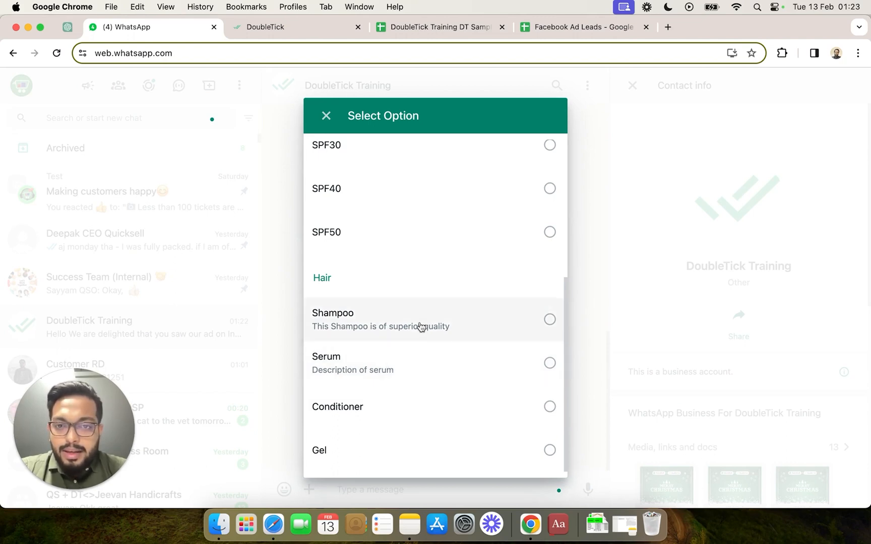
left_click(549, 320)
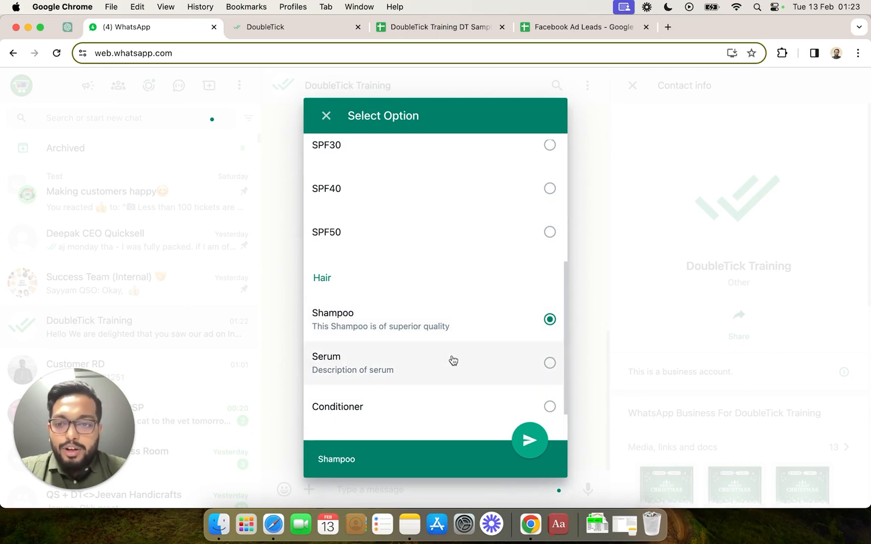
left_click(528, 440)
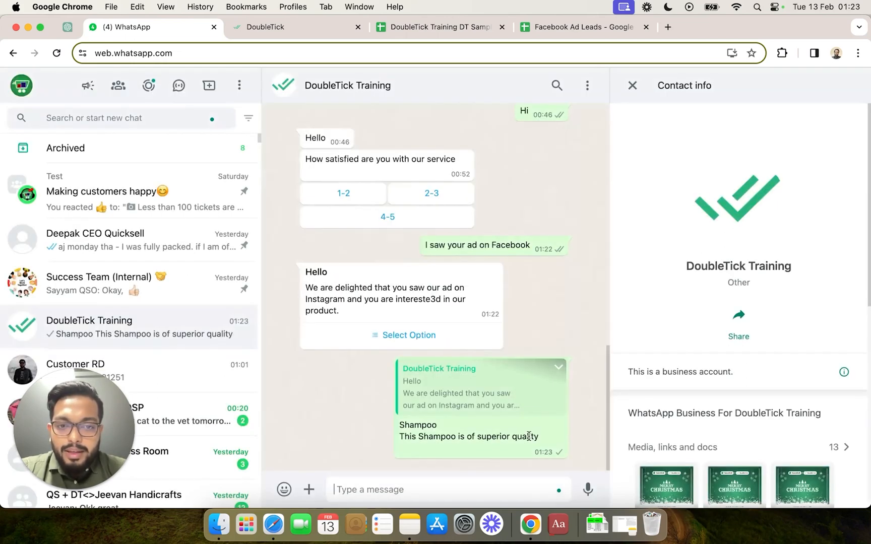
left_click(266, 27)
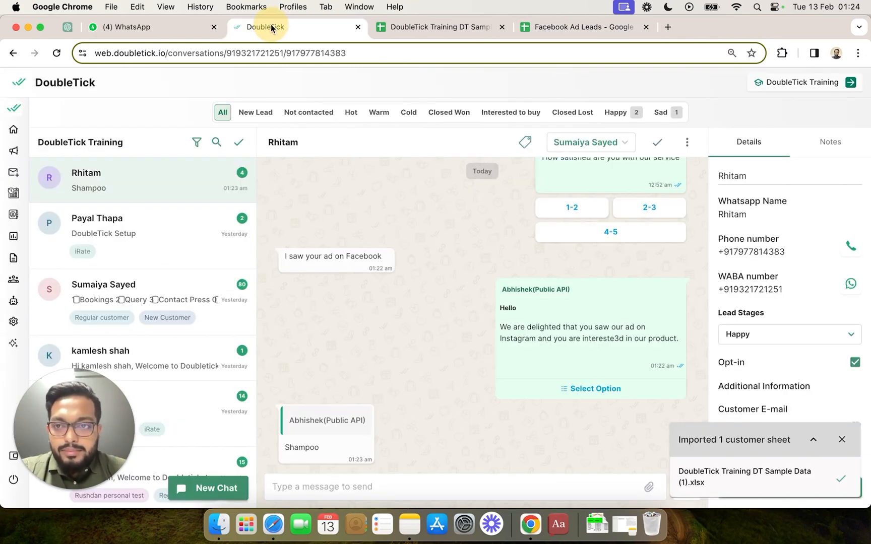
mouse_move(416, 368)
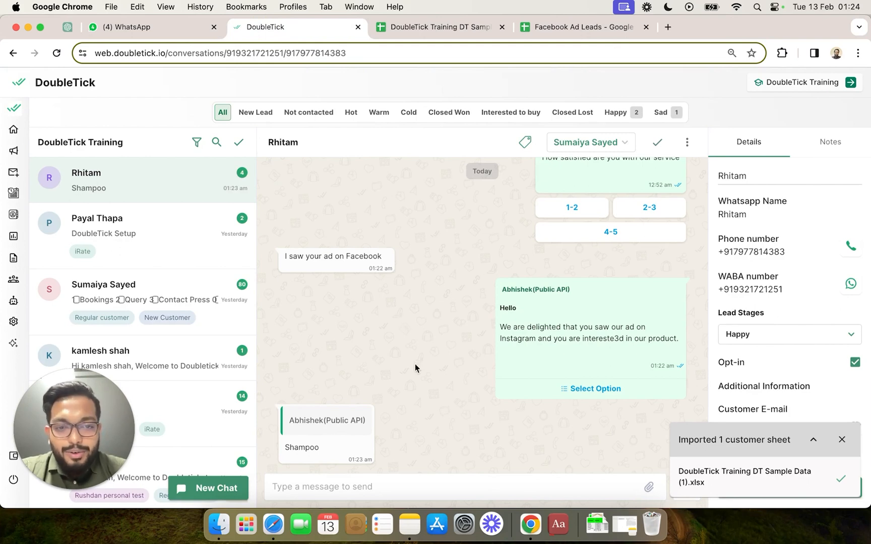
- Switch to the DoubleTick tab to view Rhitam's conversation
left_click(583, 27)
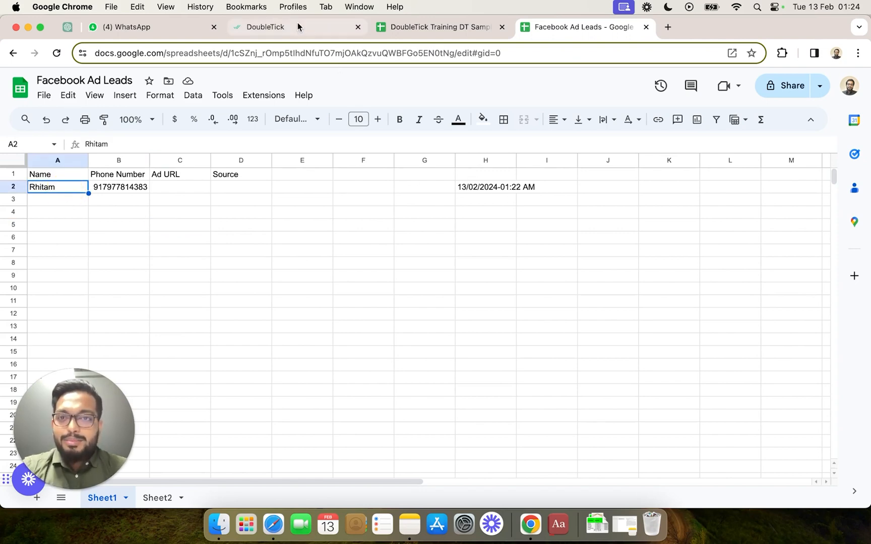
- Switch to the Facebook Ad Leads sheet to check Rhitam's new lead row
left_click(264, 27)
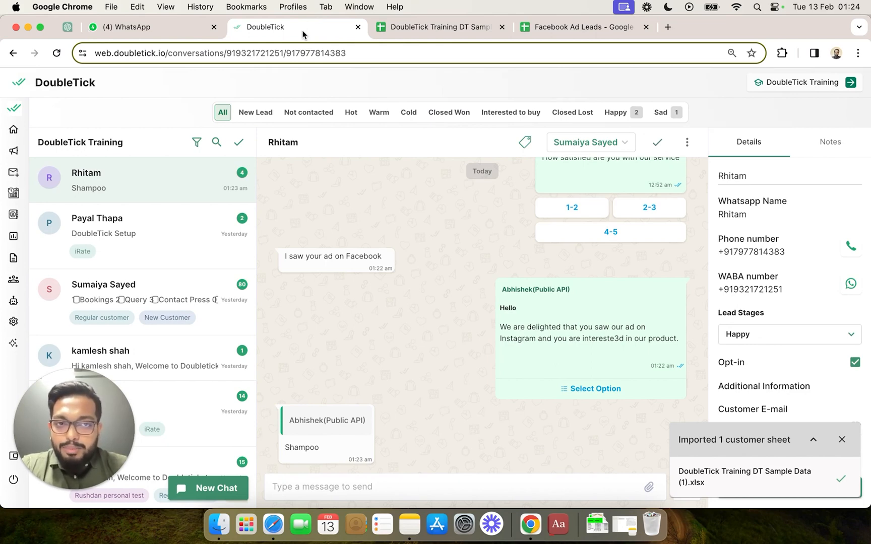
mouse_move(625, 431)
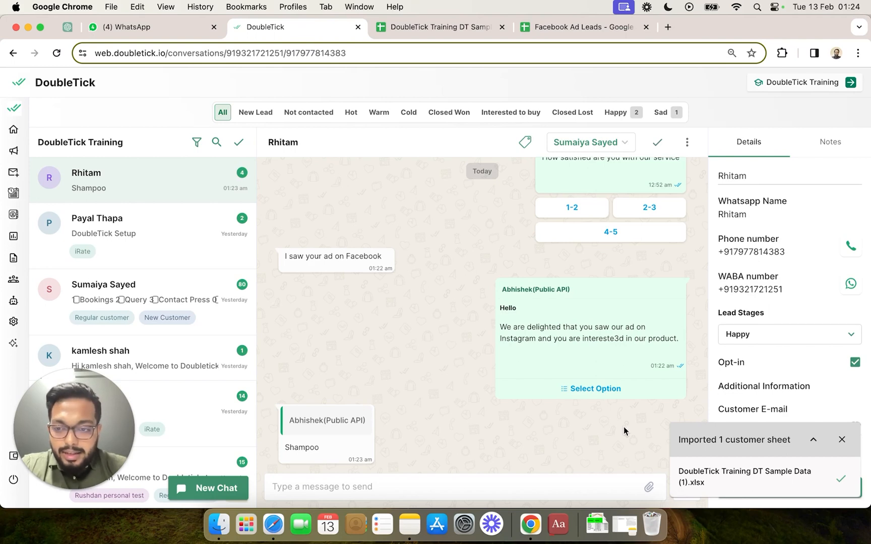
- Open the sent list message's Select Option list in Rhitam's conversation
left_click(595, 388)
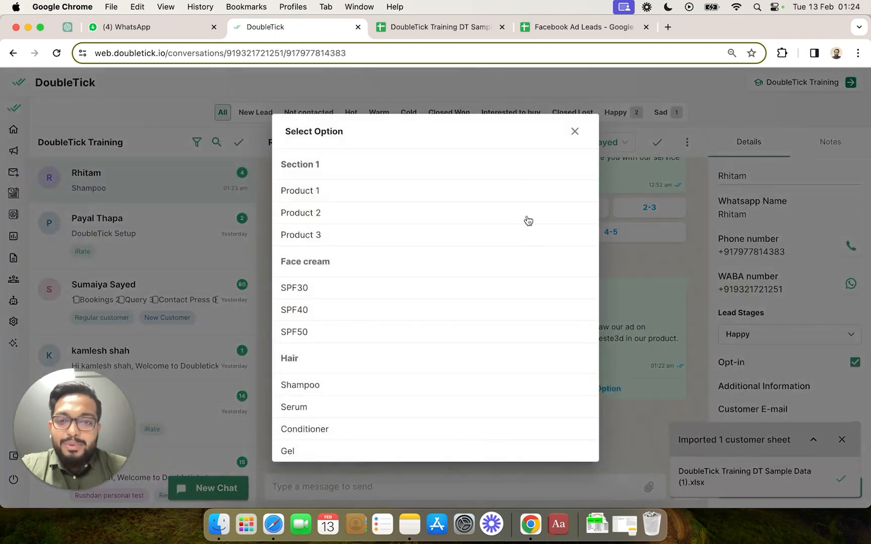